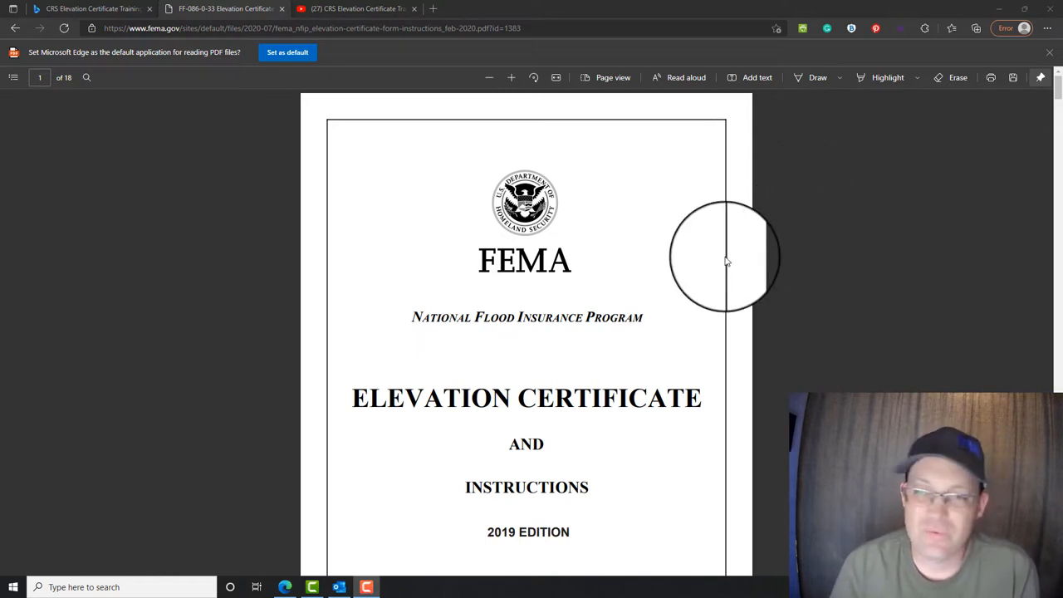
pyautogui.moveTo(737, 272)
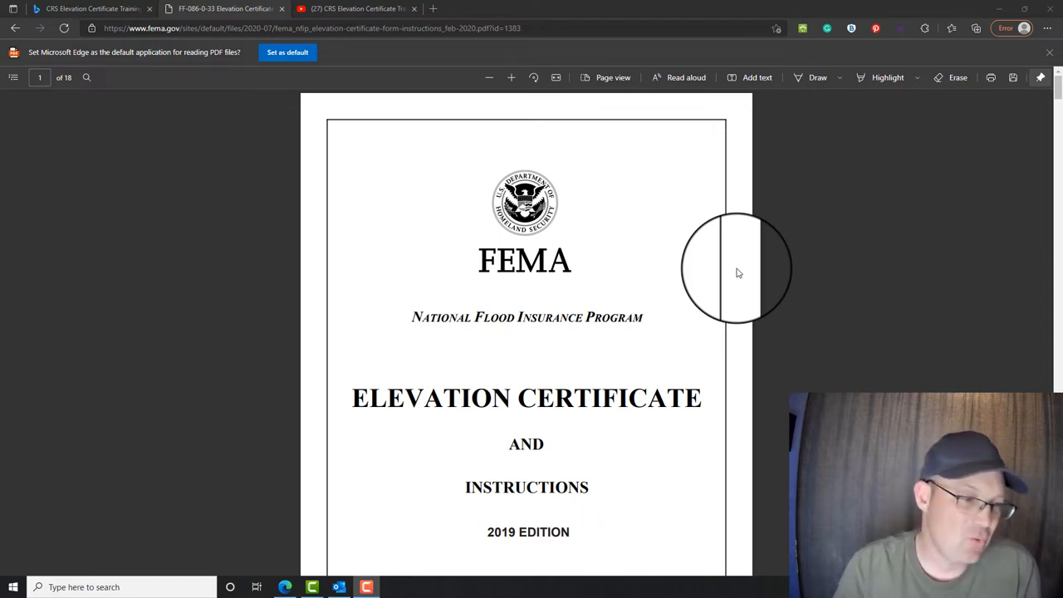
pyautogui.moveTo(737, 266)
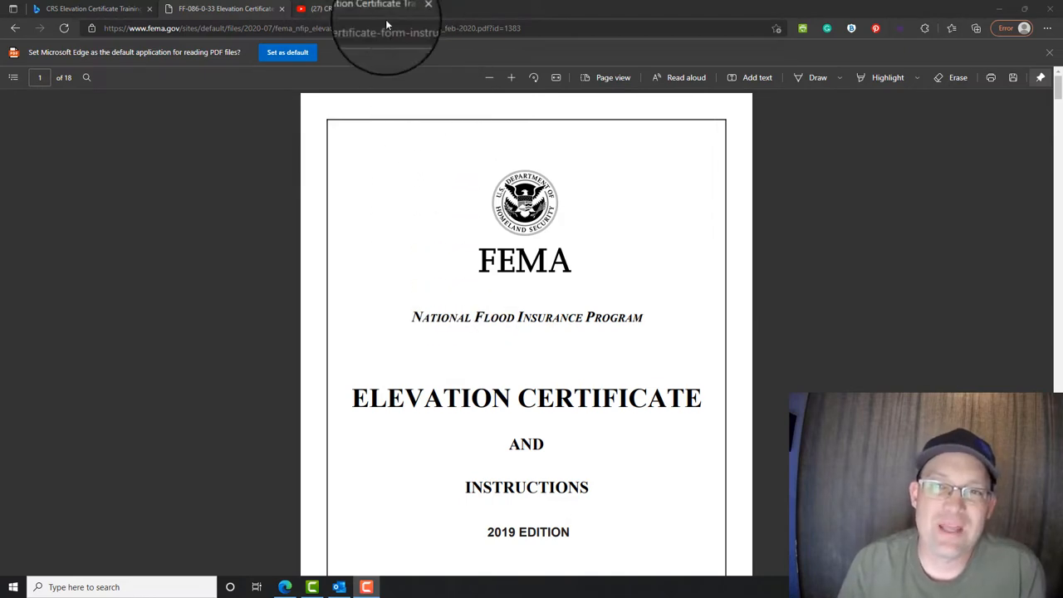
# Switch to the YouTube tab showing the CRS Elevation Certificate Training Series playlist.
pyautogui.click(355, 8)
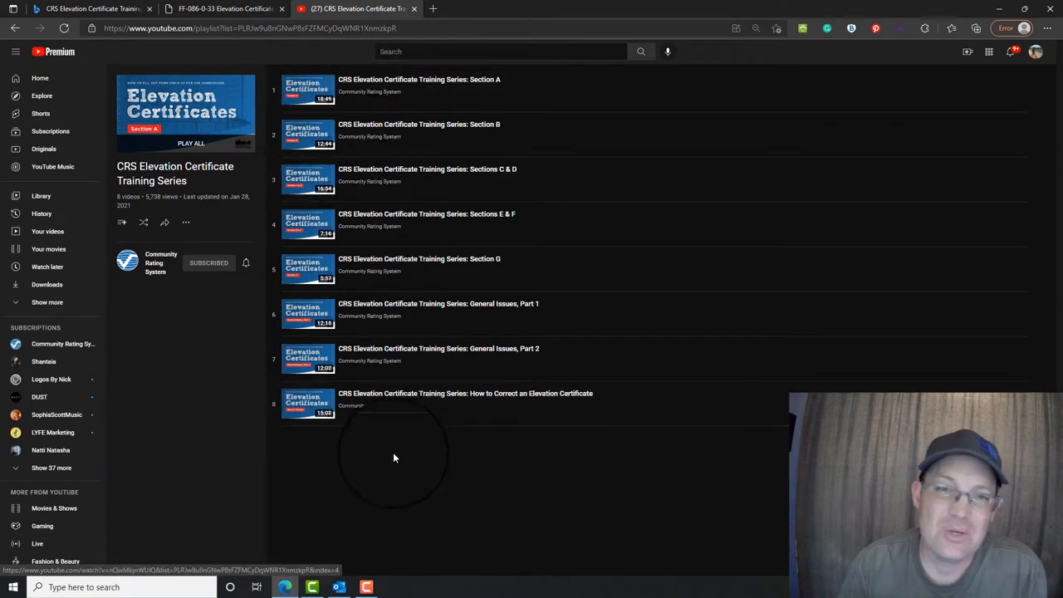
pyautogui.moveTo(390, 455)
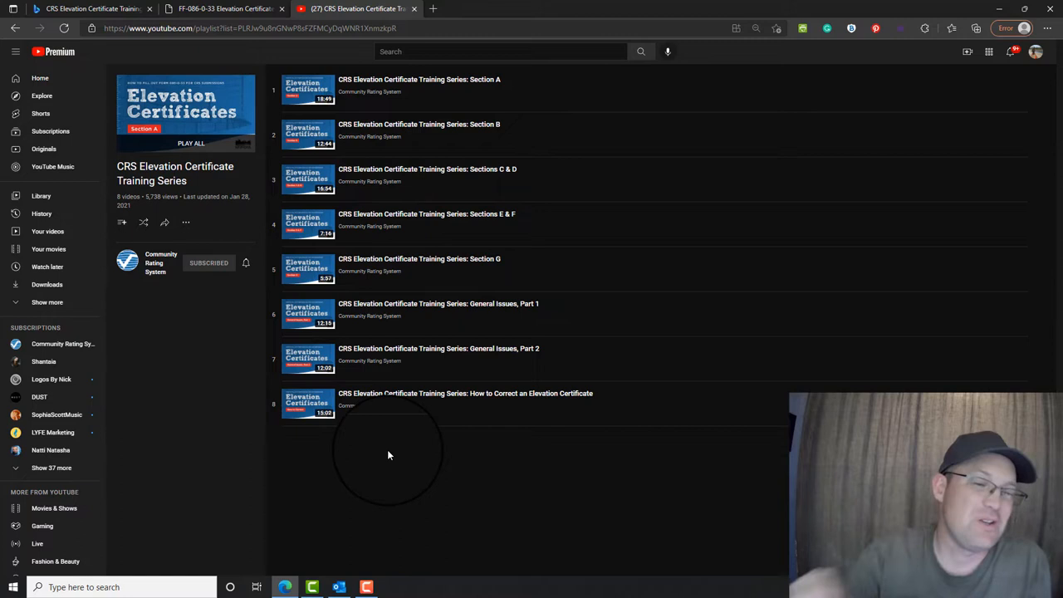
pyautogui.moveTo(382, 91)
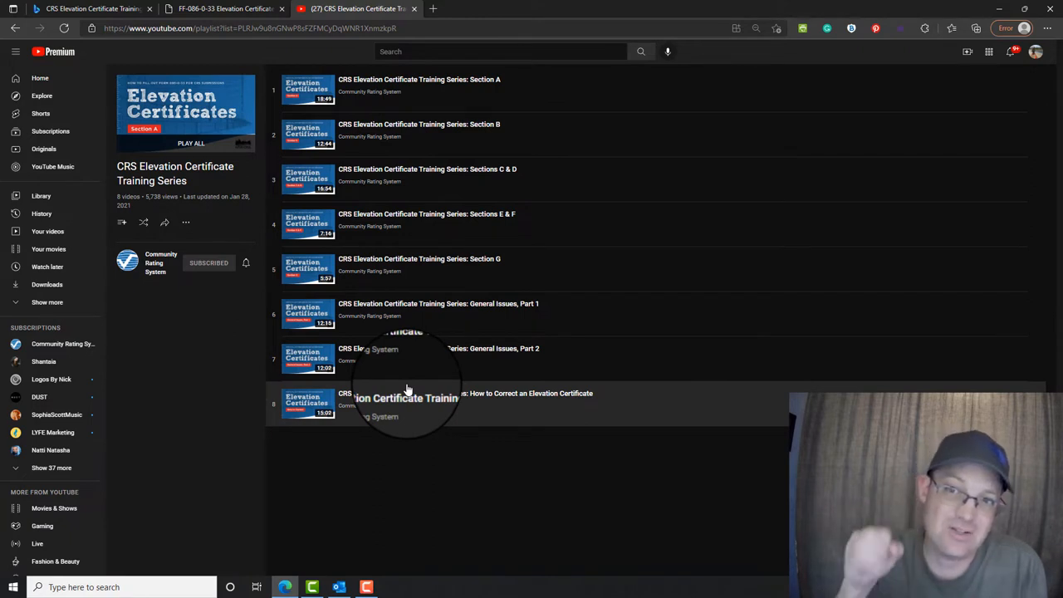
pyautogui.moveTo(478, 406)
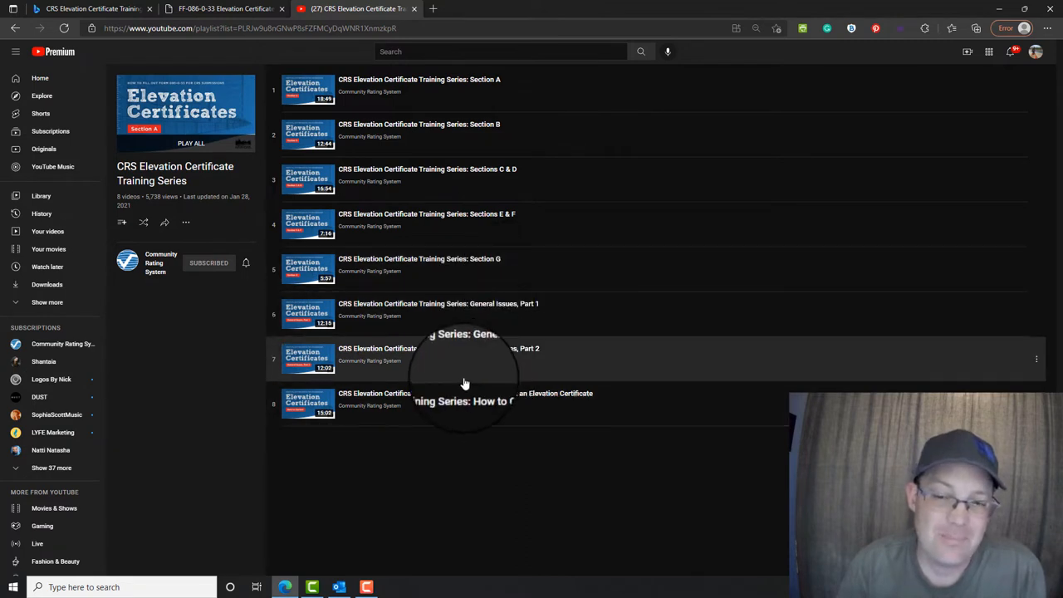
pyautogui.moveTo(515, 405)
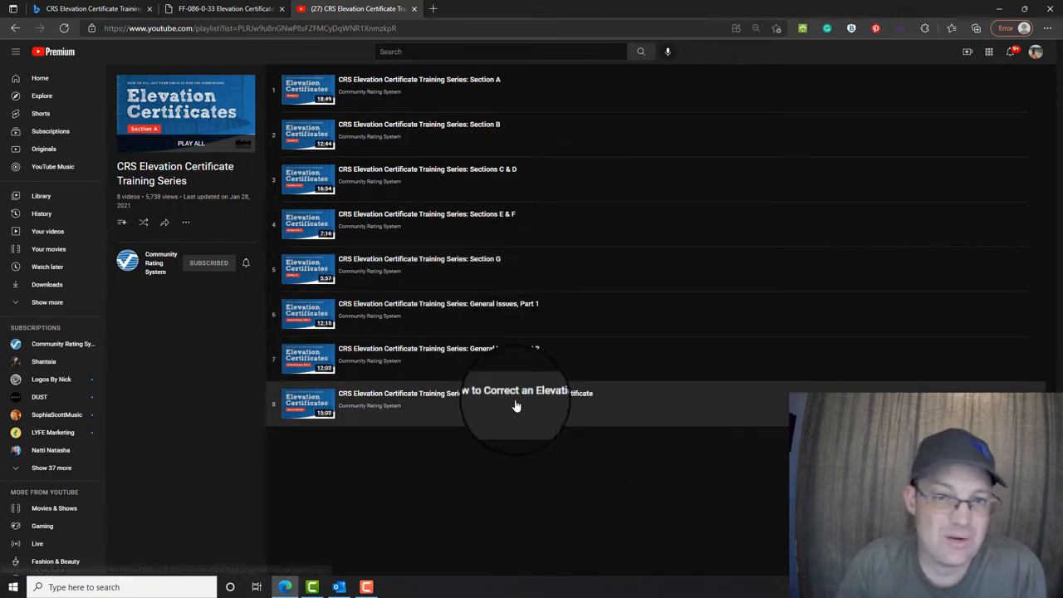
pyautogui.moveTo(558, 307)
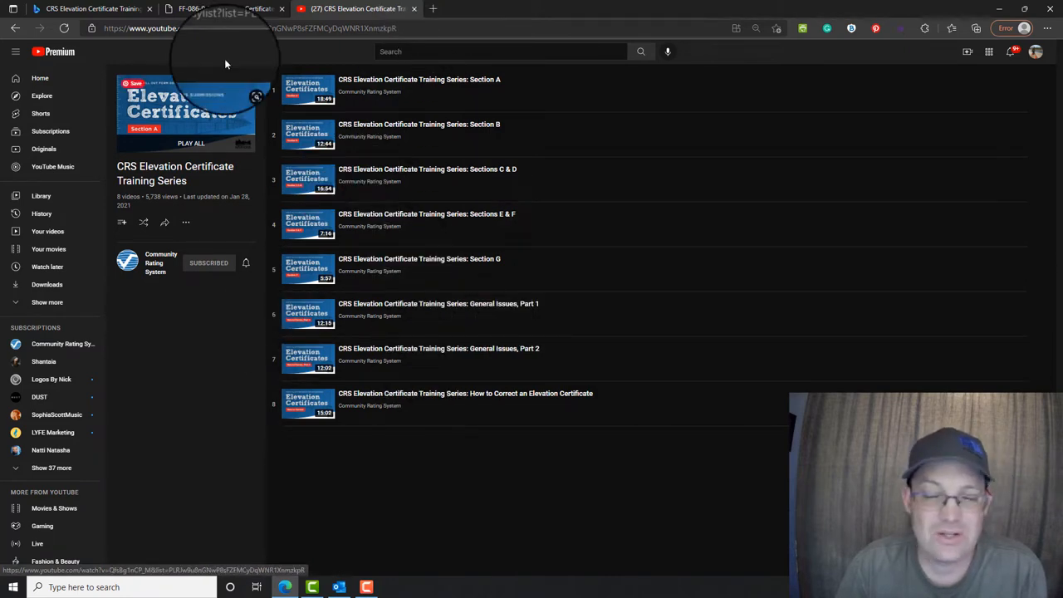
# Switch back to the Elevation Certificate PDF tab showing its 2019 cover page.
pyautogui.click(224, 8)
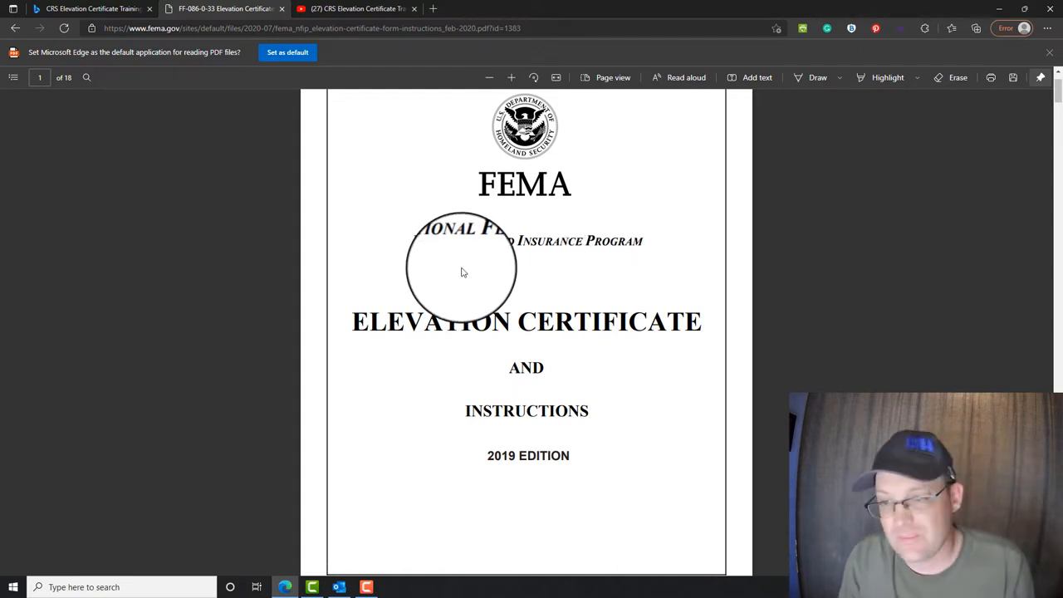
pyautogui.moveTo(490, 265)
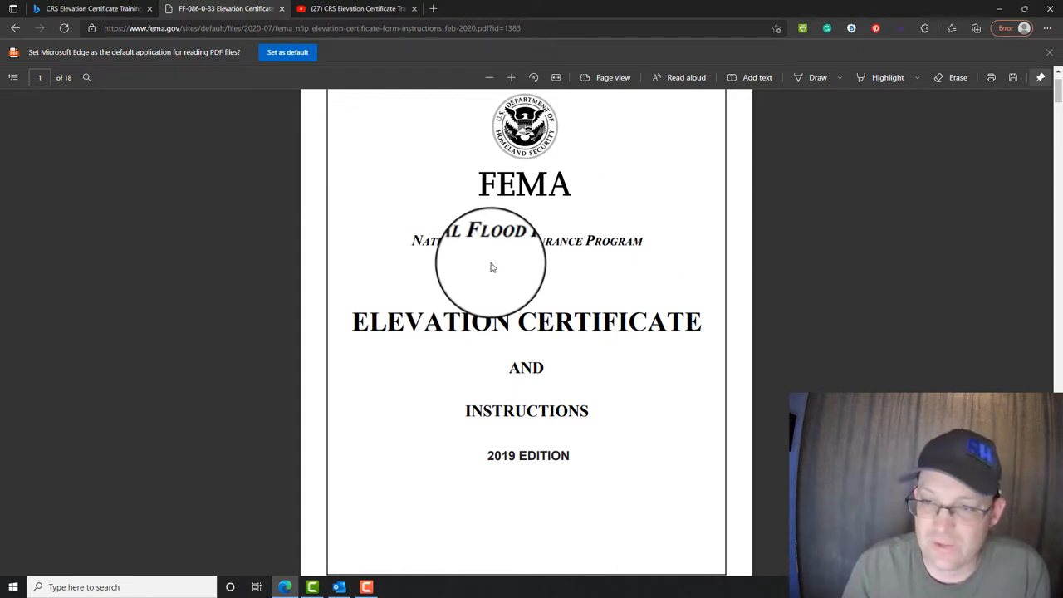
pyautogui.moveTo(269, 199)
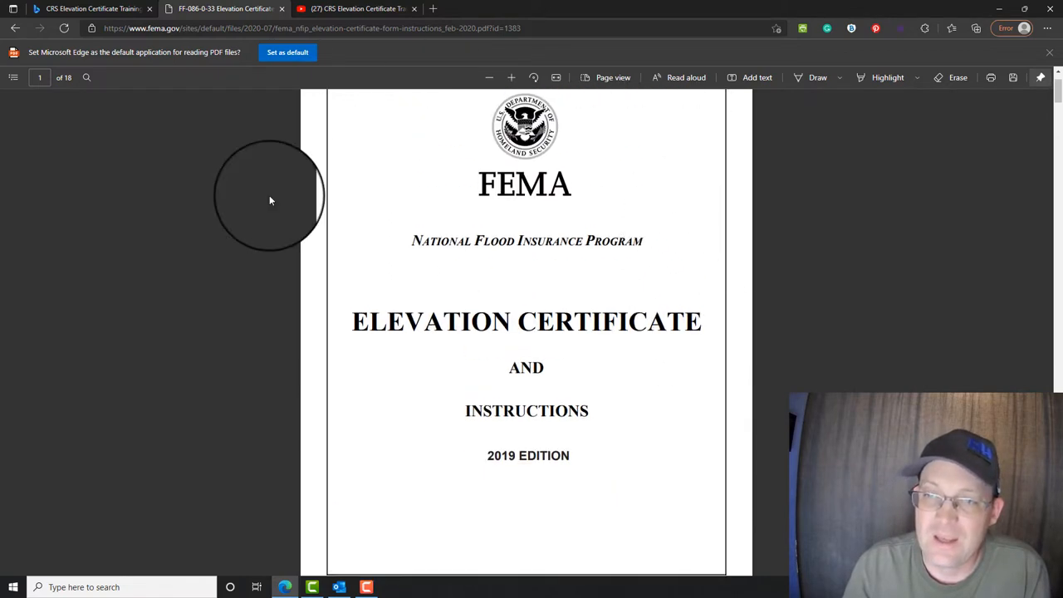
pyautogui.moveTo(495, 262)
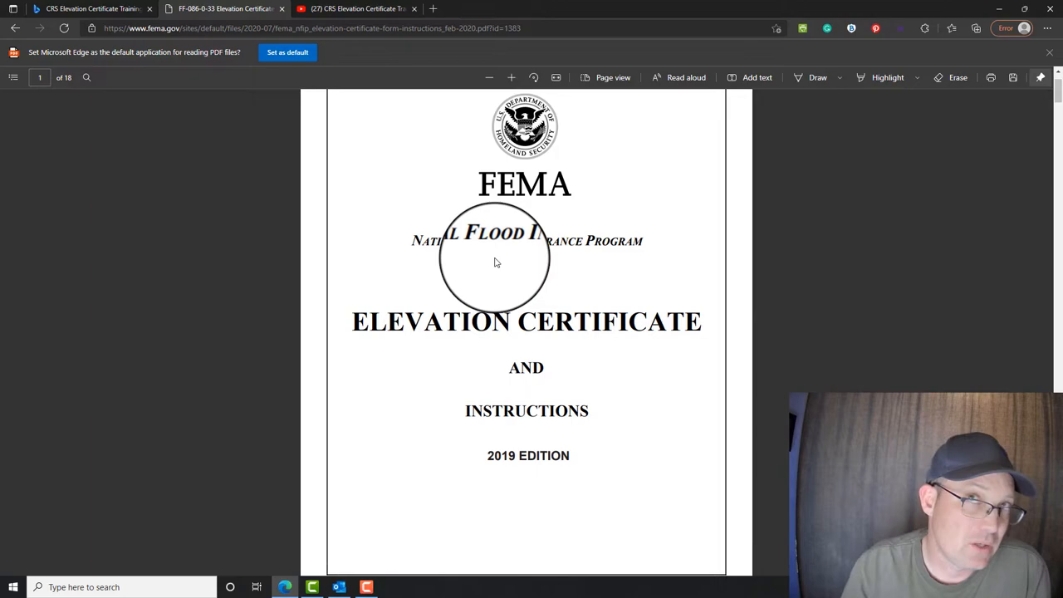
# Scroll page 3 to review Section A property items A4–A9 and the Section B heading.
pyautogui.scroll(-3)
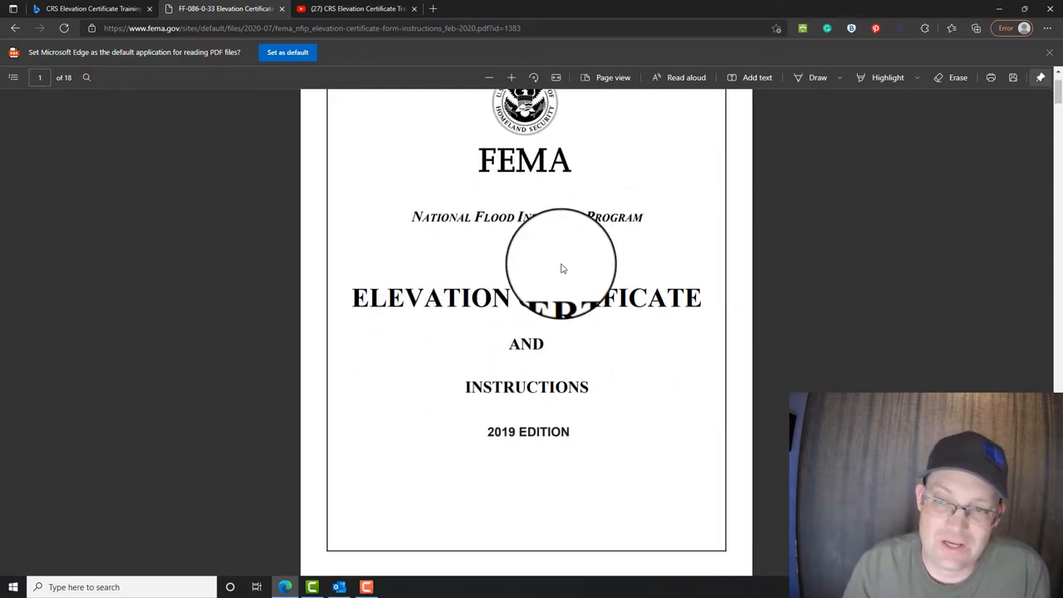
pyautogui.scroll(-3)
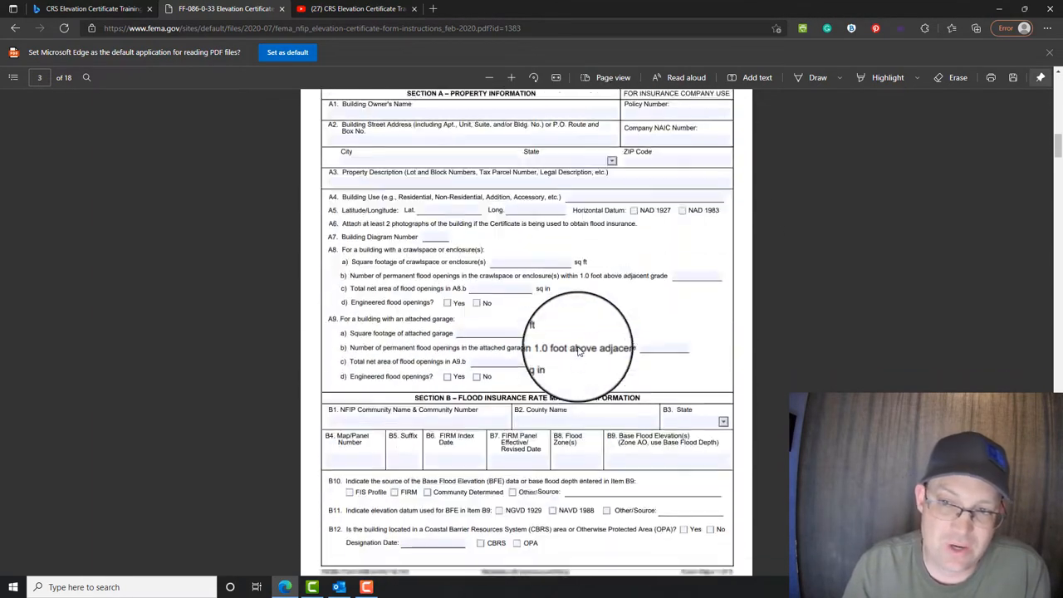
pyautogui.scroll(3)
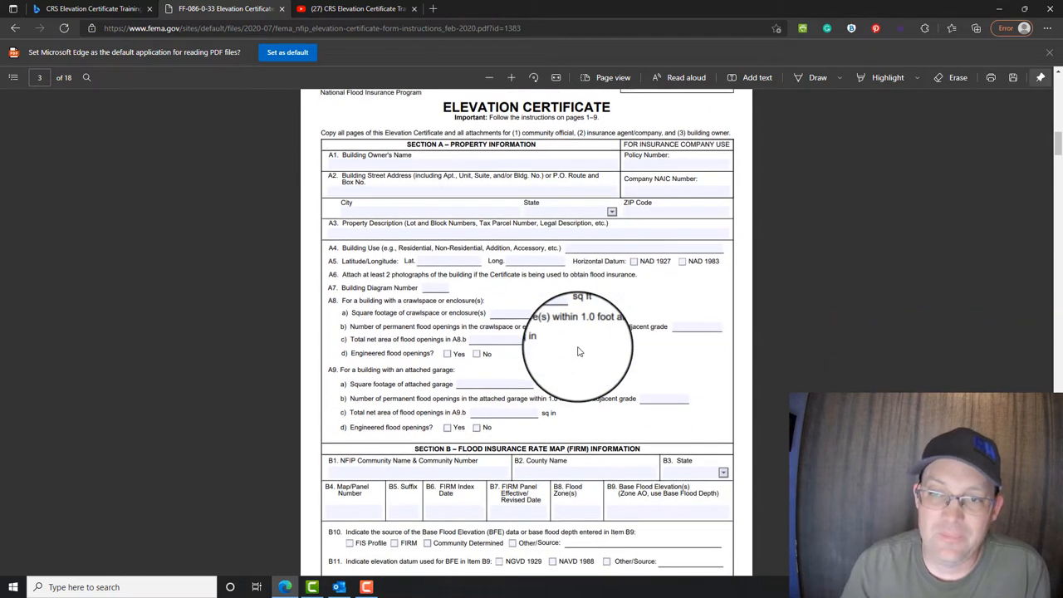
pyautogui.moveTo(545, 232)
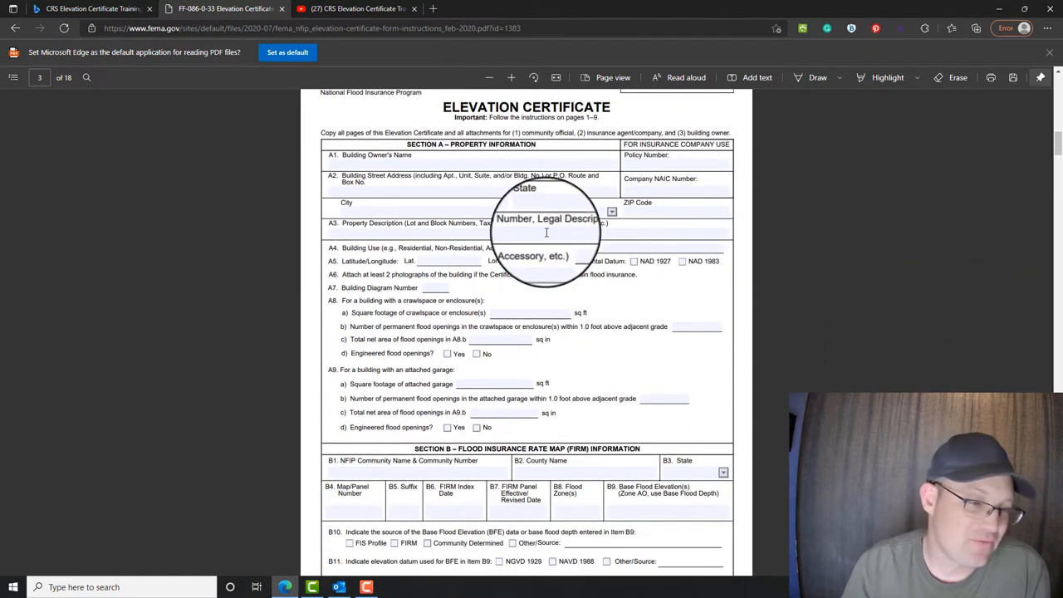
pyautogui.scroll(3)
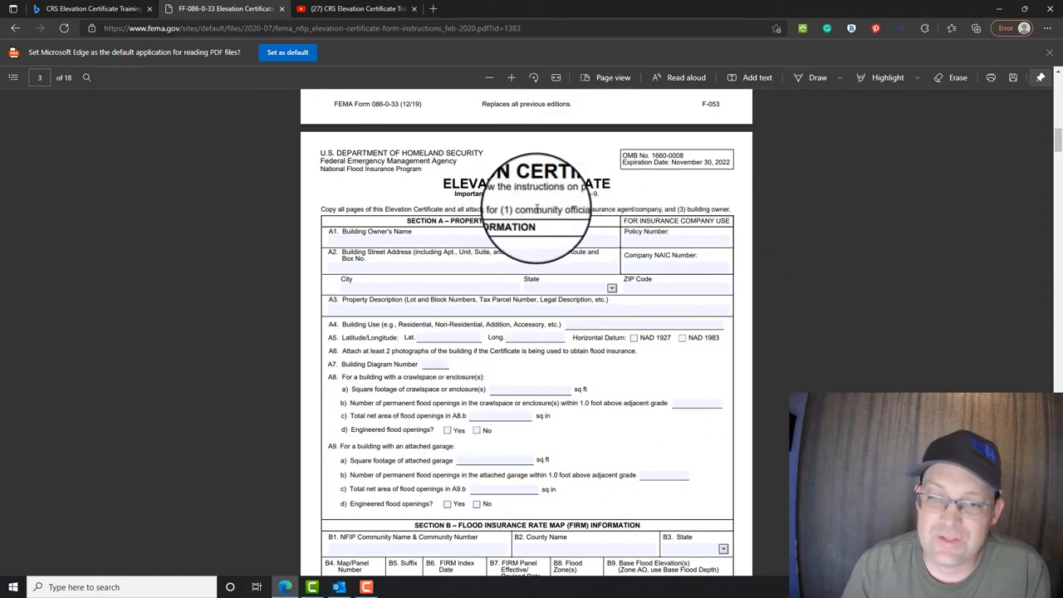
pyautogui.moveTo(431, 246)
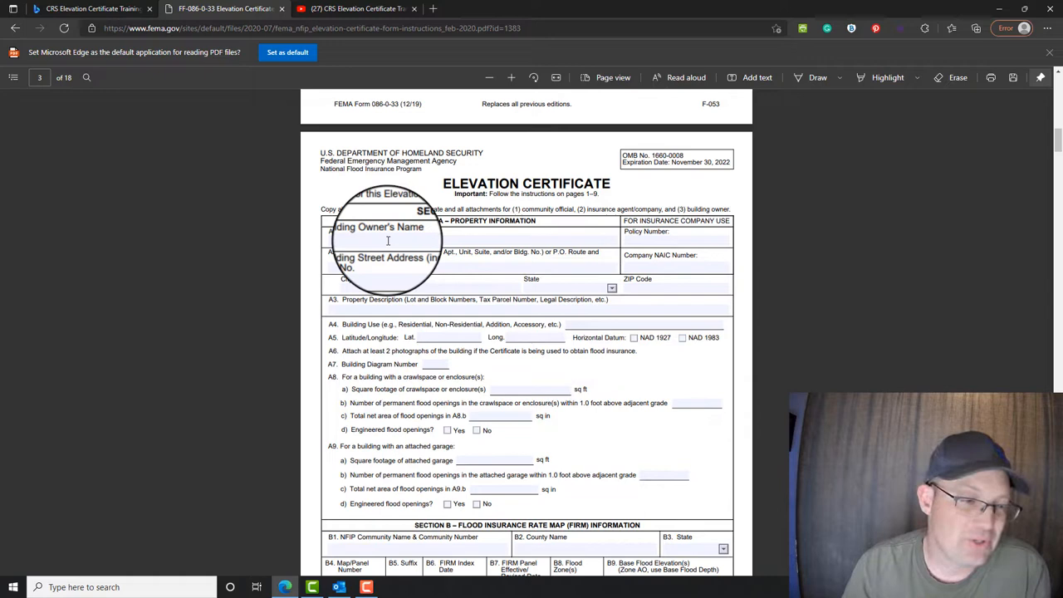
pyautogui.moveTo(687, 241)
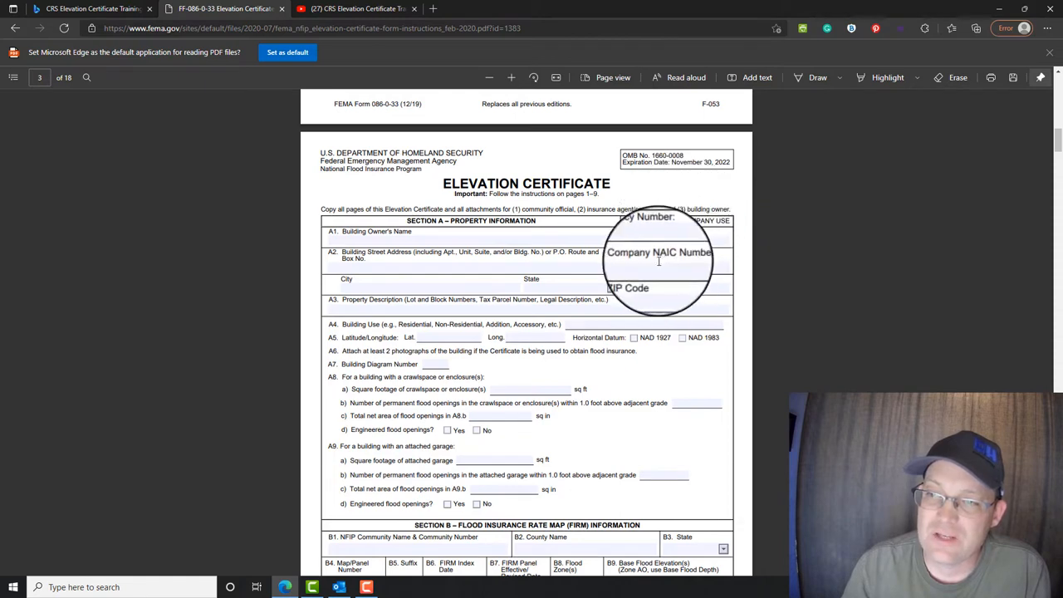
pyautogui.scroll(-3)
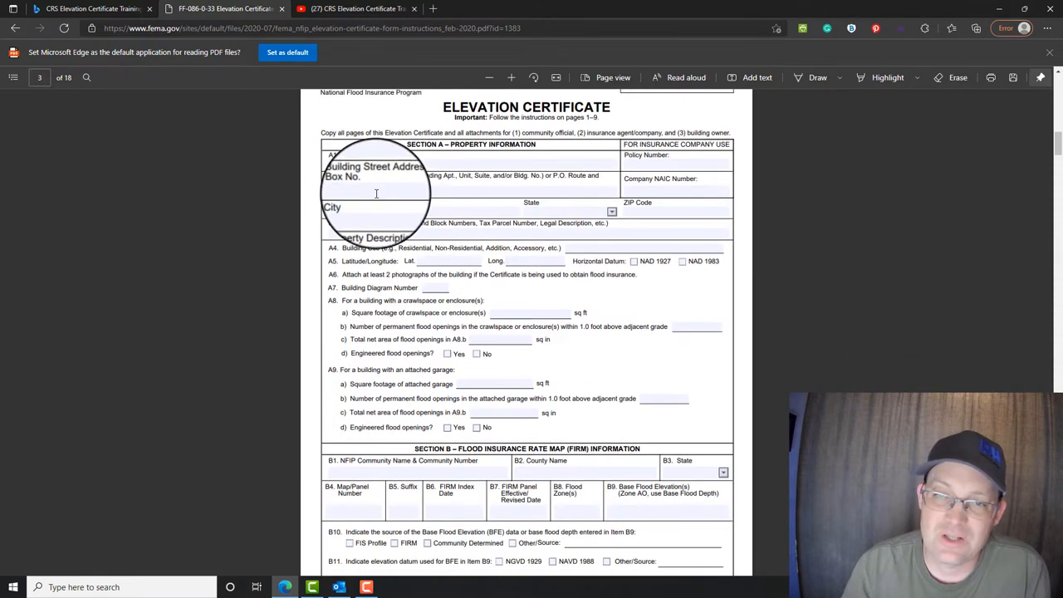
pyautogui.moveTo(664, 206)
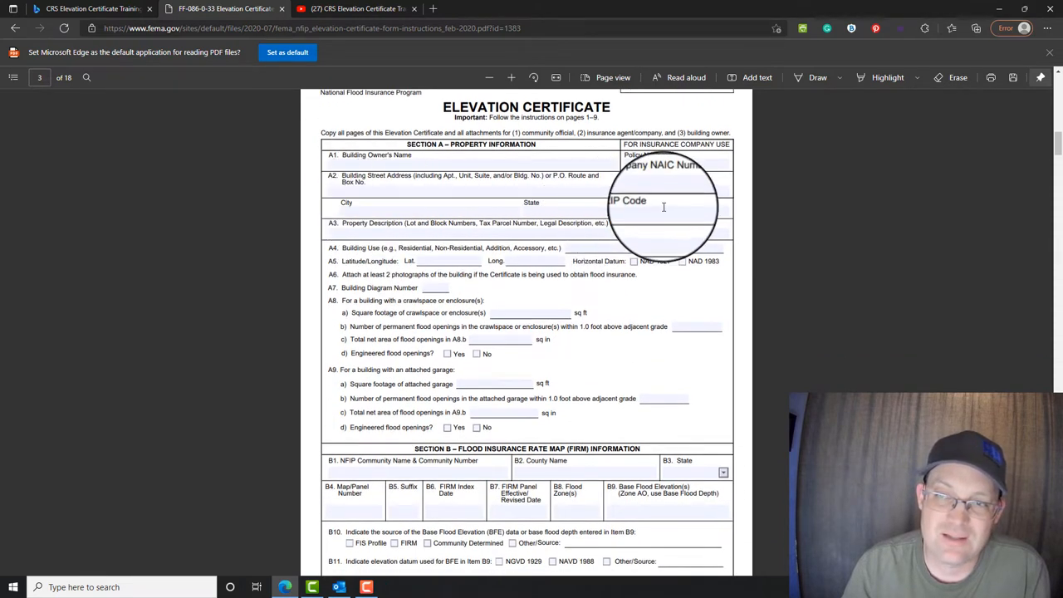
pyautogui.moveTo(564, 222)
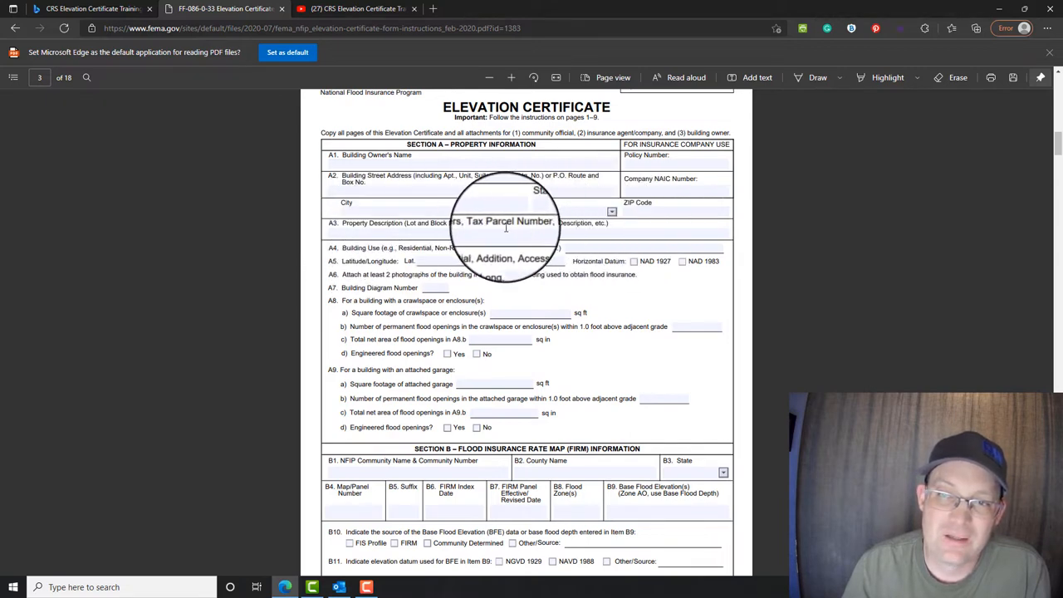
pyautogui.moveTo(324, 233)
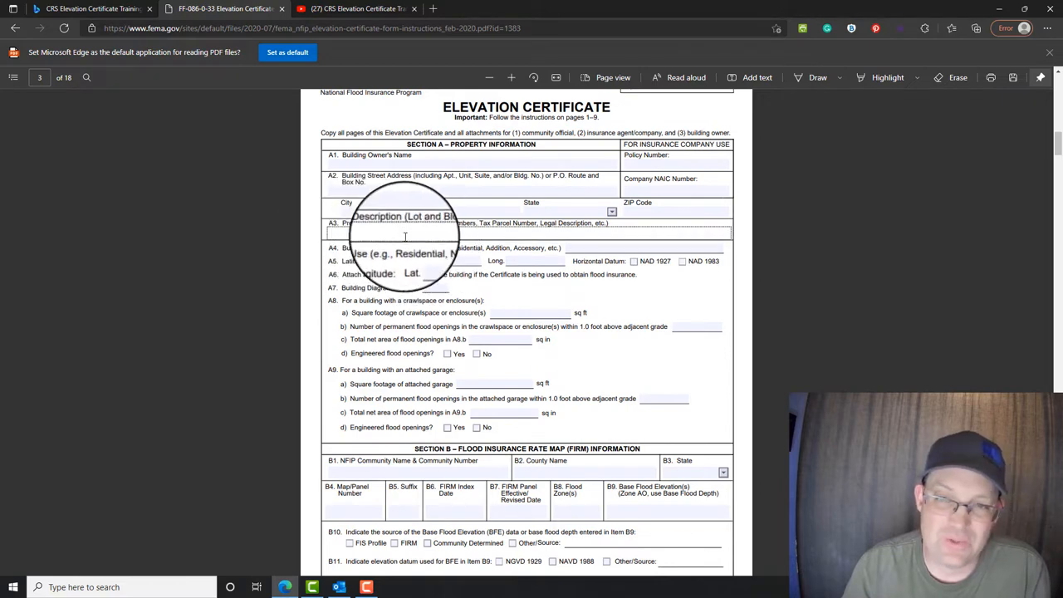
pyautogui.moveTo(597, 249)
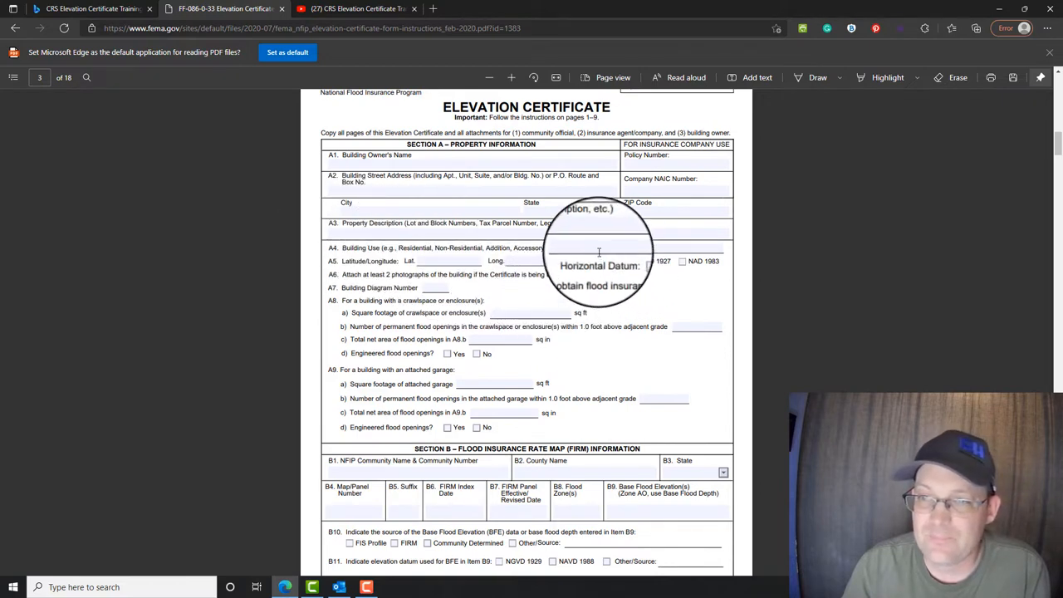
pyautogui.moveTo(348, 257)
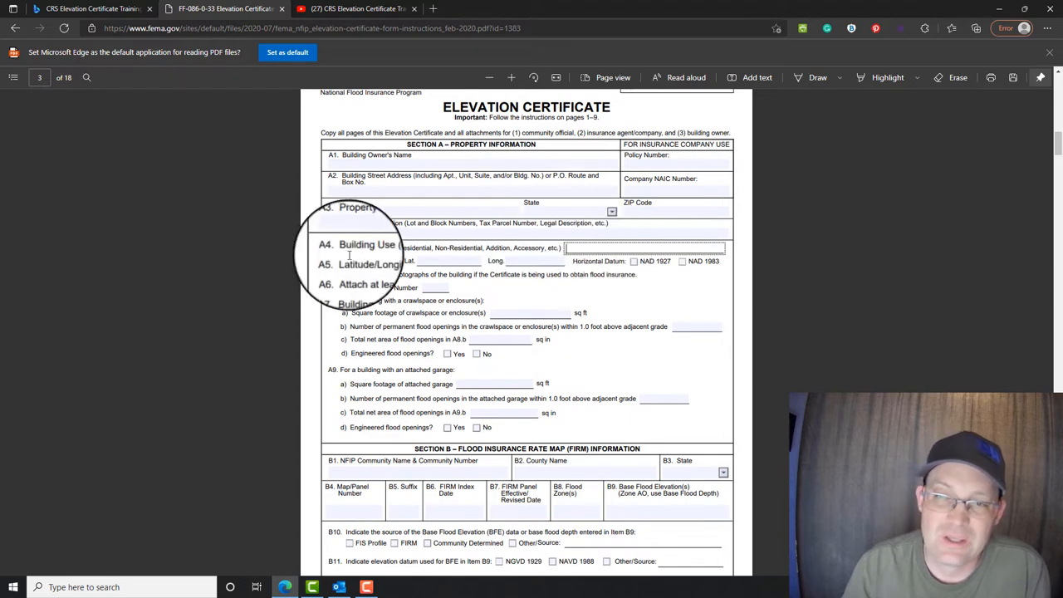
pyautogui.moveTo(615, 249)
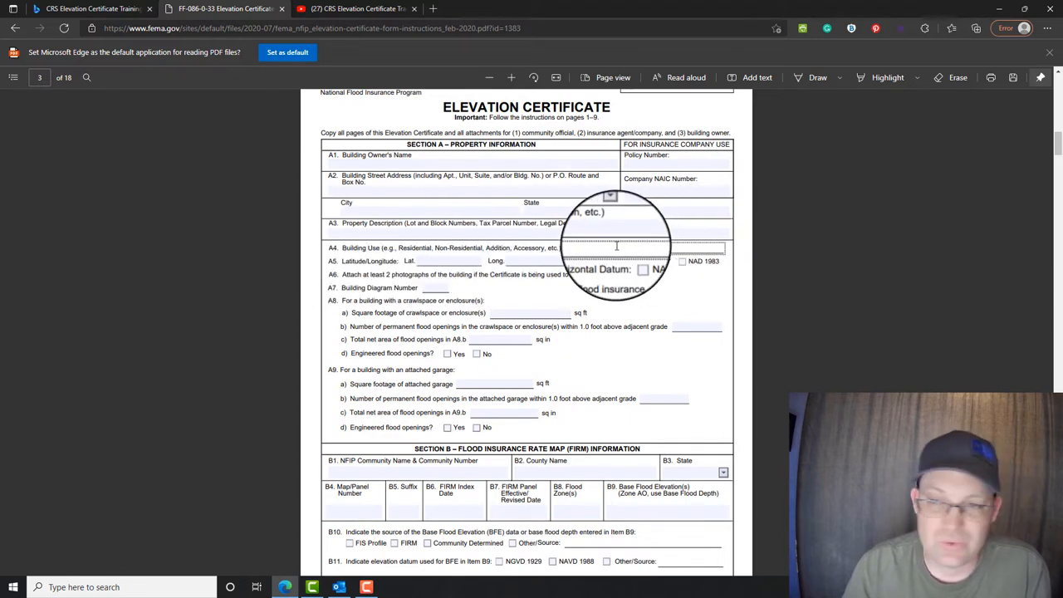
pyautogui.moveTo(446, 259)
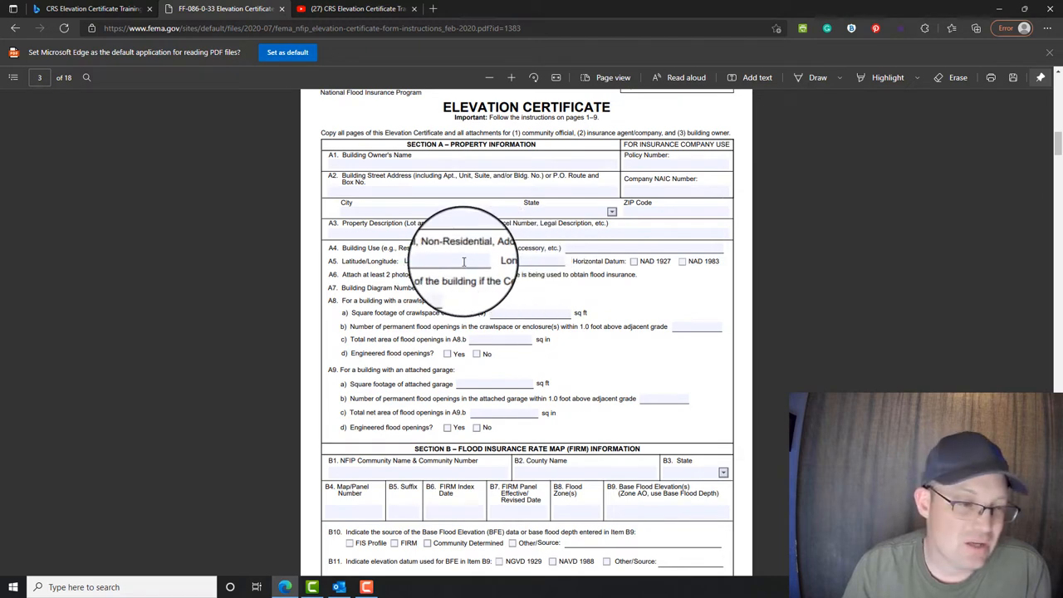
pyautogui.moveTo(434, 262)
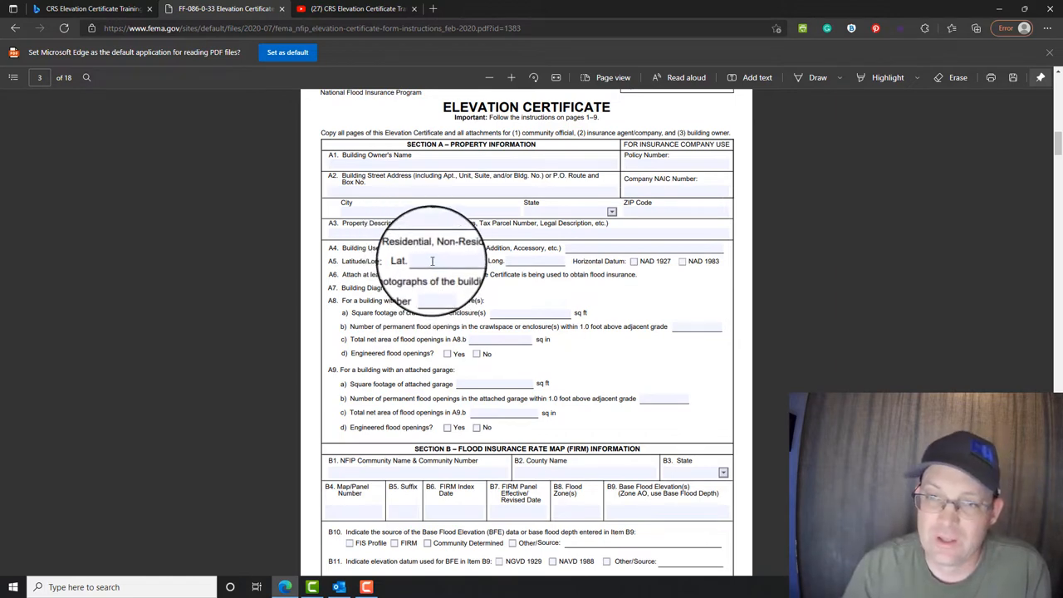
pyautogui.moveTo(518, 266)
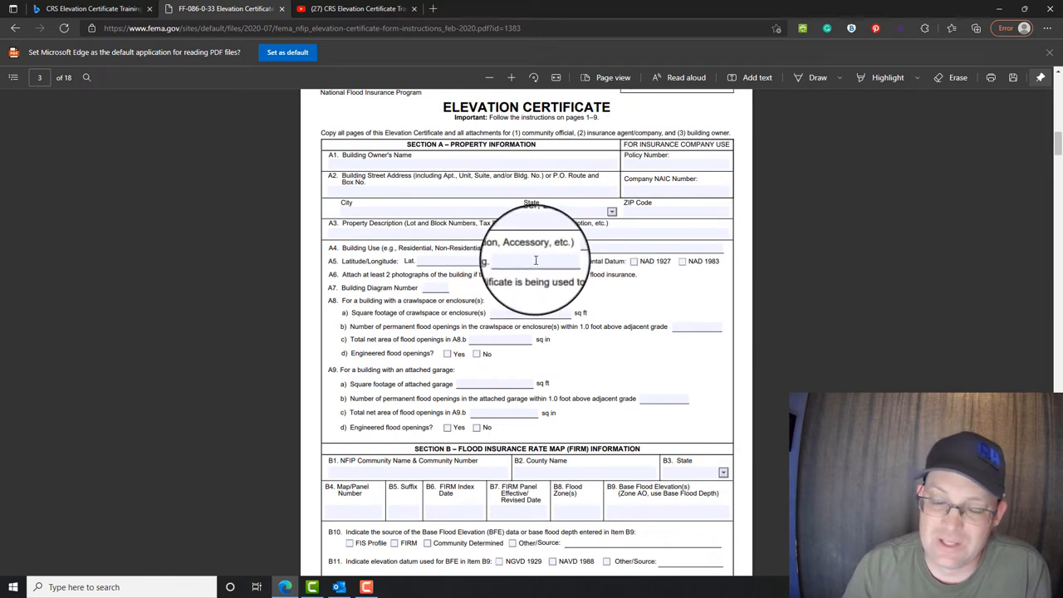
pyautogui.moveTo(711, 262)
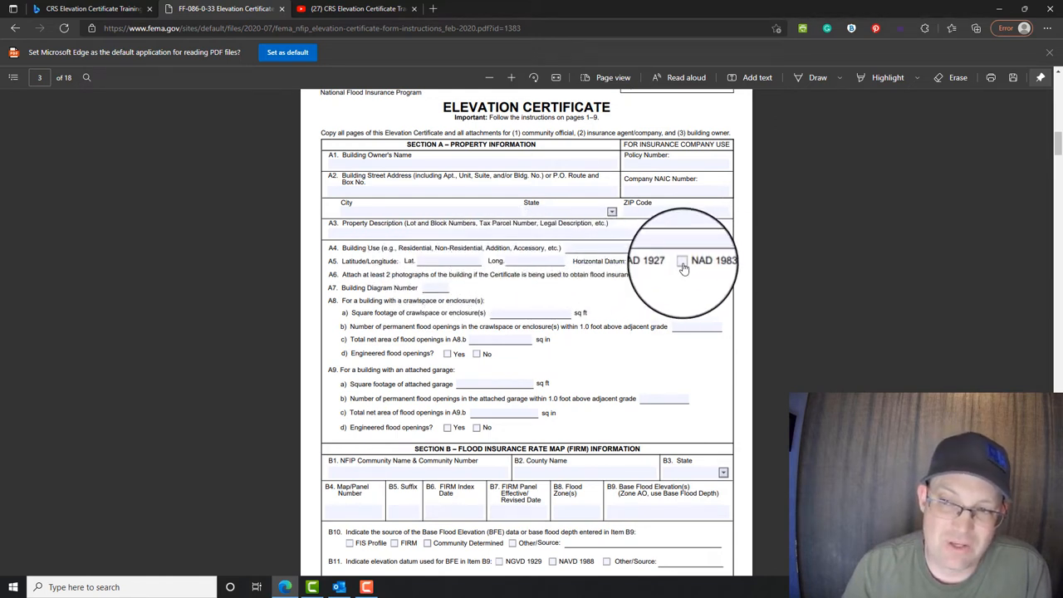
pyautogui.moveTo(644, 272)
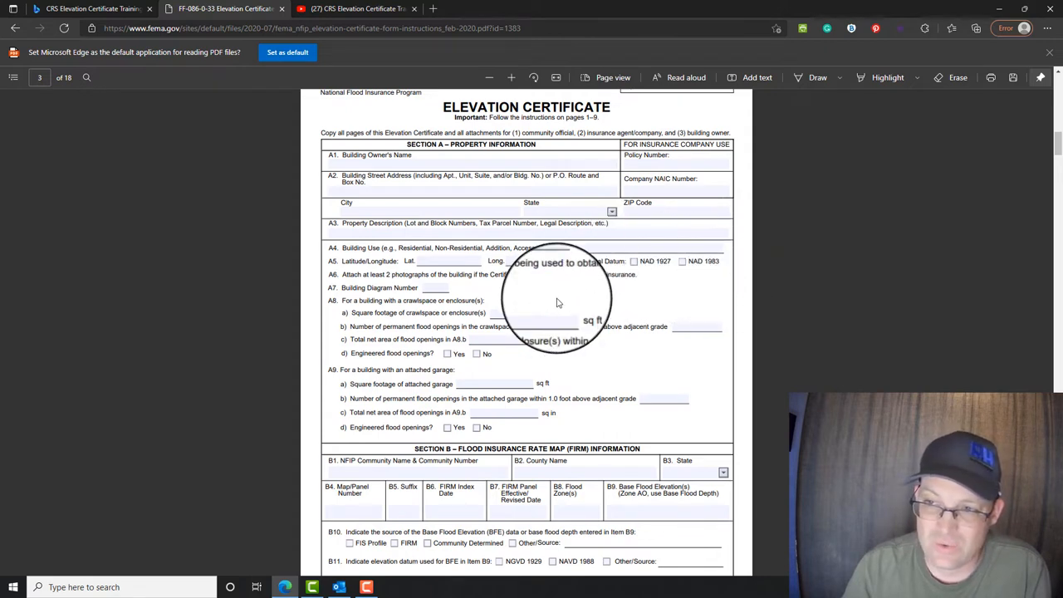
pyautogui.scroll(-3)
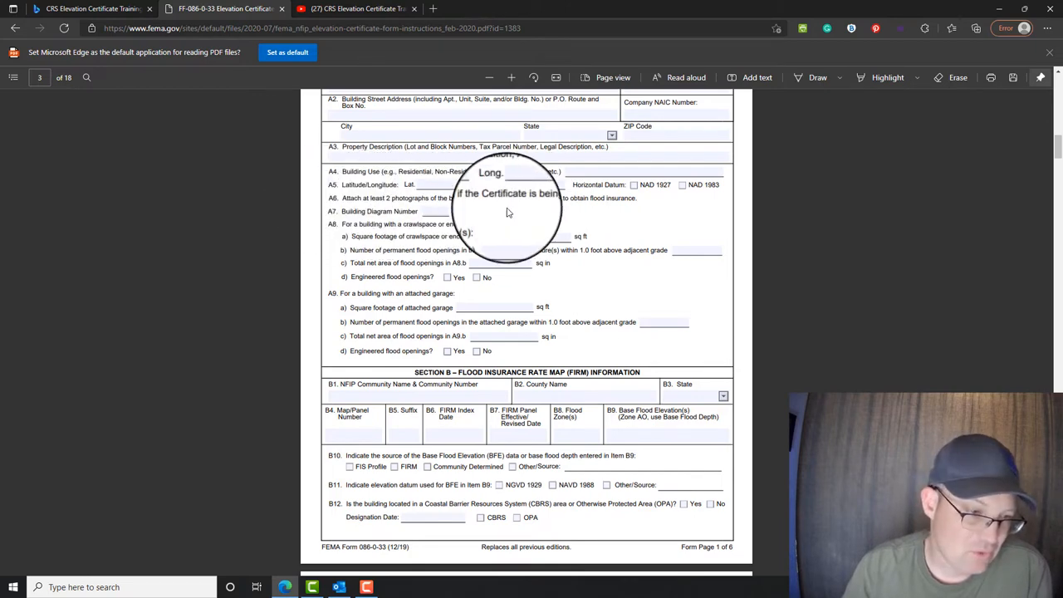
pyautogui.moveTo(648, 206)
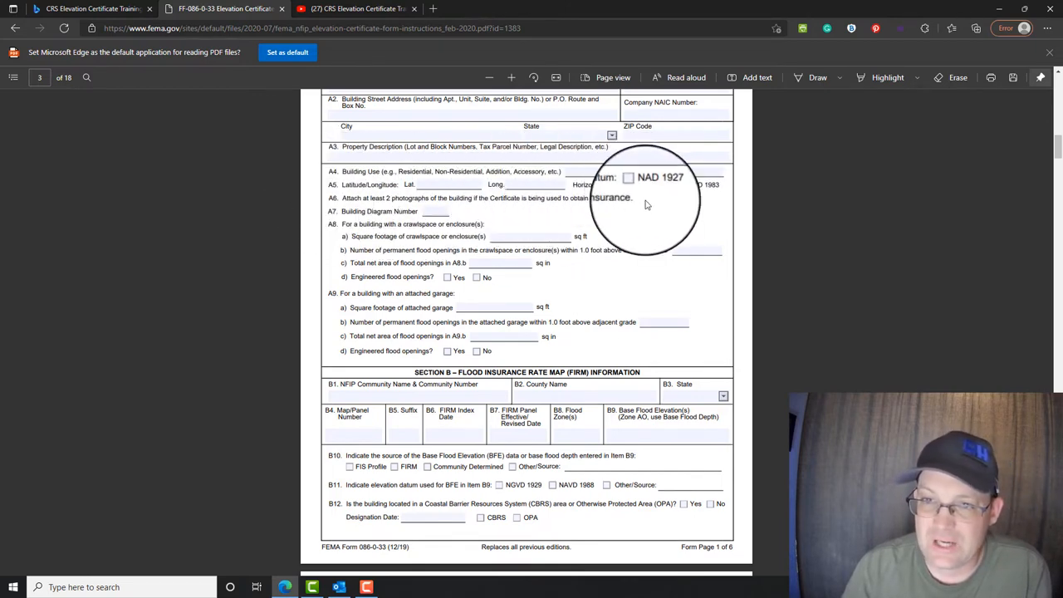
pyautogui.moveTo(435, 212)
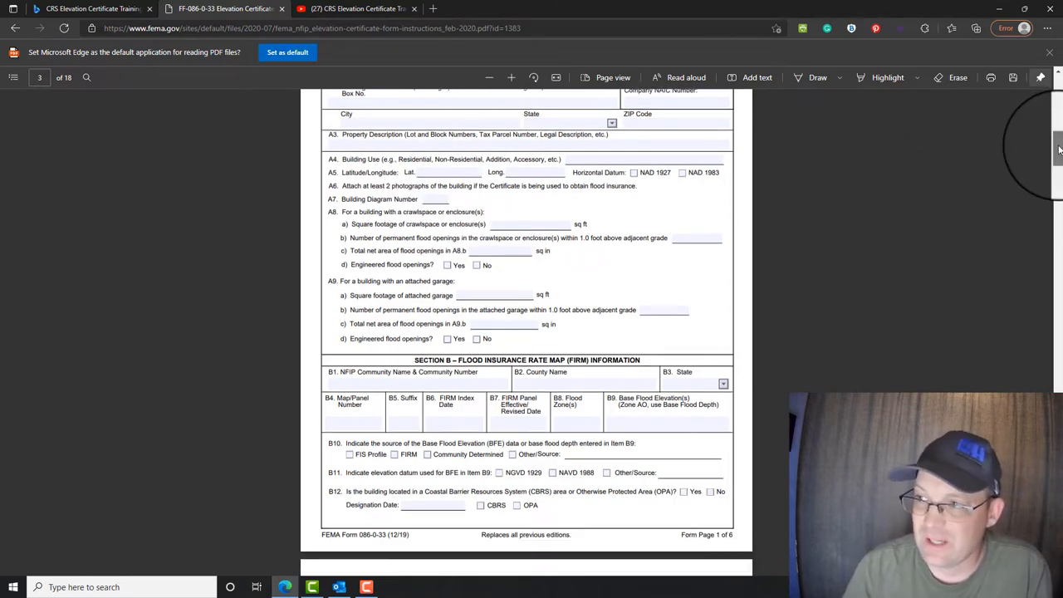
pyautogui.scroll(-3)
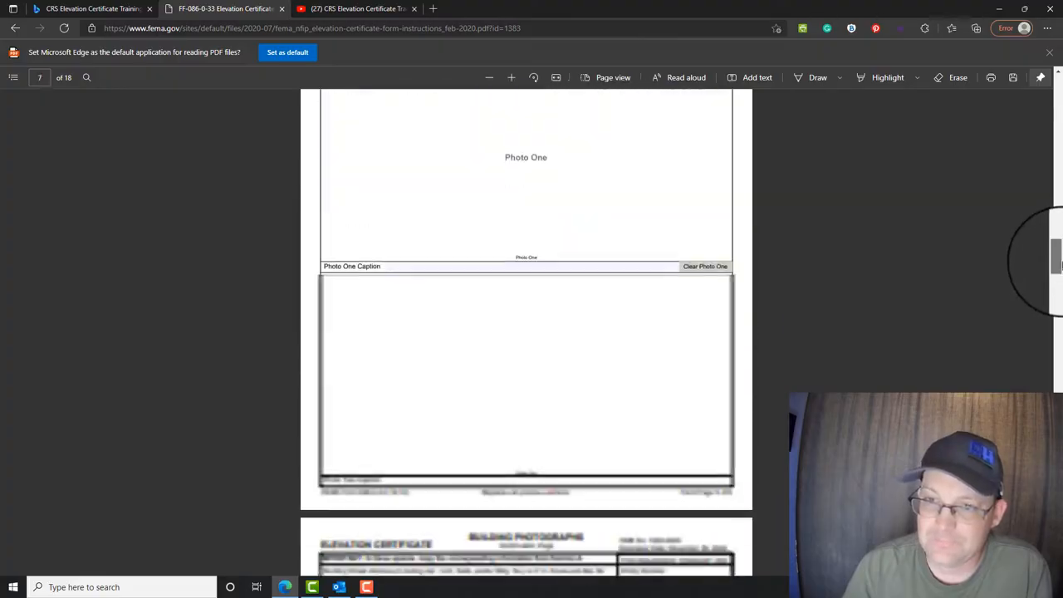
pyautogui.scroll(-3)
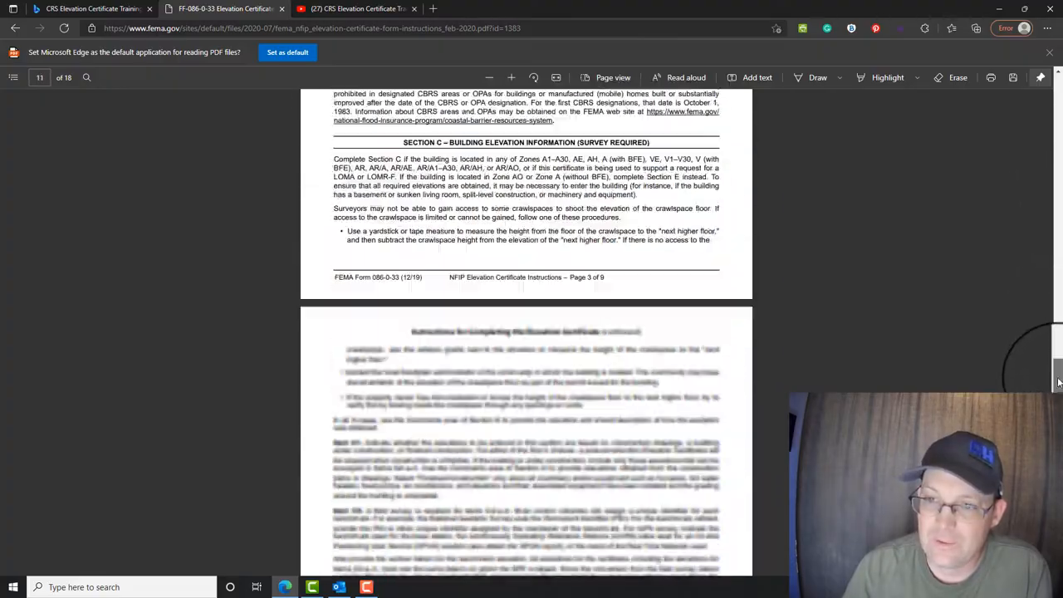
pyautogui.scroll(-3)
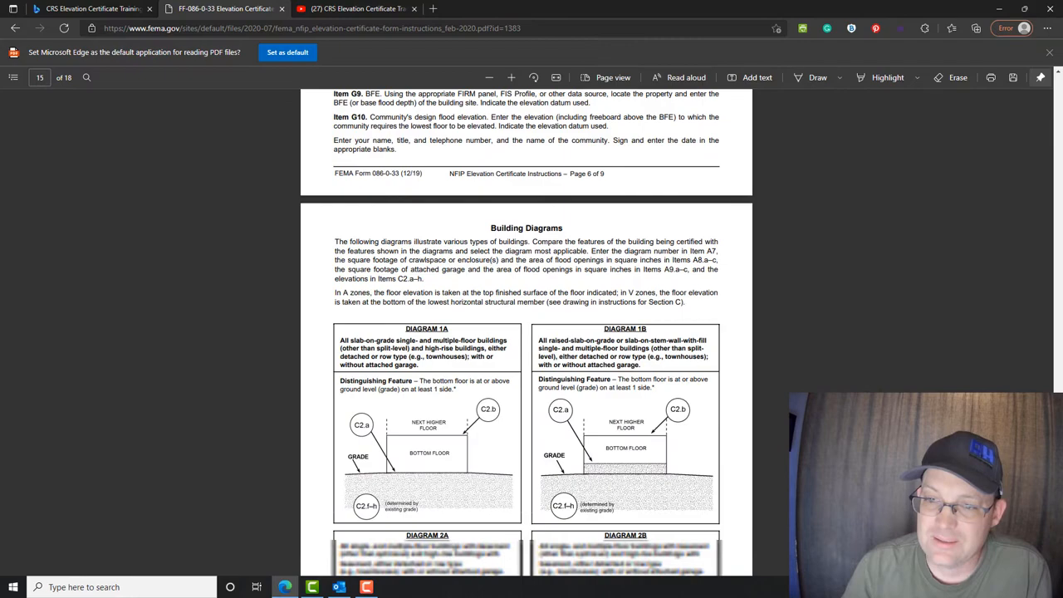
pyautogui.scroll(-3)
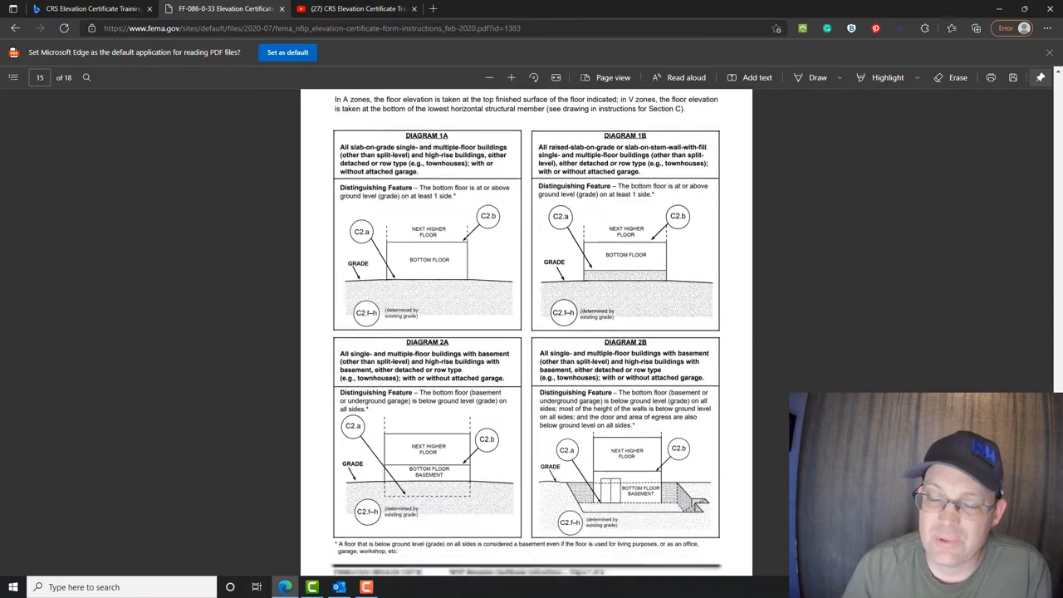
pyautogui.scroll(-3)
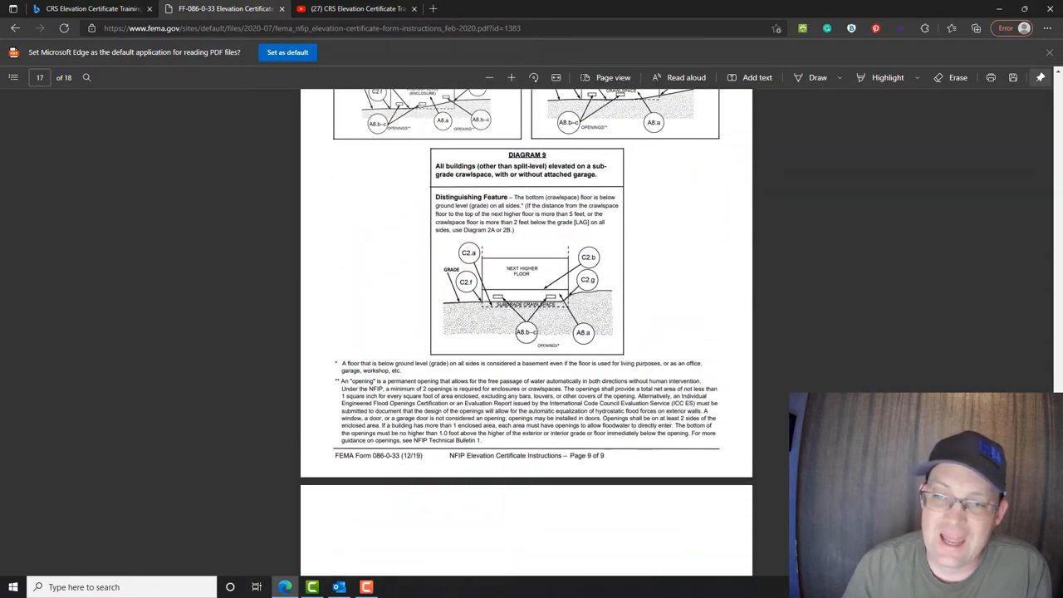
pyautogui.scroll(-3)
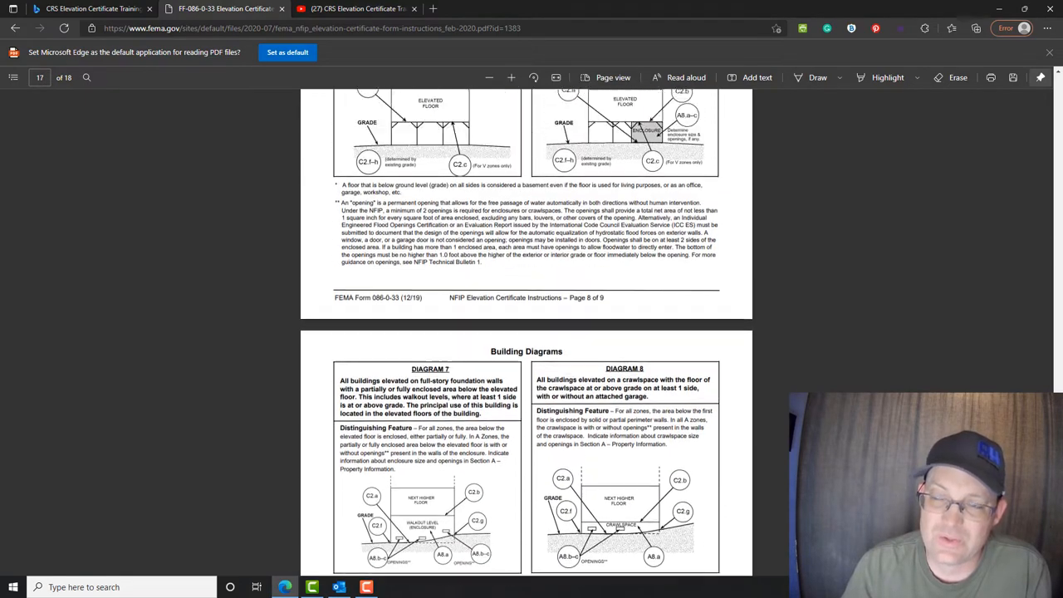
pyautogui.scroll(3)
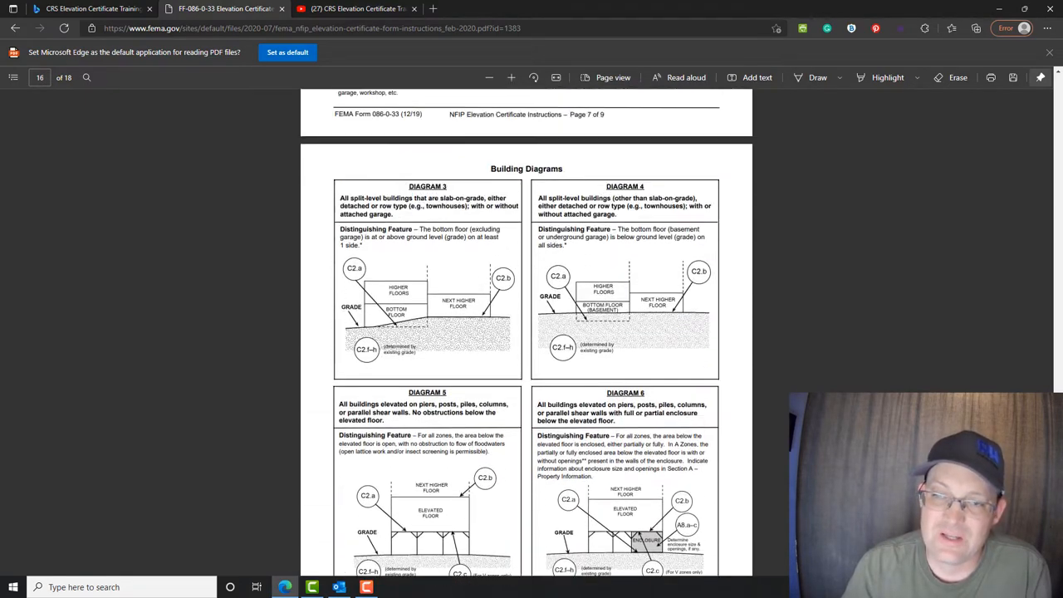
pyautogui.scroll(3)
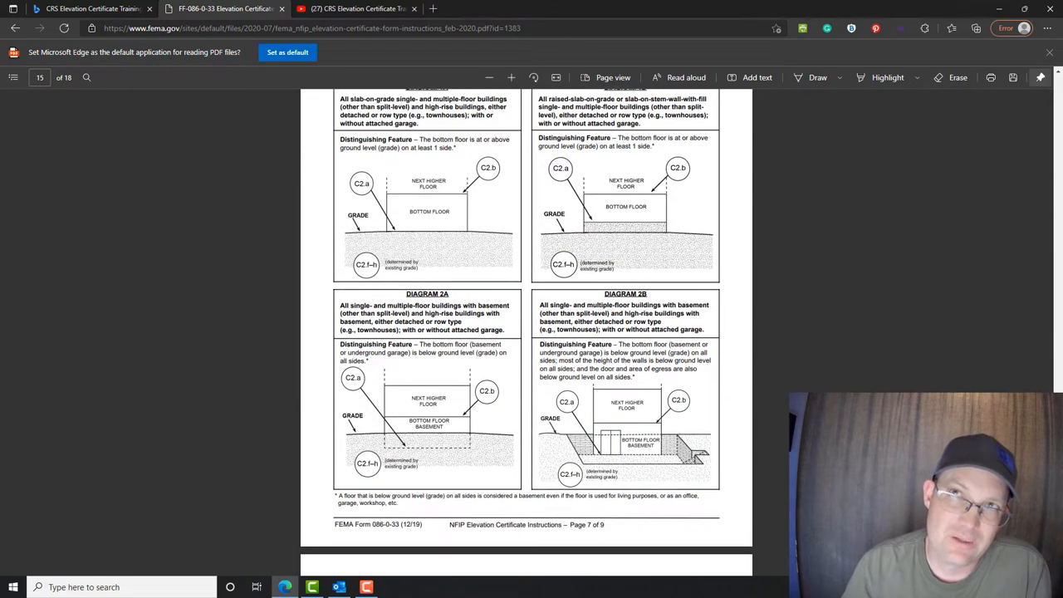
pyautogui.scroll(3)
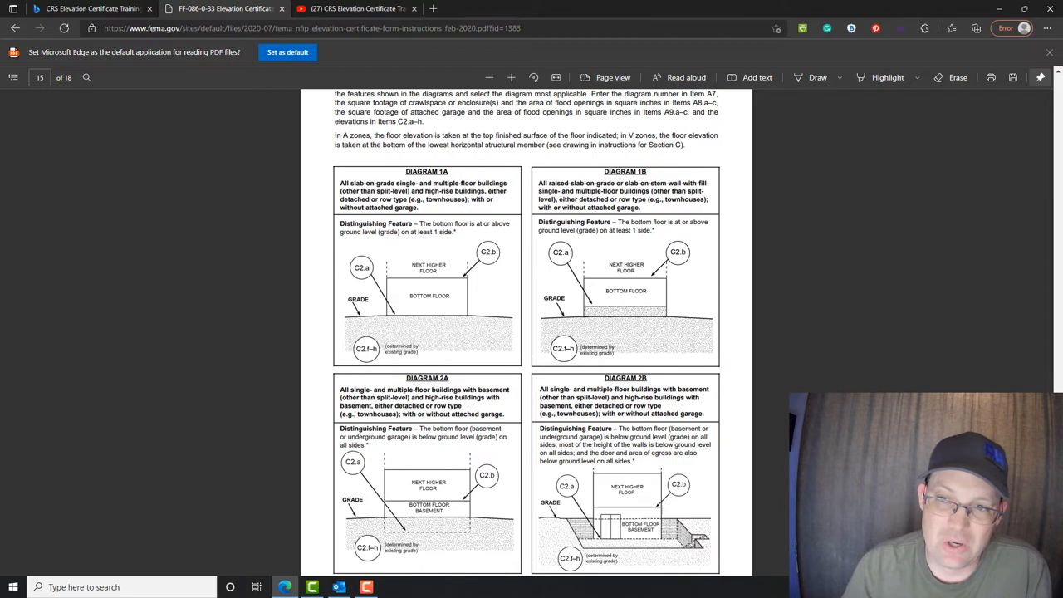
pyautogui.scroll(-3)
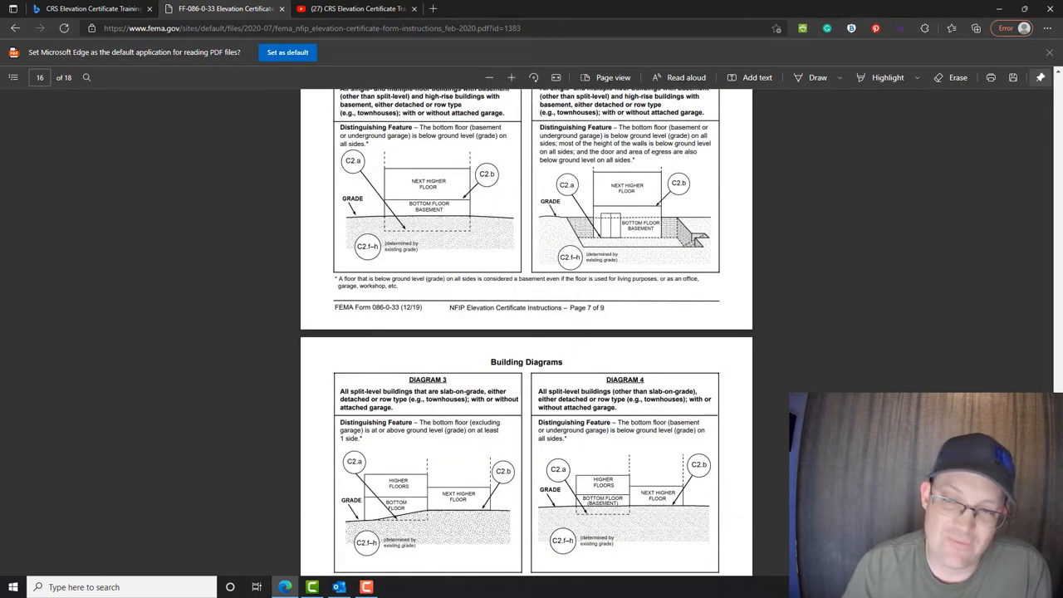
pyautogui.scroll(3)
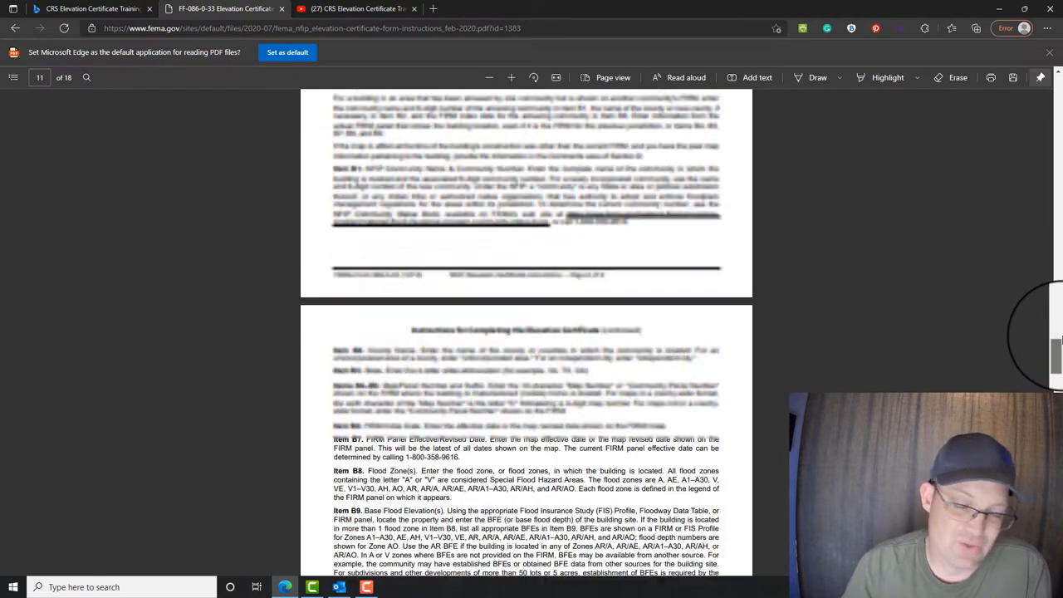
pyautogui.scroll(3)
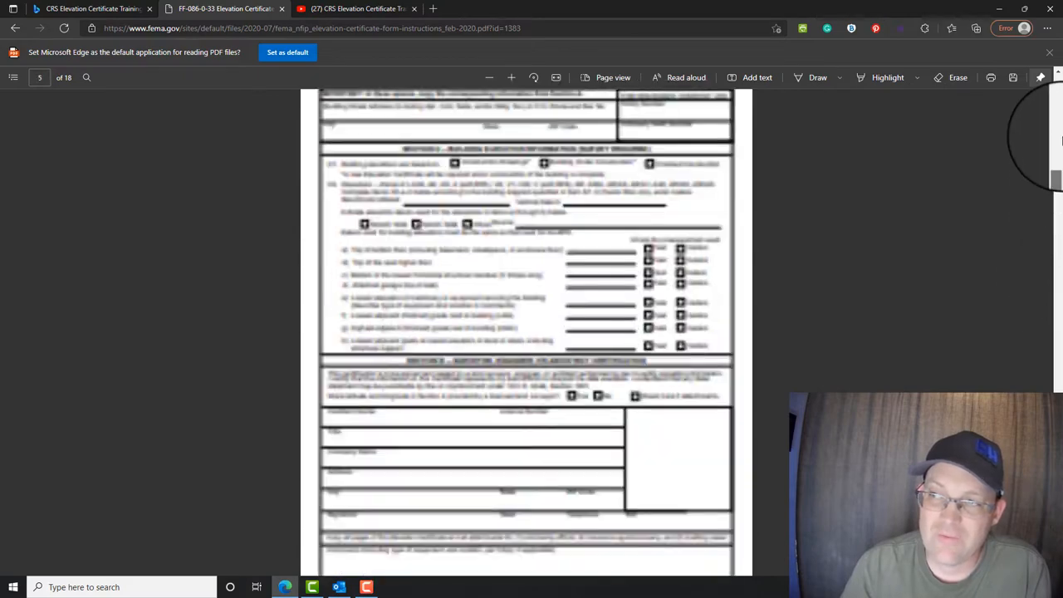
pyautogui.scroll(3)
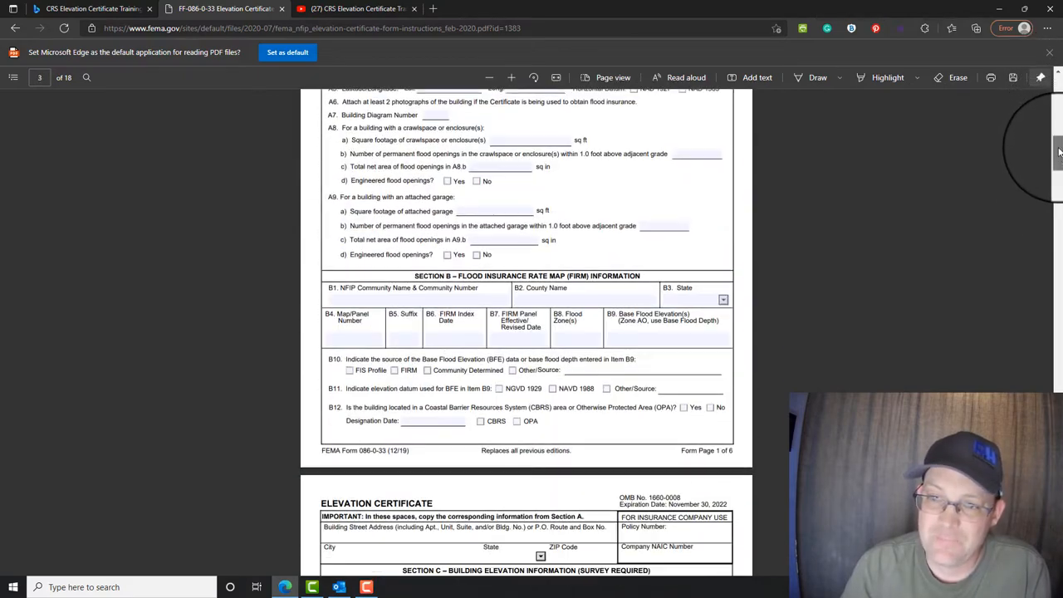
# Scroll past items A8 and A9 to the Section B flood map fields and top of Section C.
pyautogui.scroll(3)
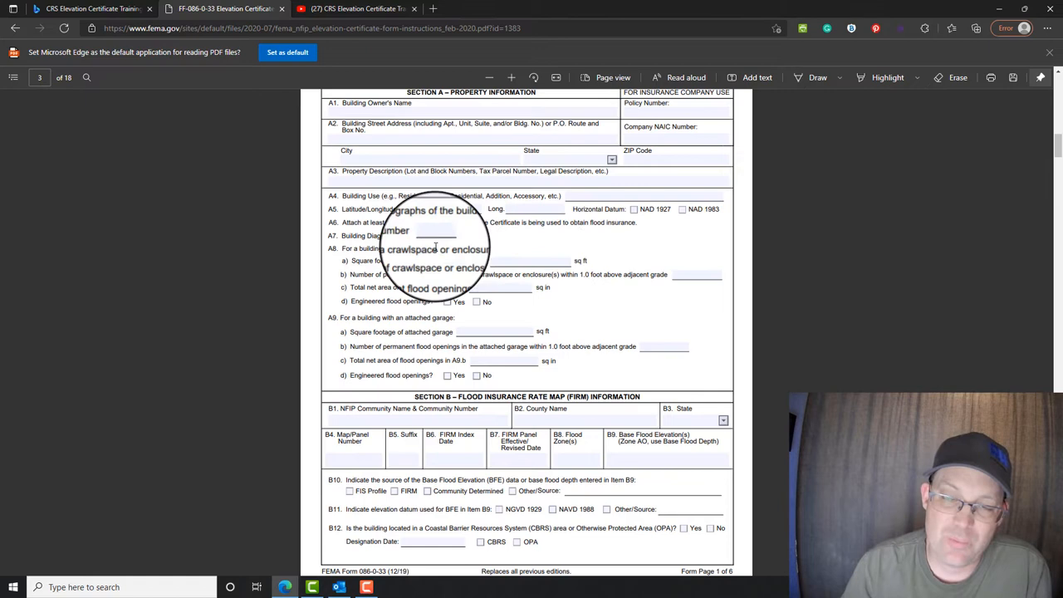
pyautogui.moveTo(556, 262)
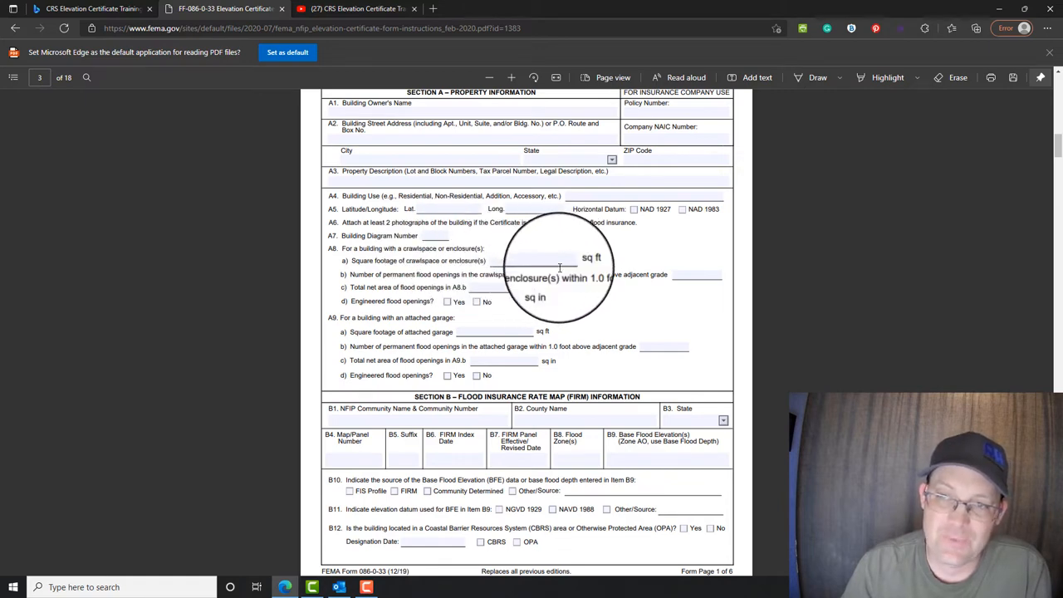
pyautogui.moveTo(700, 269)
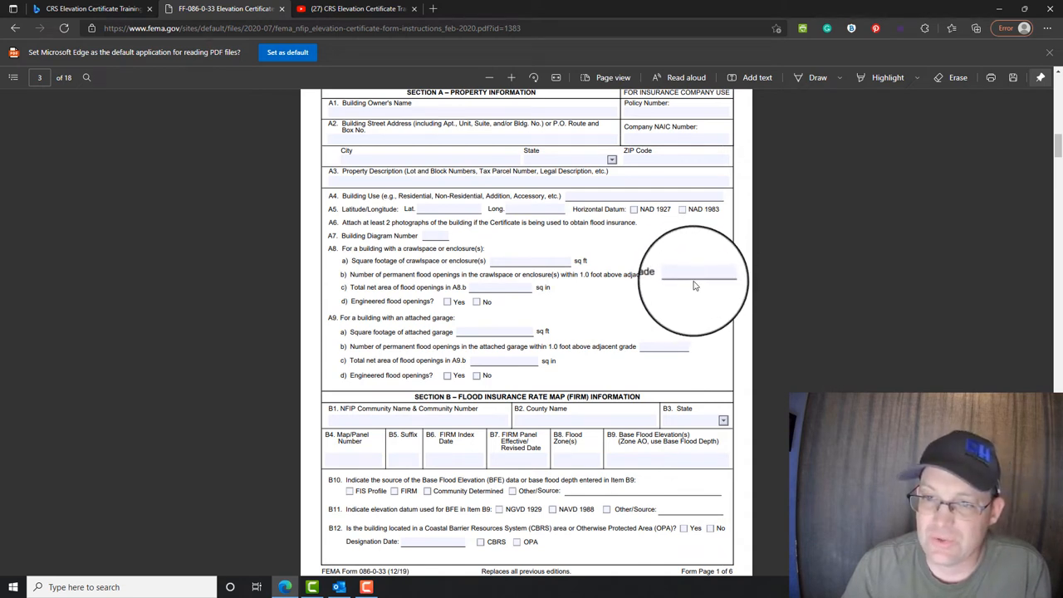
pyautogui.moveTo(501, 292)
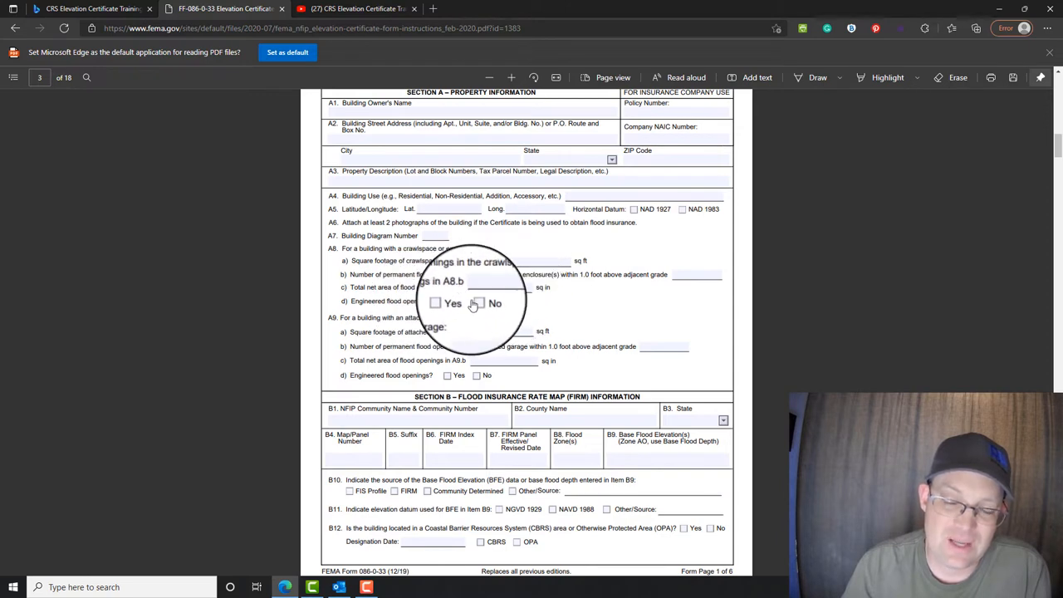
pyautogui.scroll(-3)
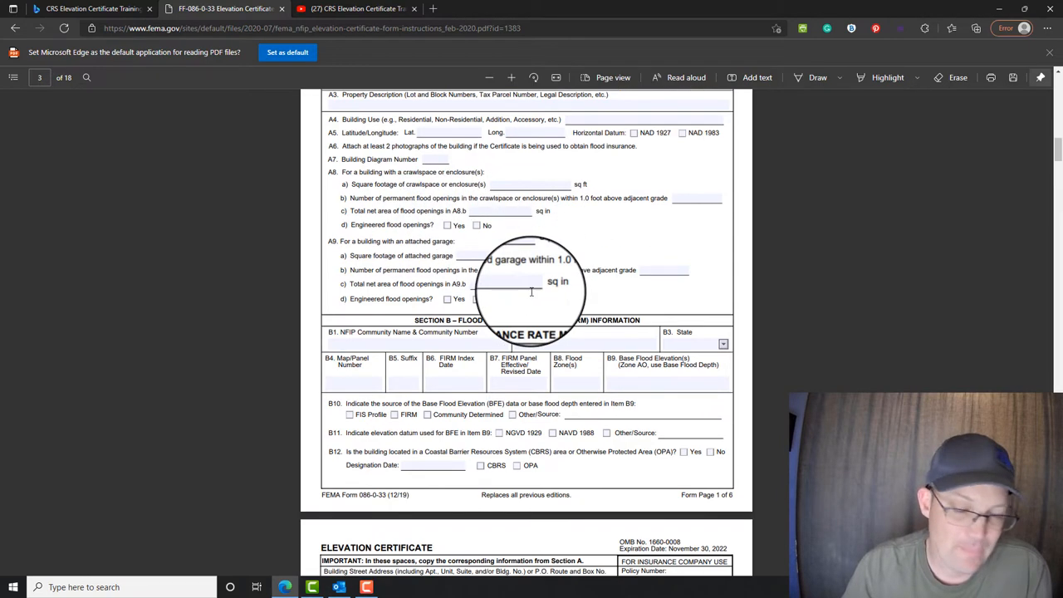
pyautogui.moveTo(407, 240)
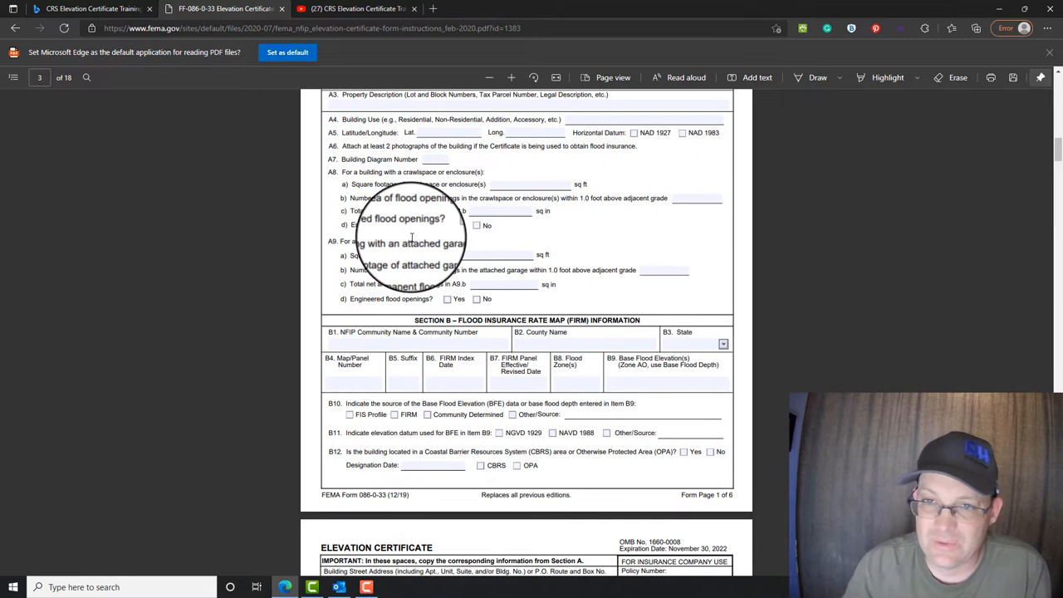
pyautogui.moveTo(498, 224)
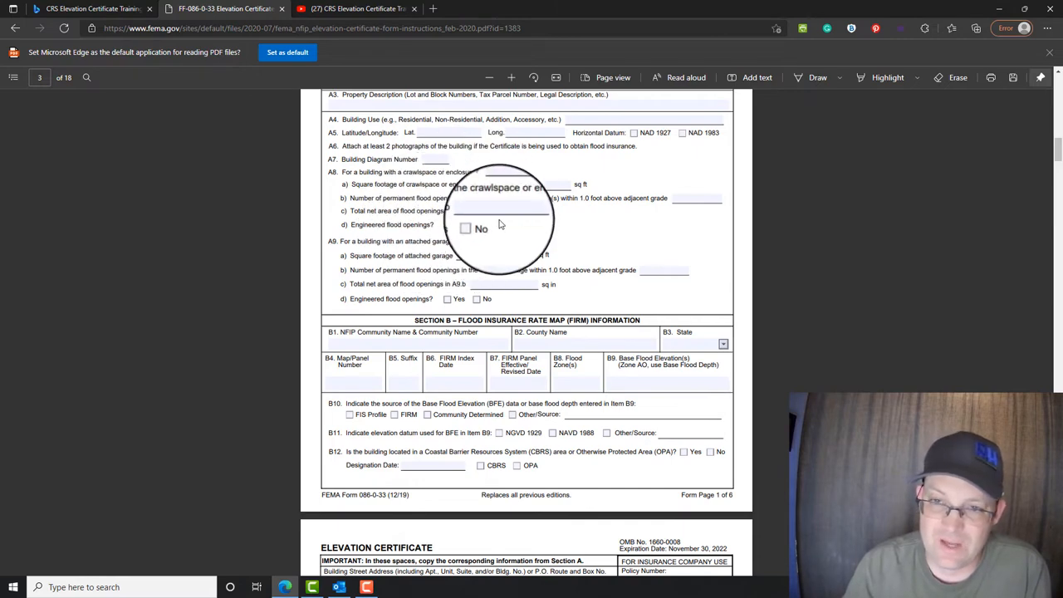
pyautogui.scroll(-3)
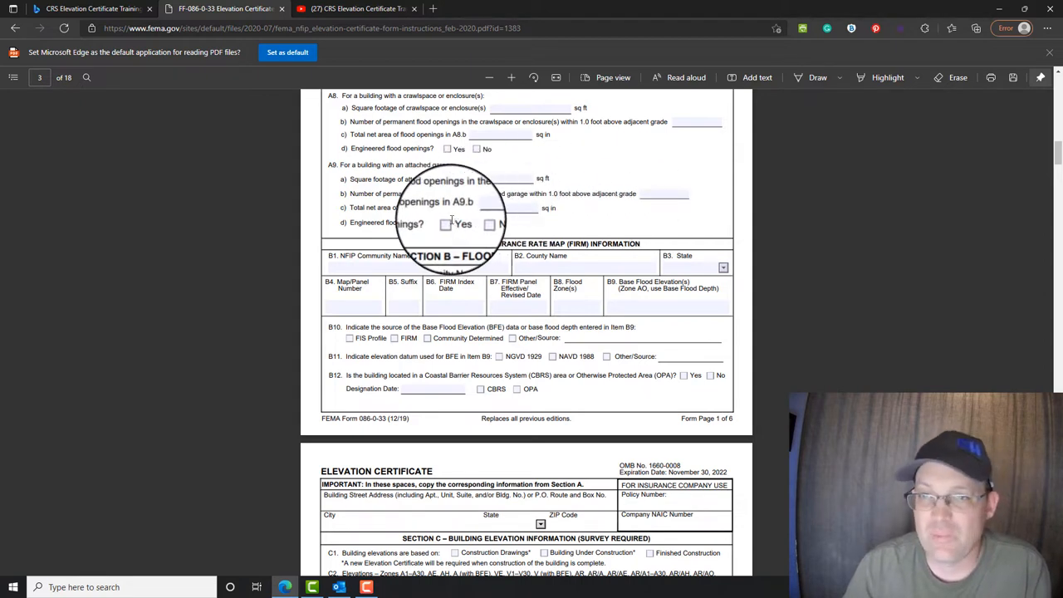
pyautogui.scroll(-3)
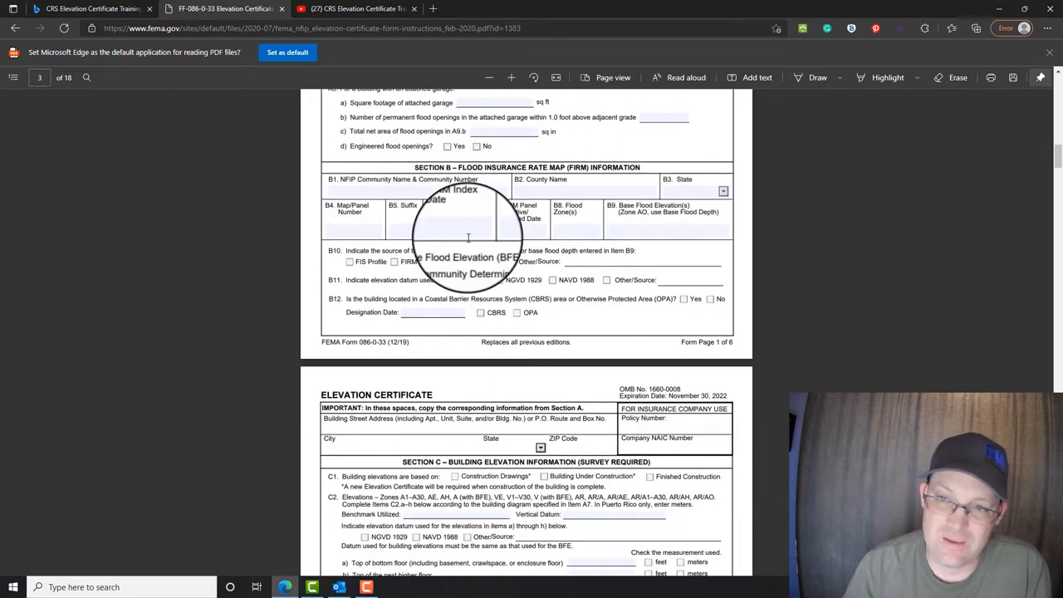
pyautogui.scroll(3)
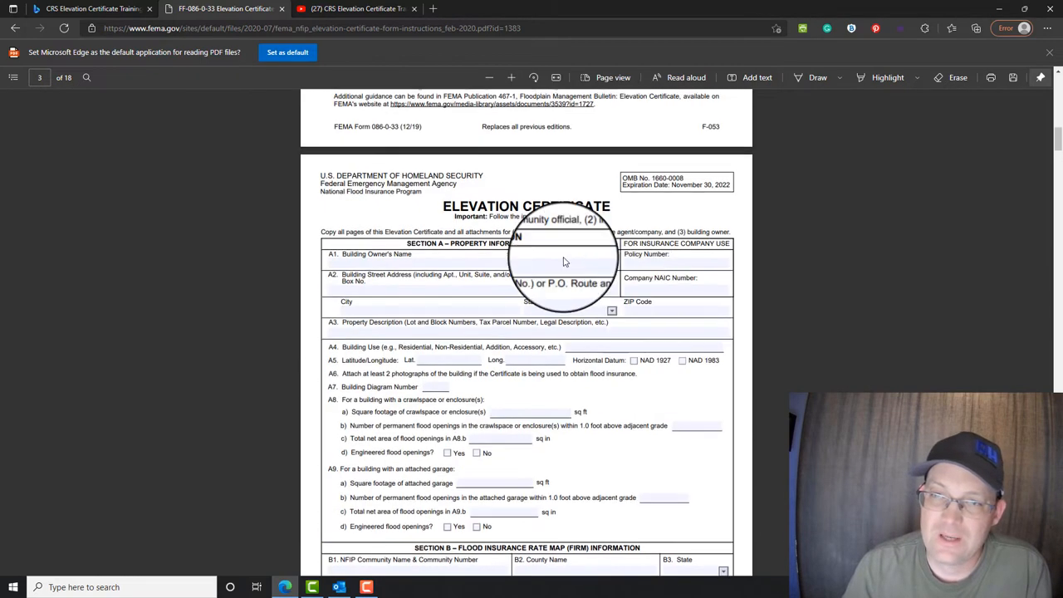
pyautogui.scroll(-3)
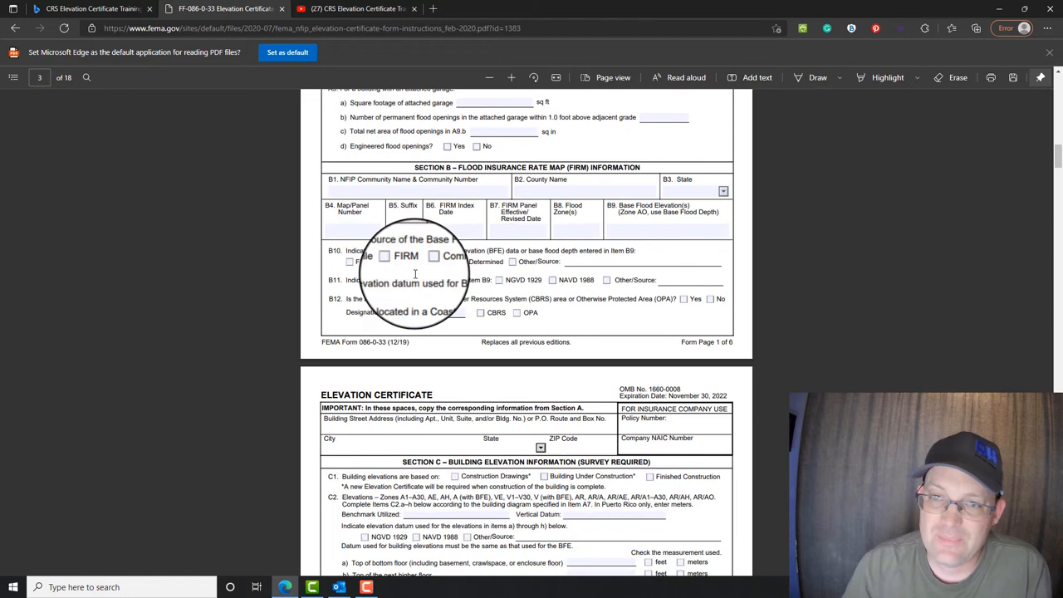
pyautogui.moveTo(349, 216)
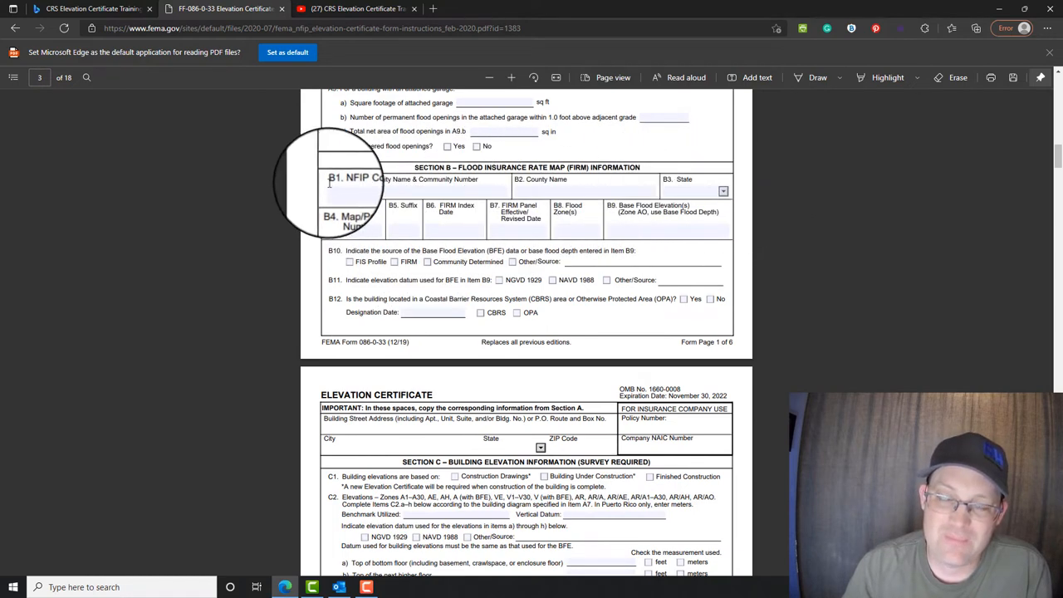
pyautogui.moveTo(689, 192)
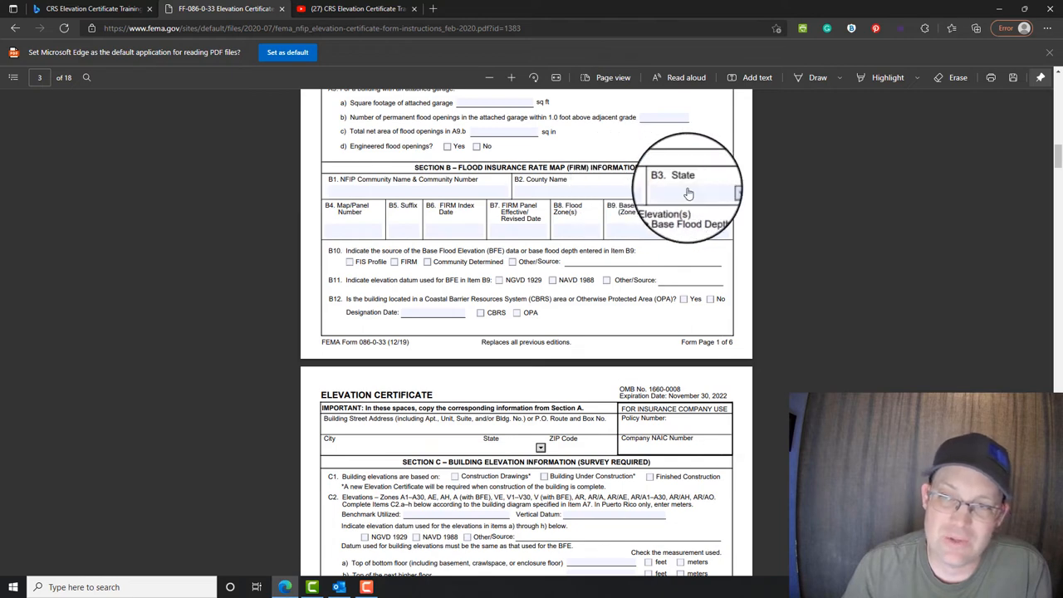
pyautogui.moveTo(411, 236)
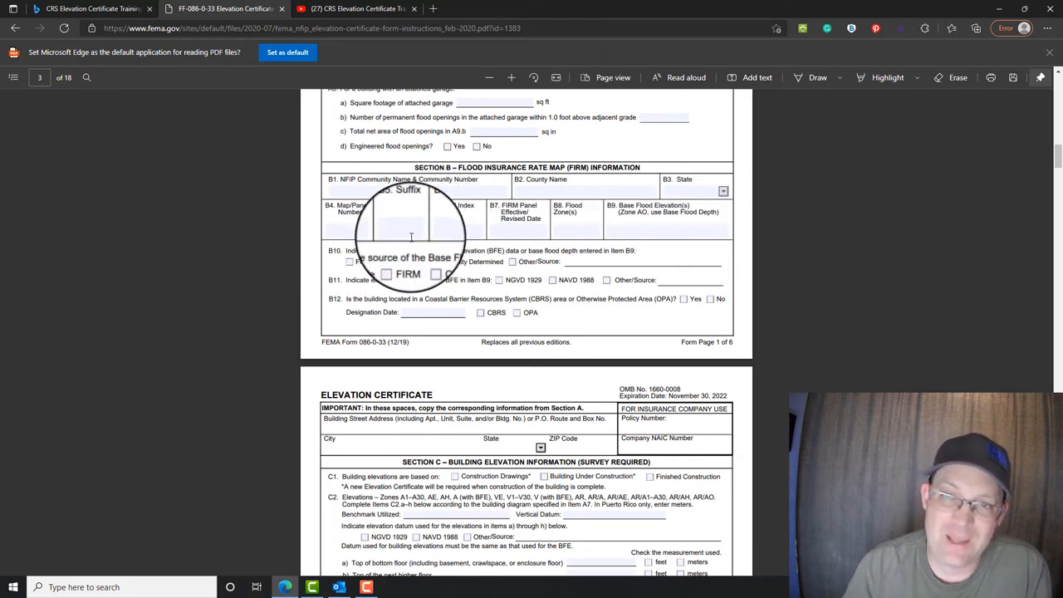
pyautogui.moveTo(532, 232)
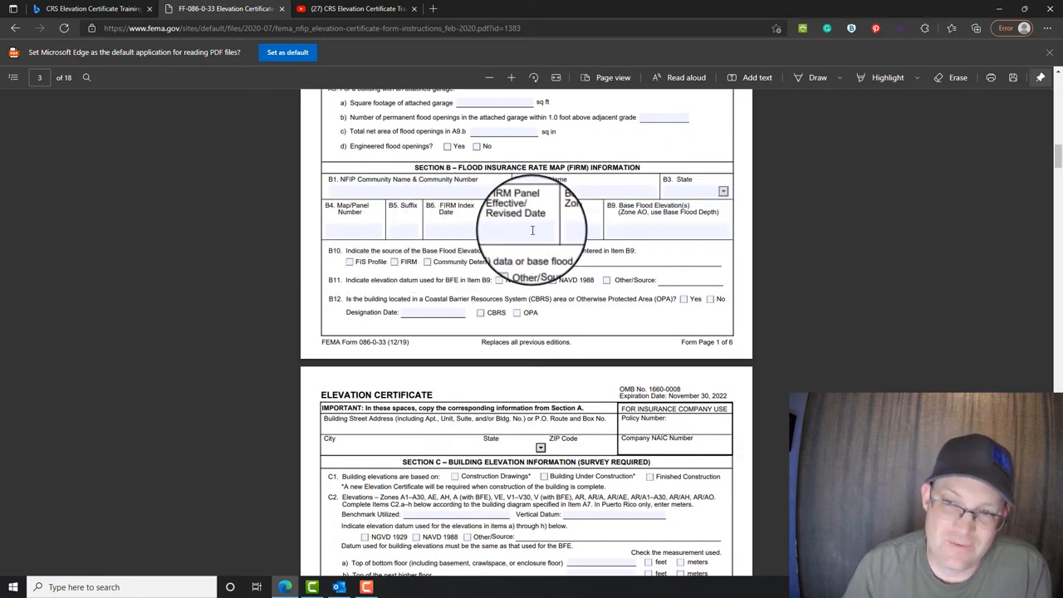
pyautogui.moveTo(571, 231)
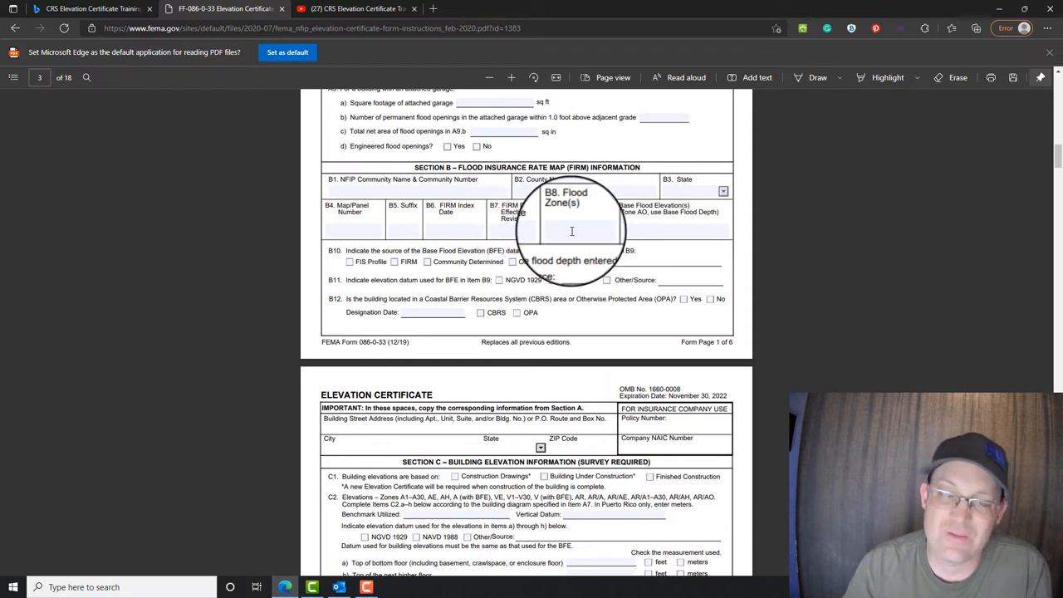
pyautogui.moveTo(684, 233)
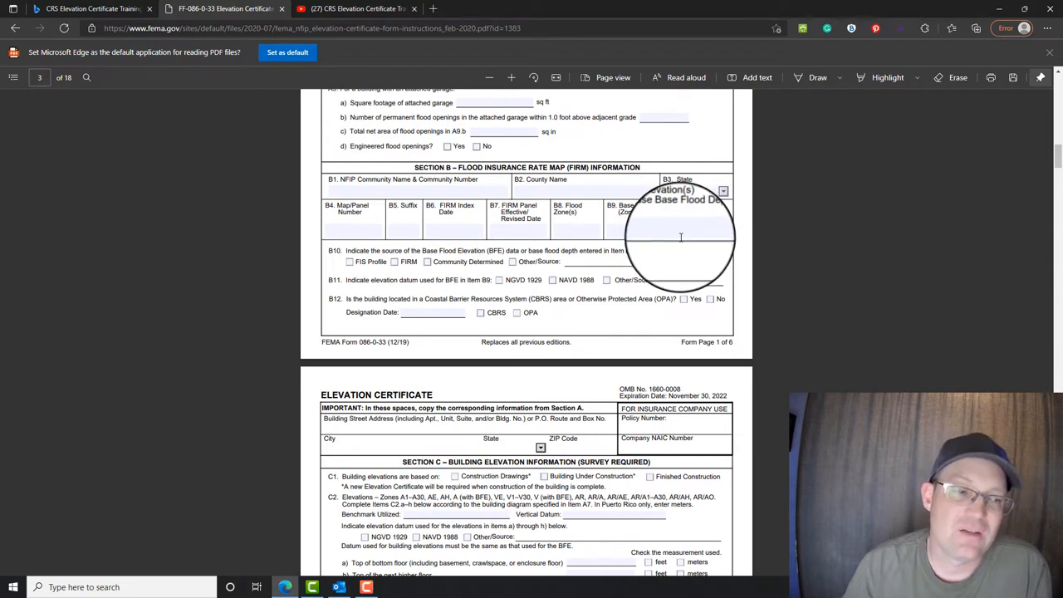
pyautogui.moveTo(659, 229)
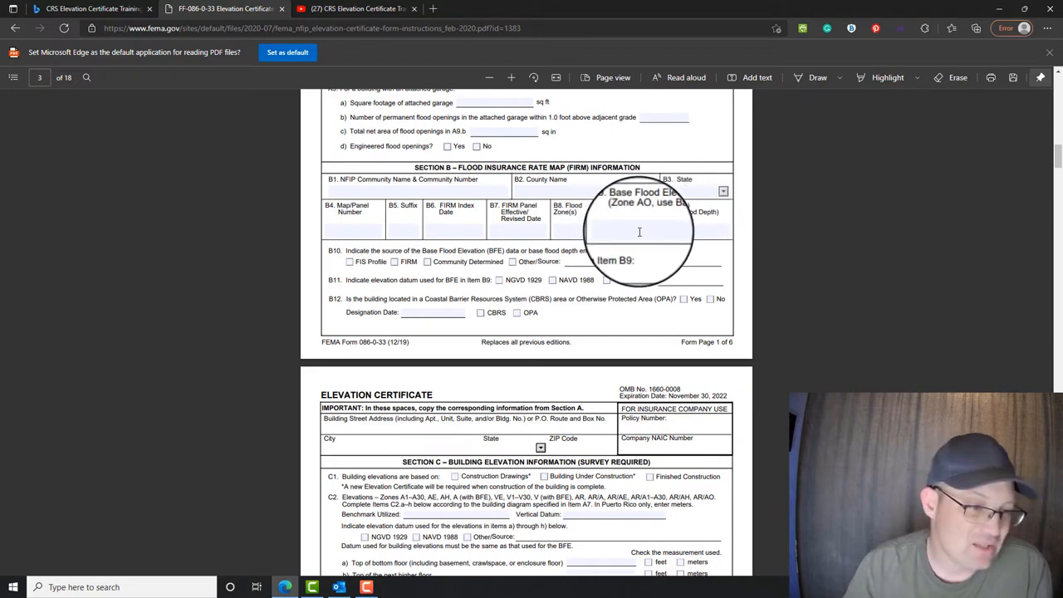
pyautogui.scroll(-3)
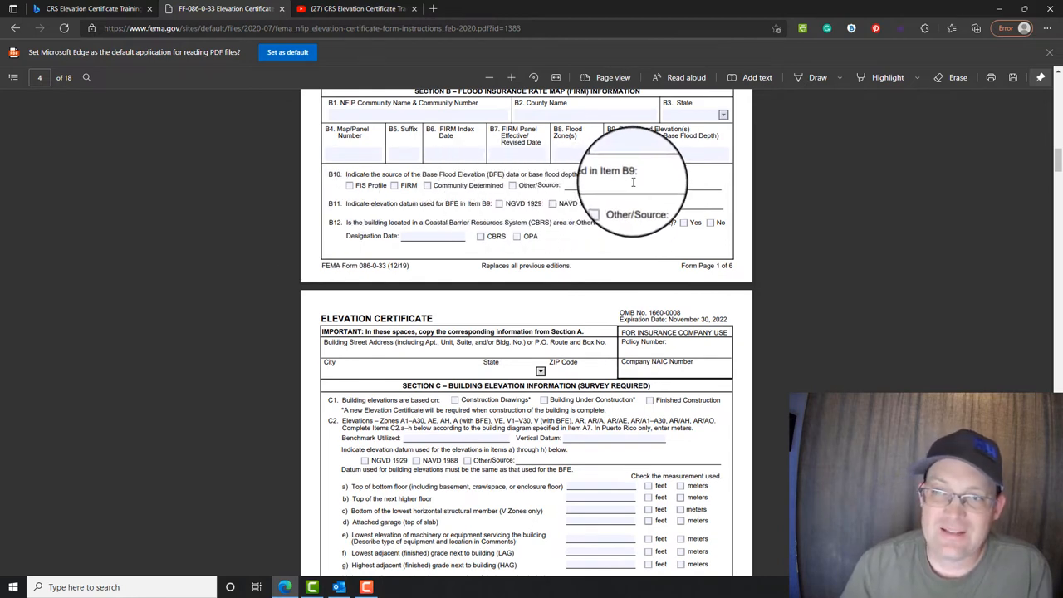
pyautogui.moveTo(398, 191)
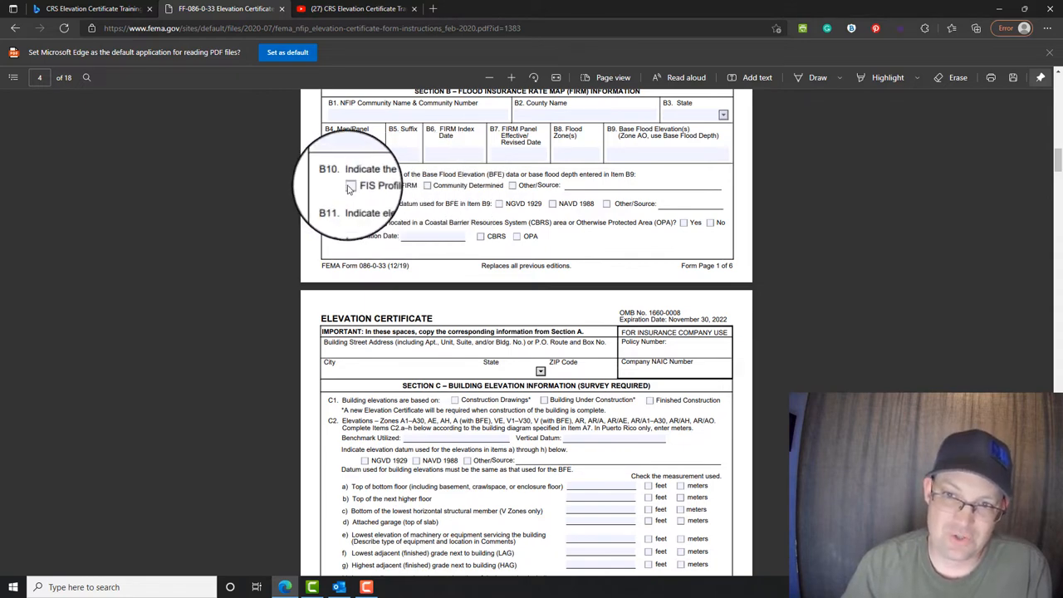
pyautogui.moveTo(523, 186)
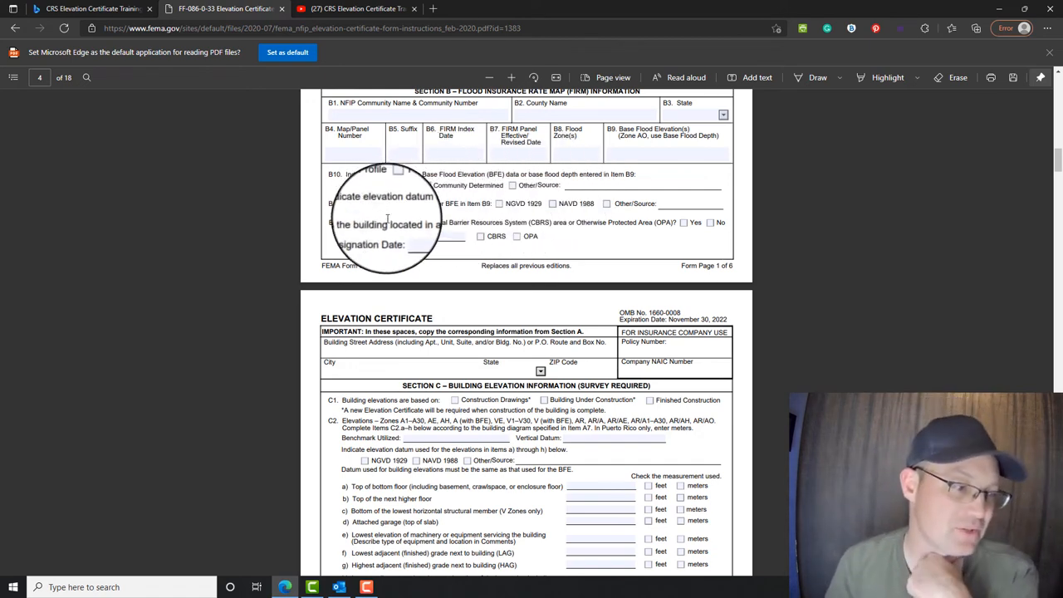
pyautogui.moveTo(473, 185)
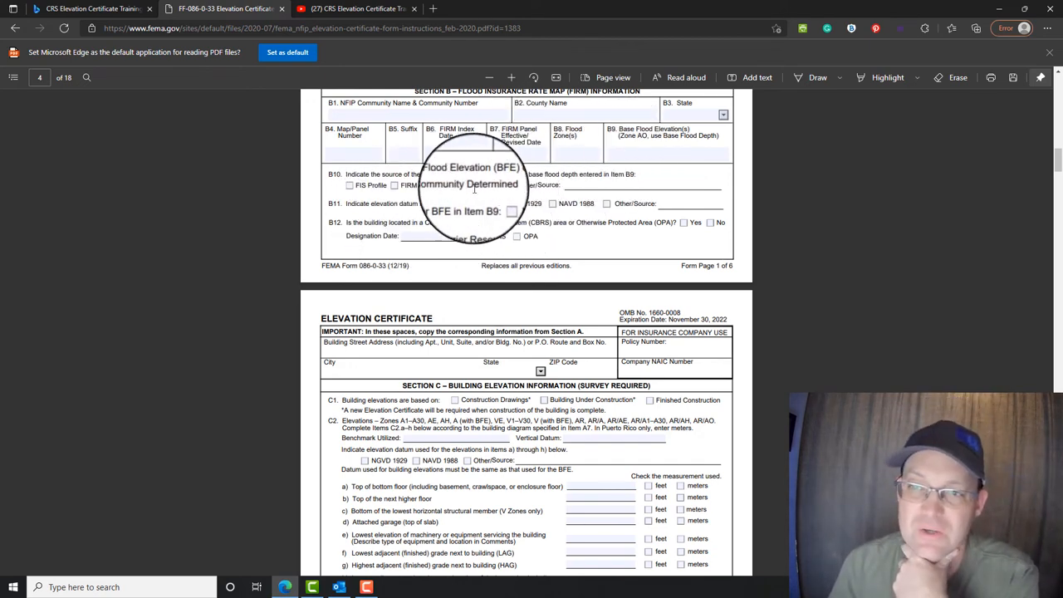
pyautogui.scroll(-3)
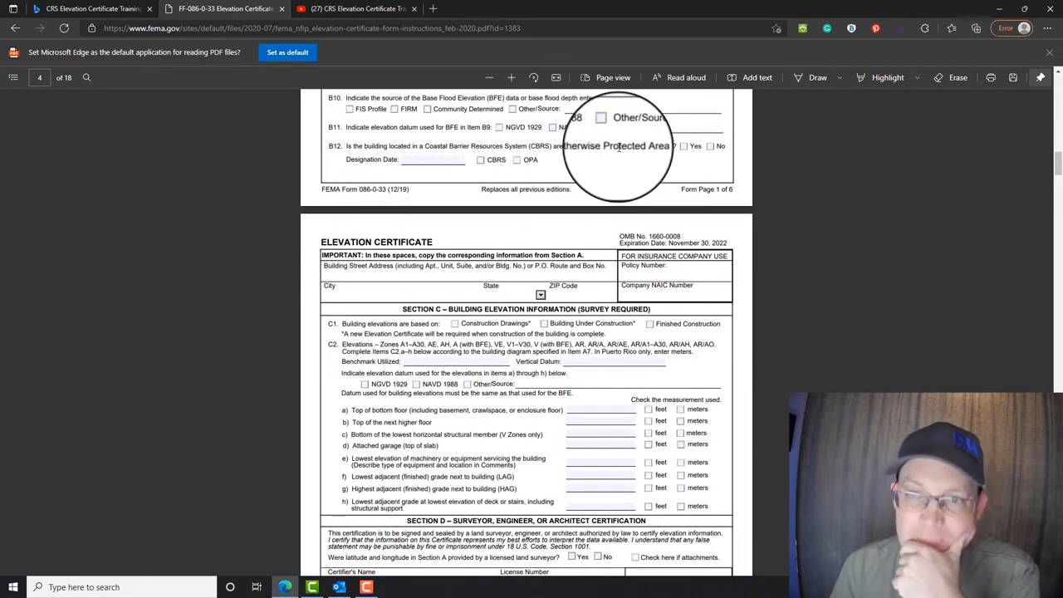
pyautogui.moveTo(545, 129)
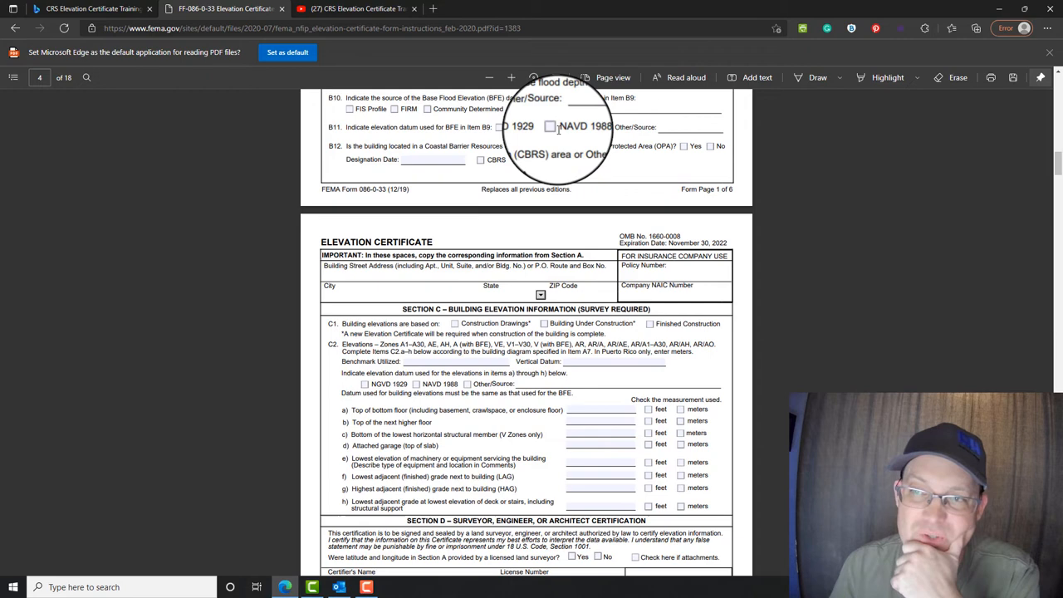
pyautogui.moveTo(498, 126)
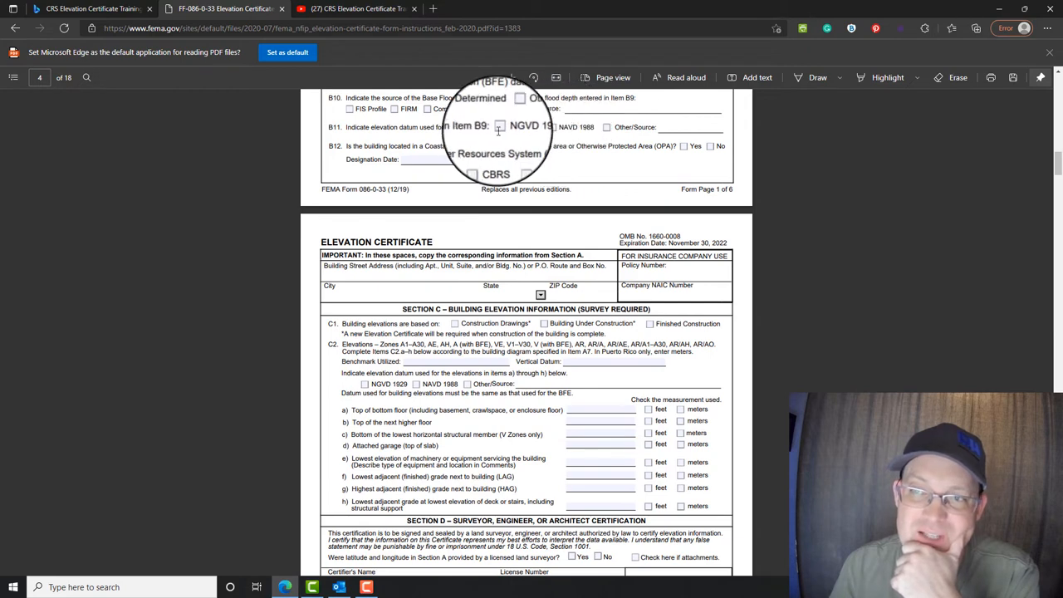
pyautogui.moveTo(639, 133)
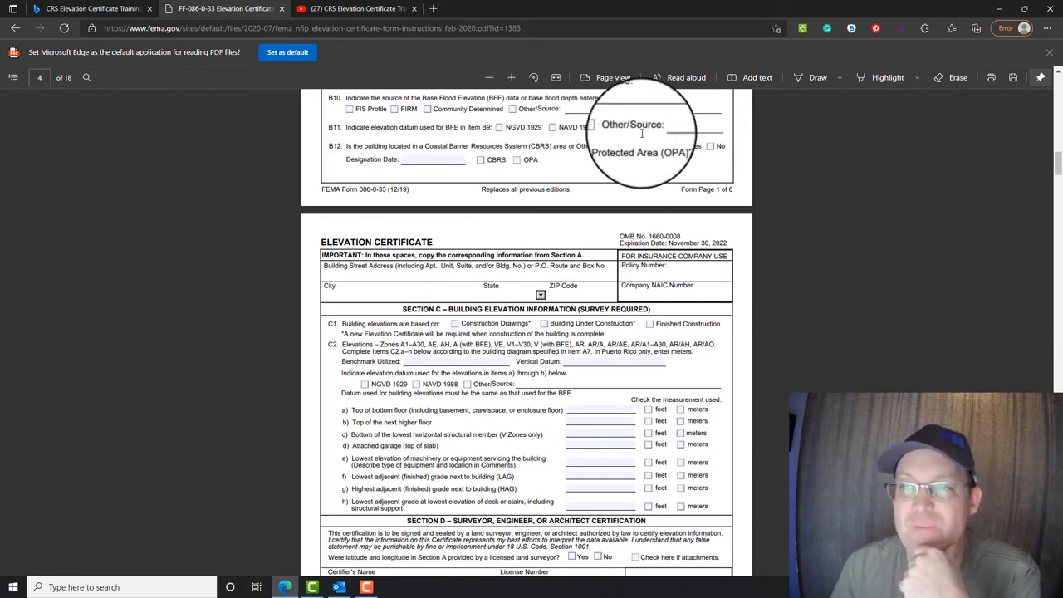
pyautogui.moveTo(425, 156)
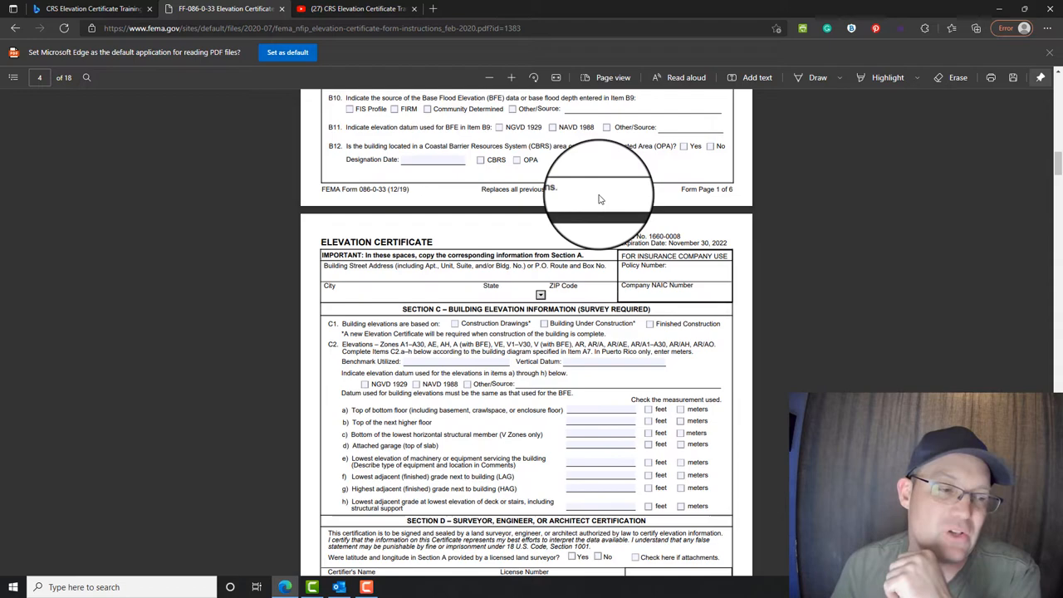
pyautogui.scroll(-3)
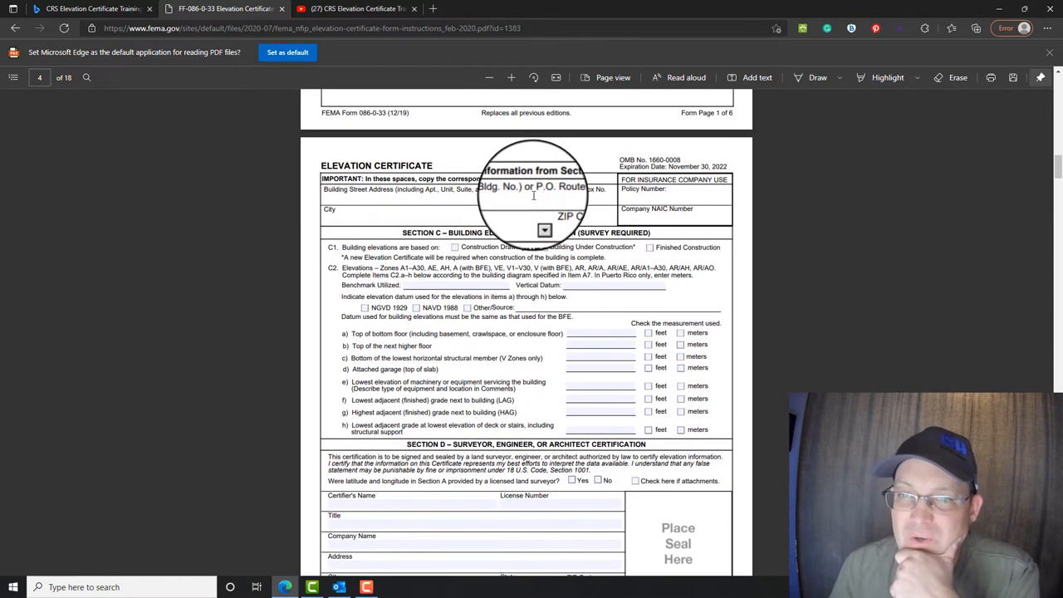
pyautogui.scroll(3)
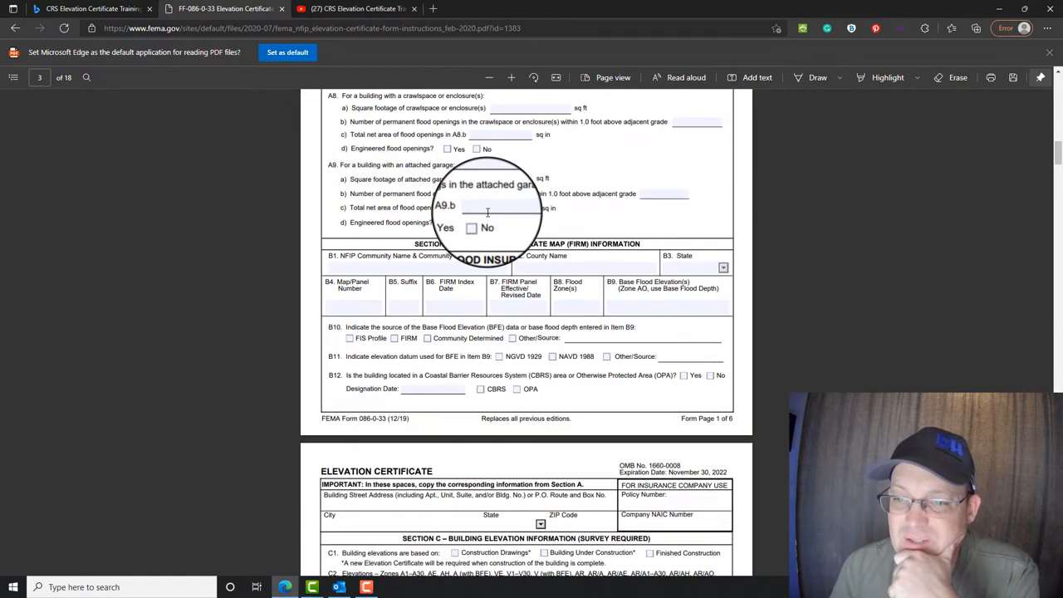
# Scroll through Section C elevation items a–h down to the Section D surveyor certification.
pyautogui.scroll(-3)
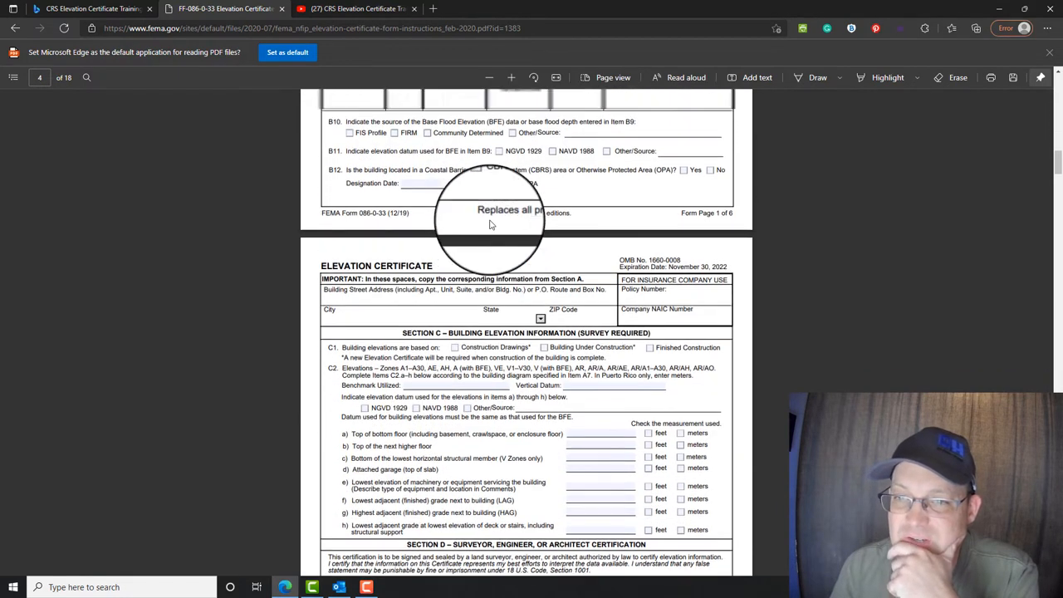
pyautogui.scroll(-3)
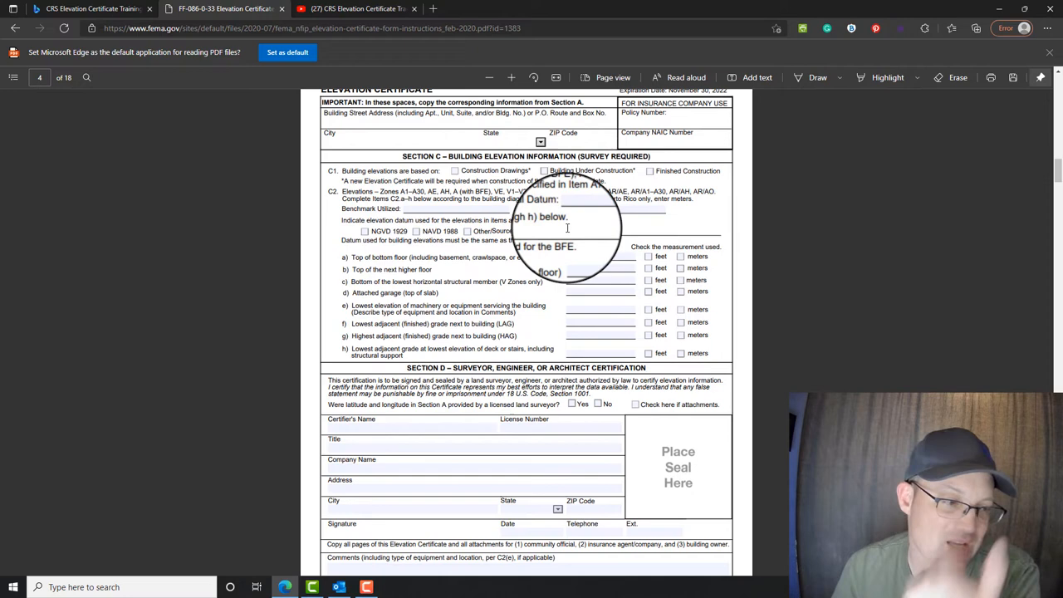
pyautogui.moveTo(382, 179)
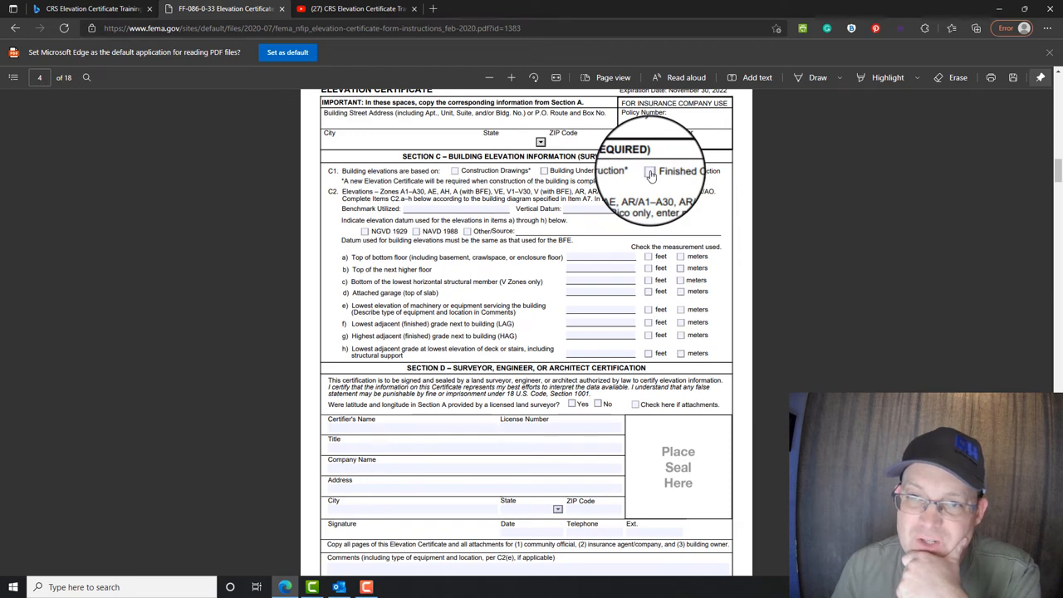
pyautogui.moveTo(407, 208)
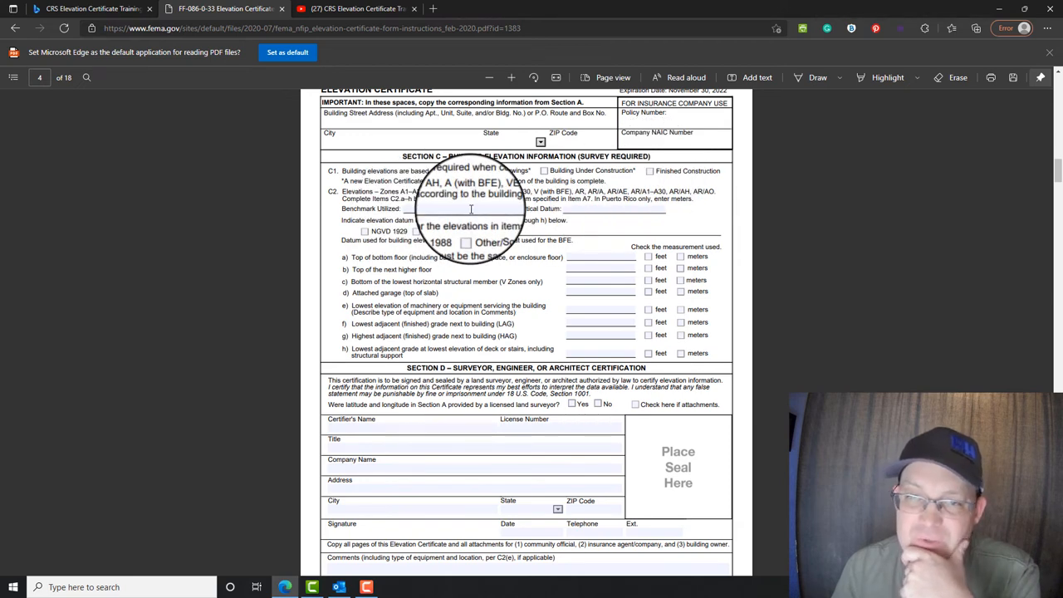
pyautogui.moveTo(694, 202)
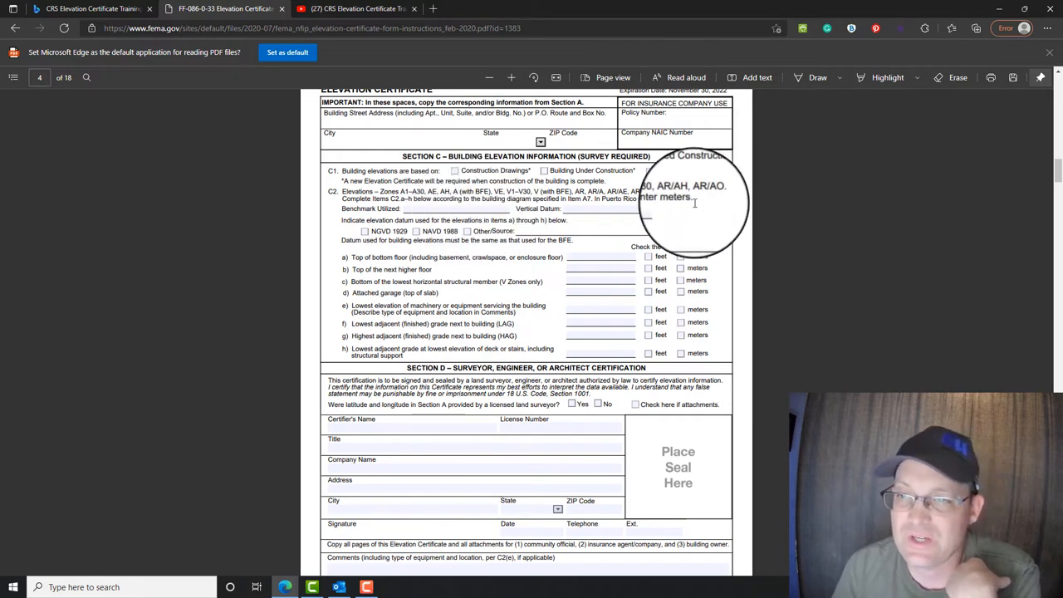
pyautogui.moveTo(599, 209)
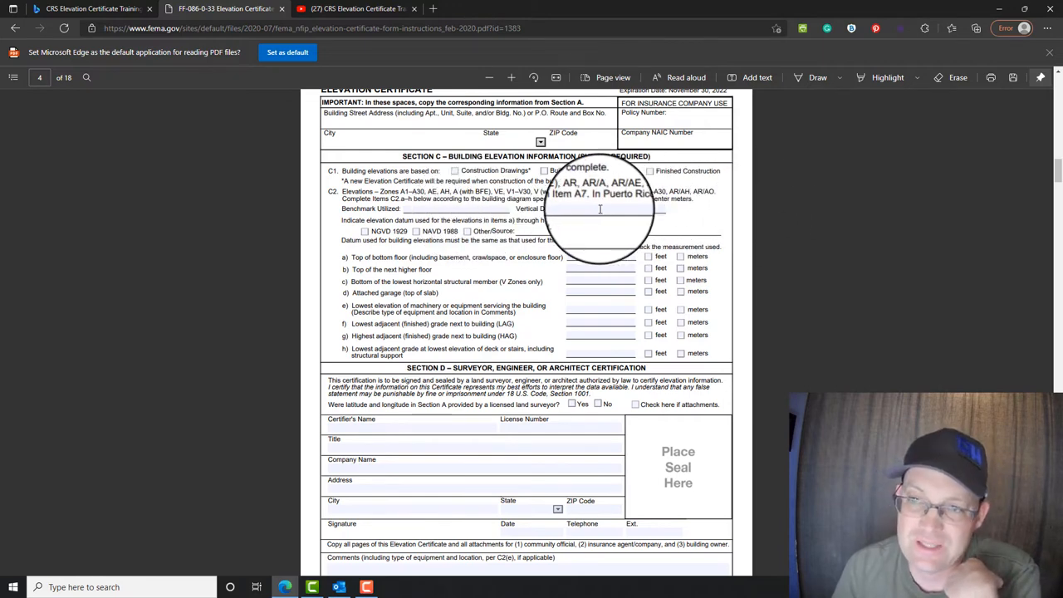
pyautogui.moveTo(415, 240)
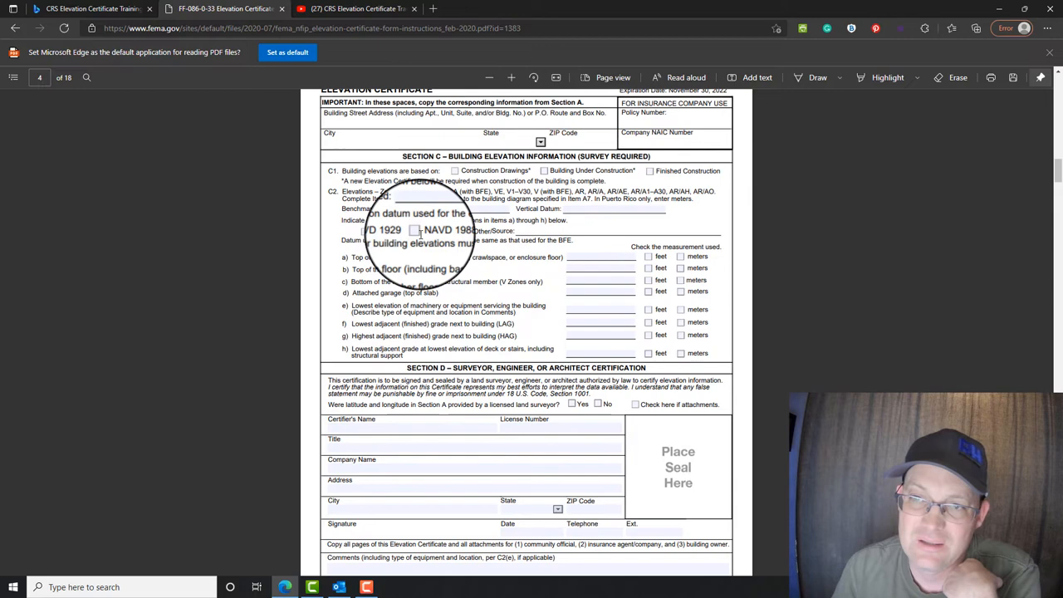
pyautogui.scroll(-3)
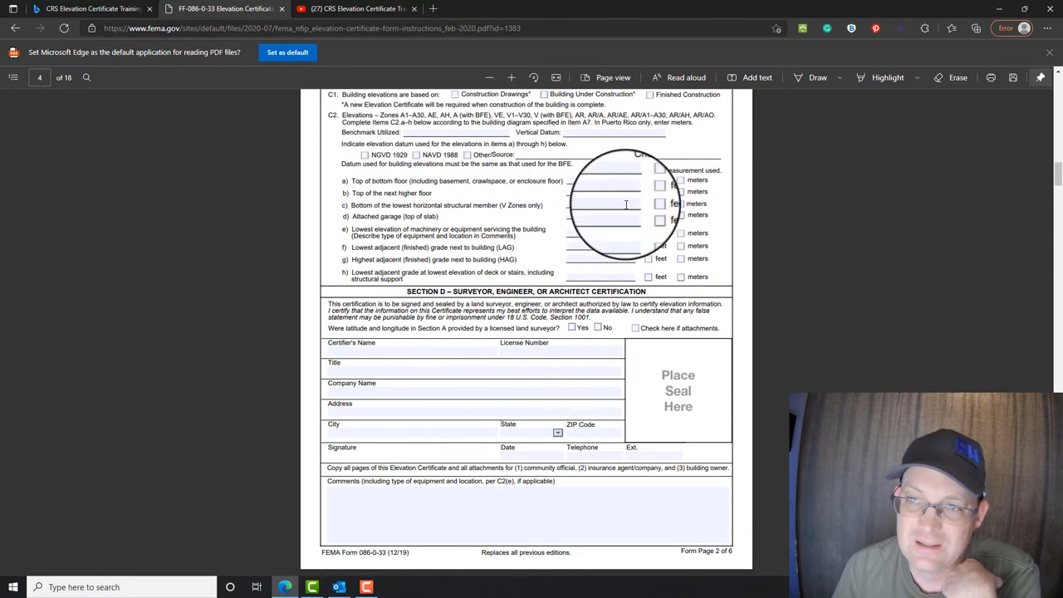
pyautogui.moveTo(374, 200)
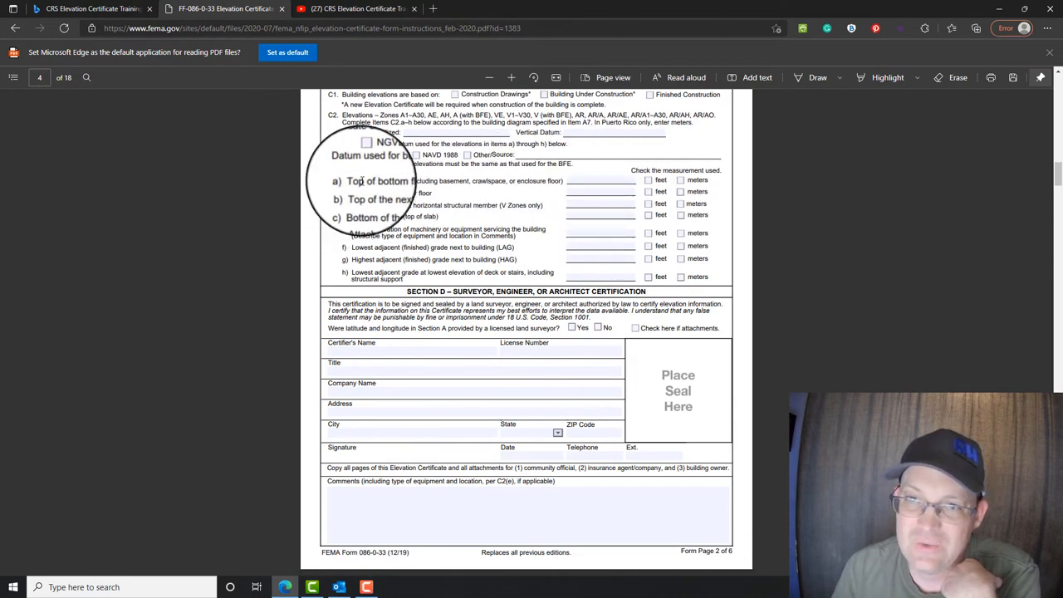
pyautogui.moveTo(614, 257)
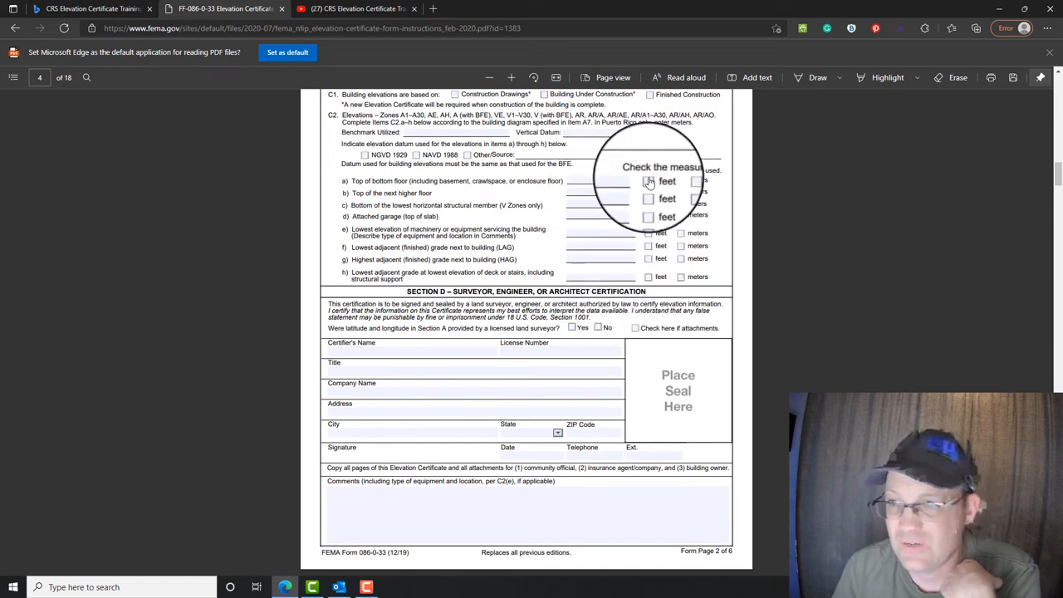
pyautogui.moveTo(628, 232)
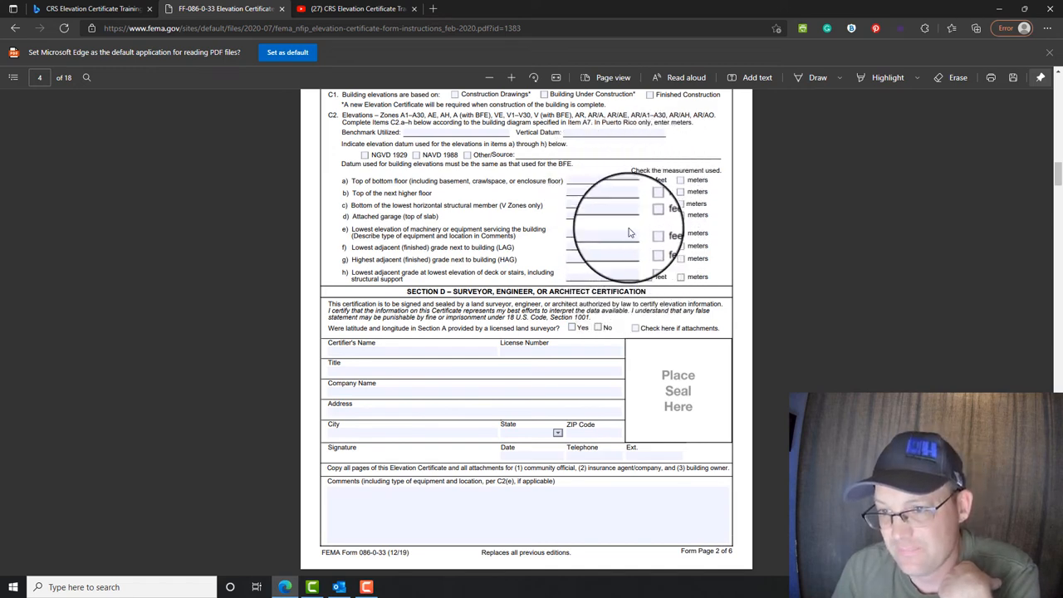
pyautogui.scroll(-3)
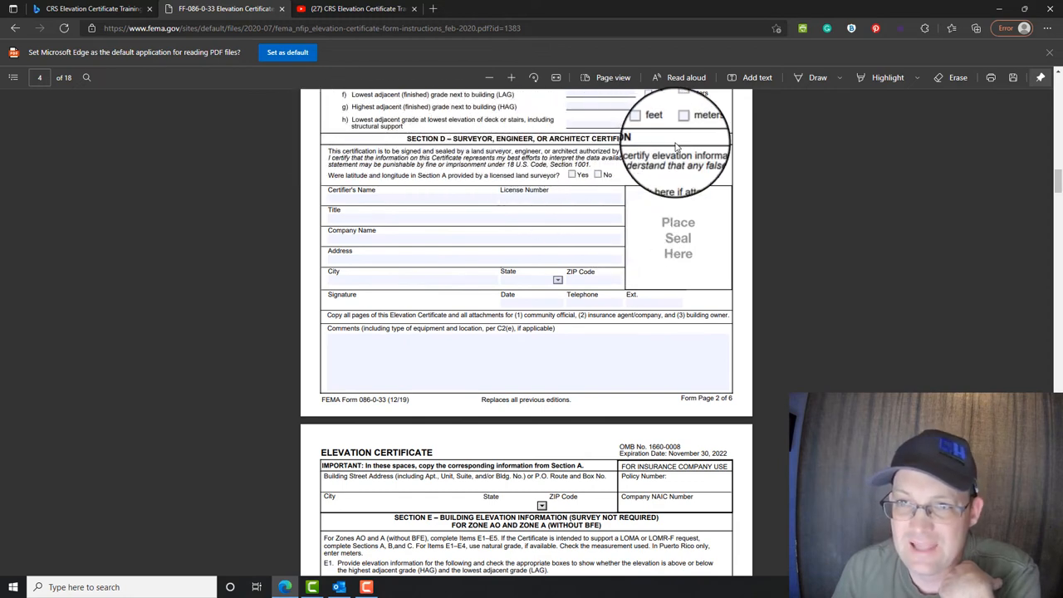
pyautogui.moveTo(355, 199)
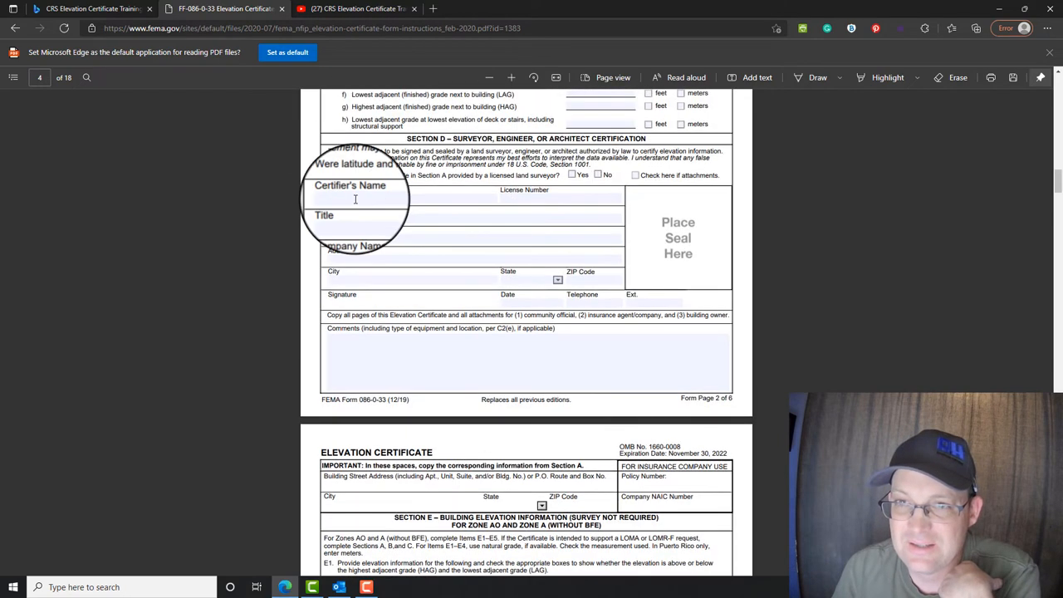
pyautogui.moveTo(522, 198)
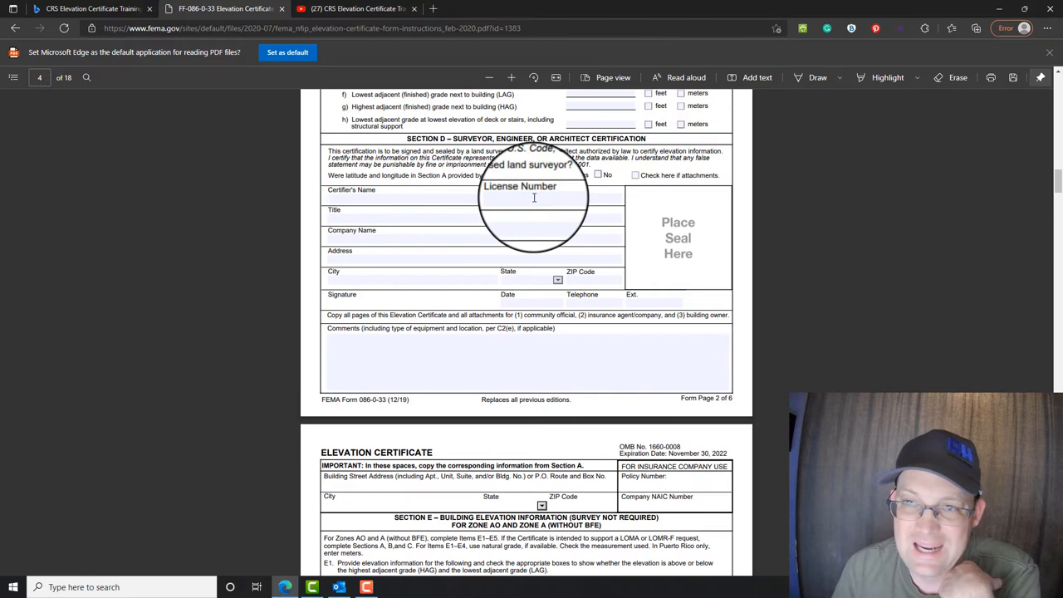
pyautogui.moveTo(362, 230)
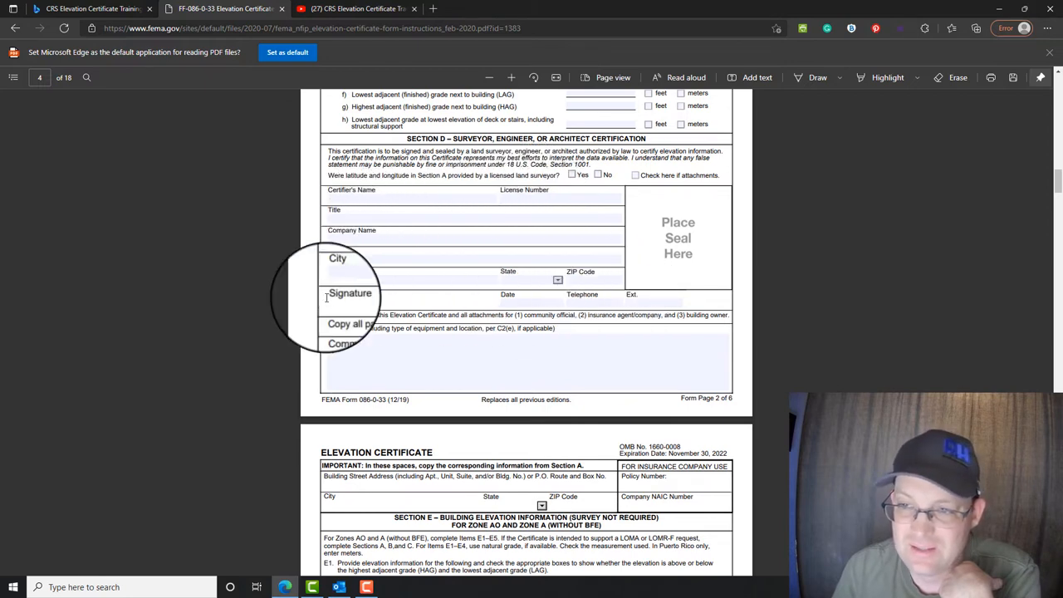
pyautogui.moveTo(664, 303)
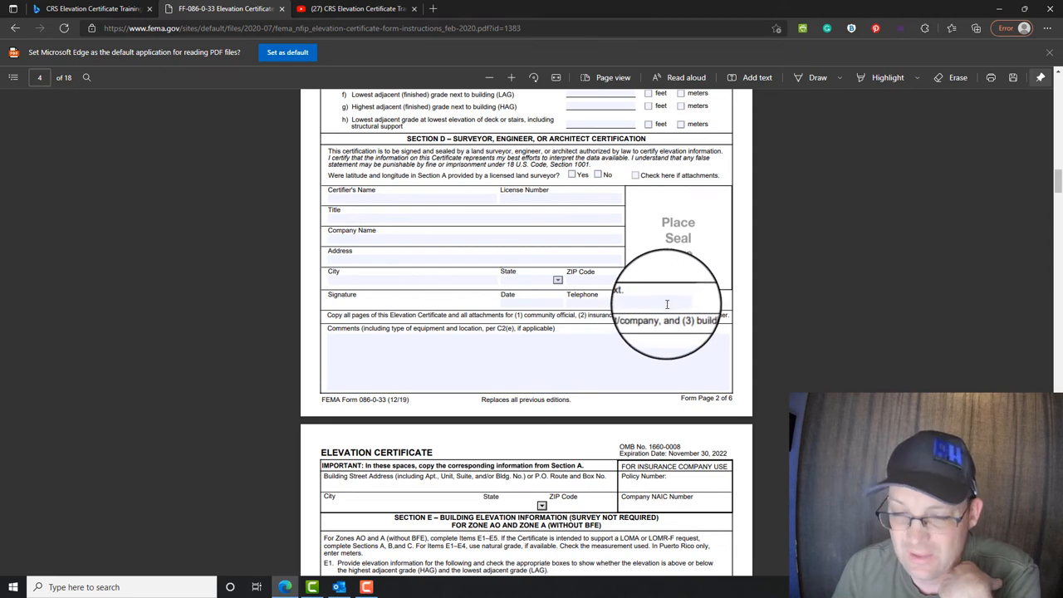
pyautogui.moveTo(538, 358)
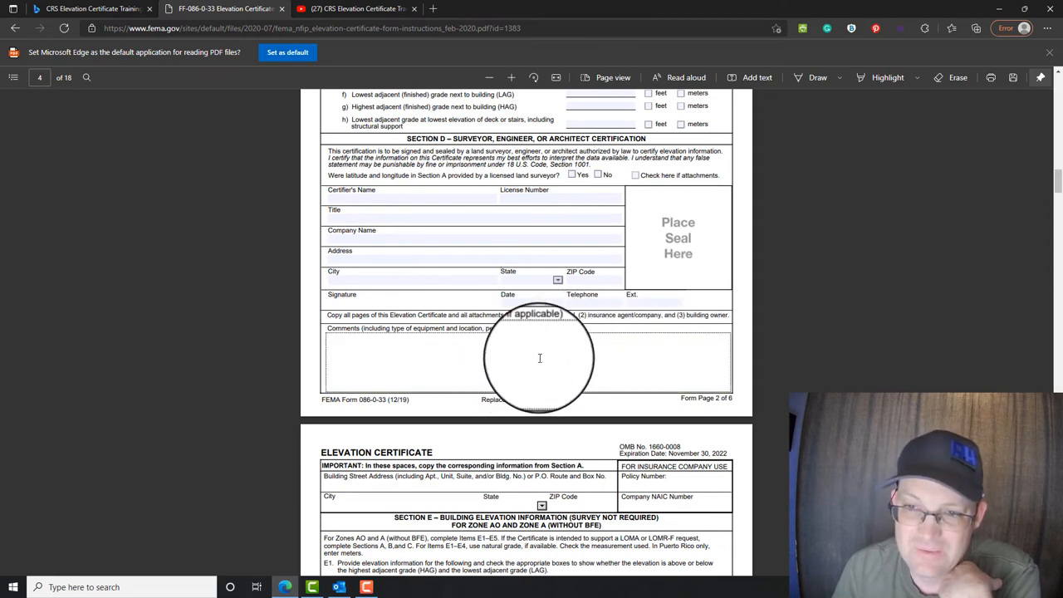
# Scroll onto page 5 showing Section E building elevation items for Zone AO/A.
pyautogui.scroll(-3)
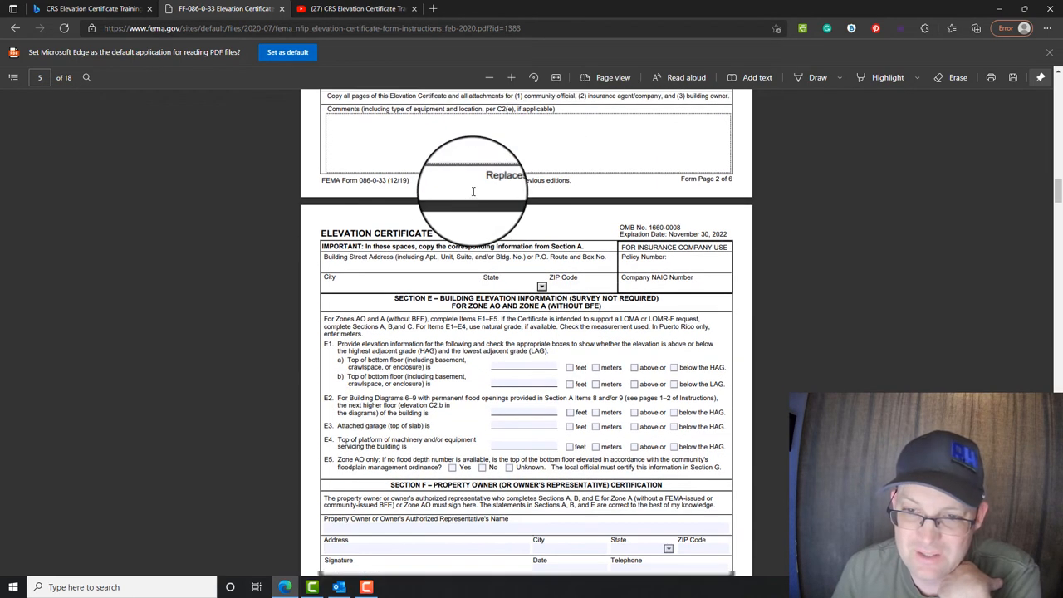
# Scroll through Section E to the Section F property owner certification and its comments area.
pyautogui.scroll(-3)
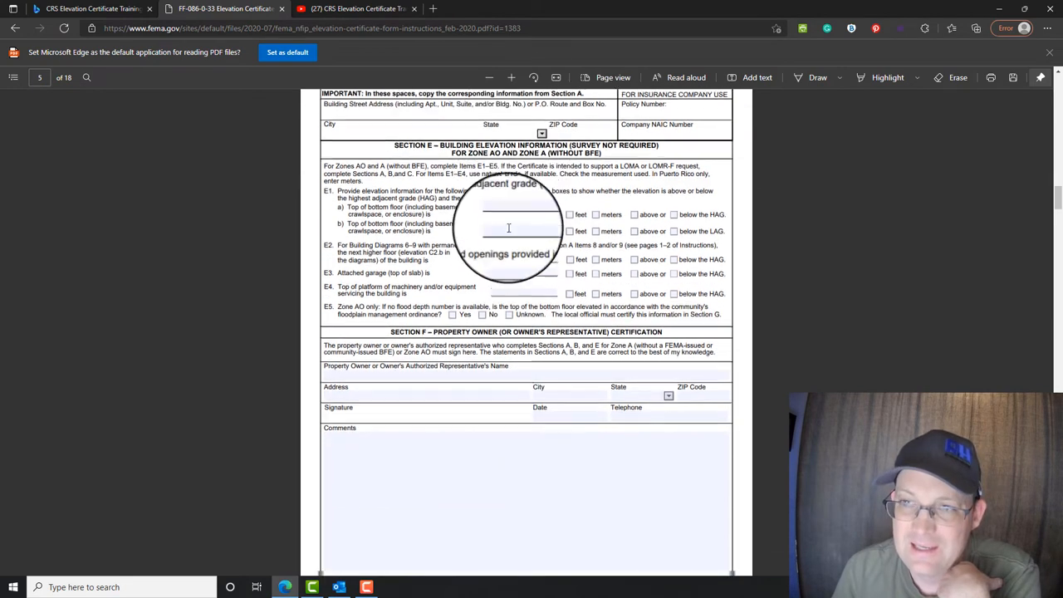
pyautogui.scroll(3)
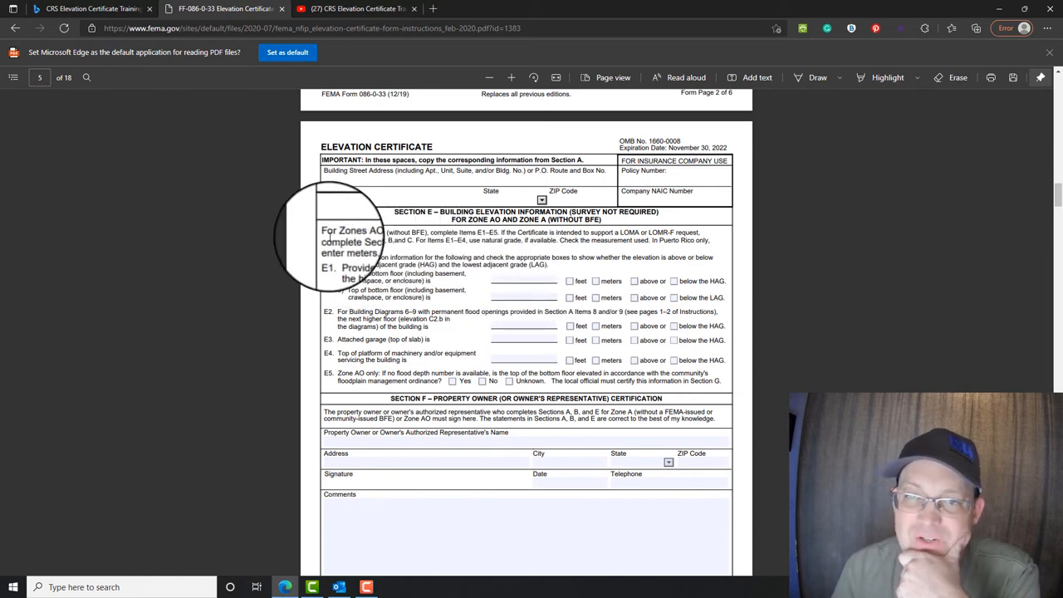
pyautogui.moveTo(407, 236)
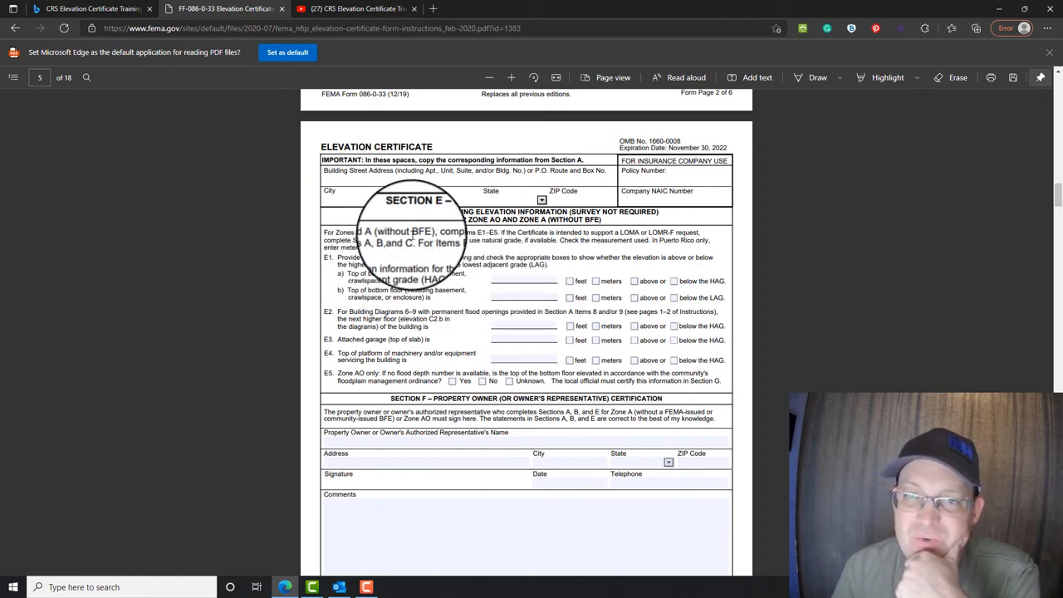
pyautogui.moveTo(501, 302)
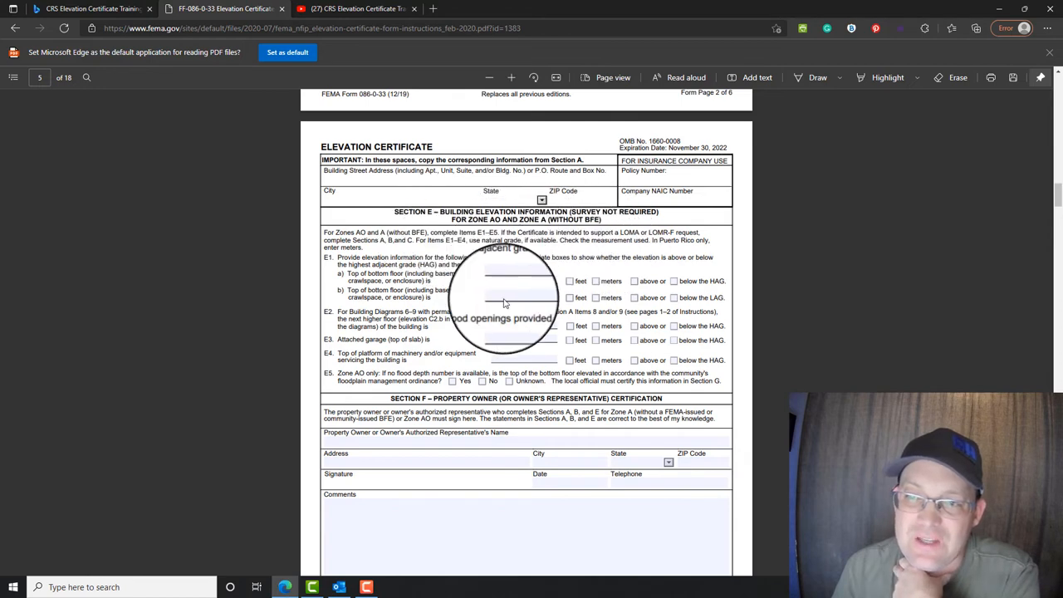
pyautogui.moveTo(505, 336)
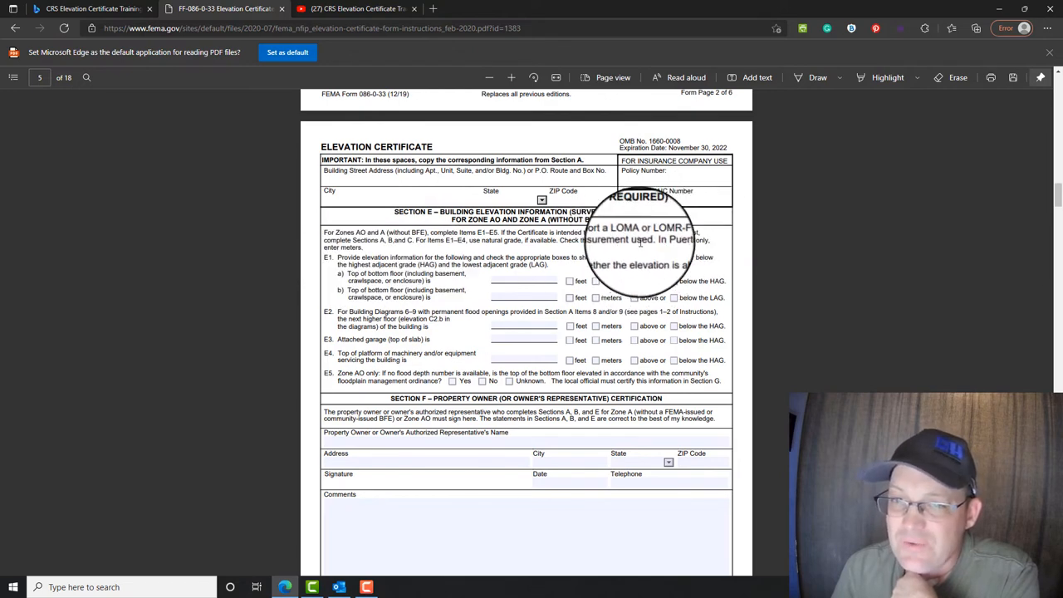
pyautogui.moveTo(498, 358)
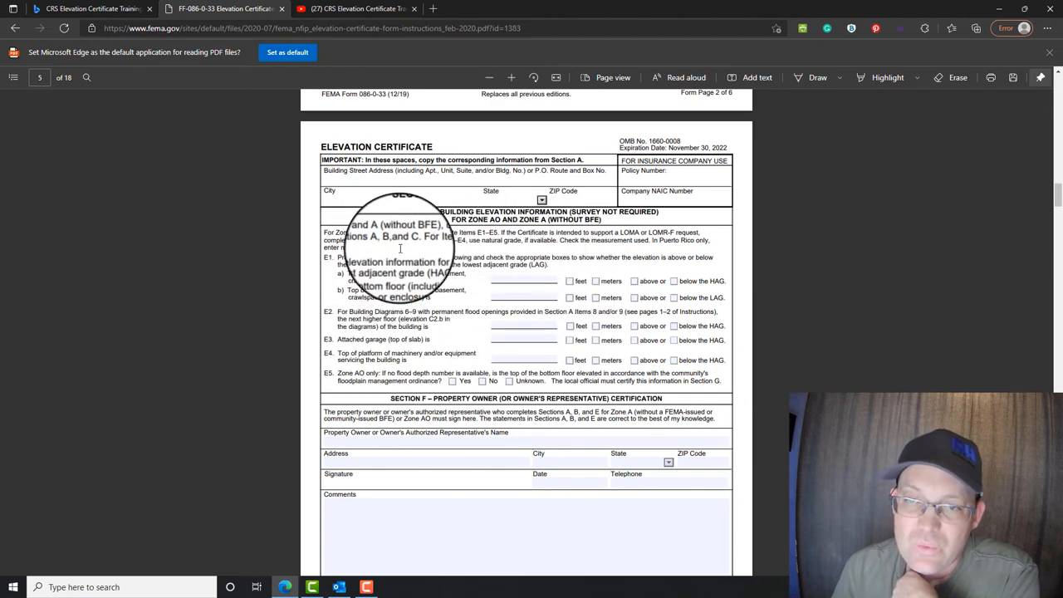
pyautogui.scroll(-3)
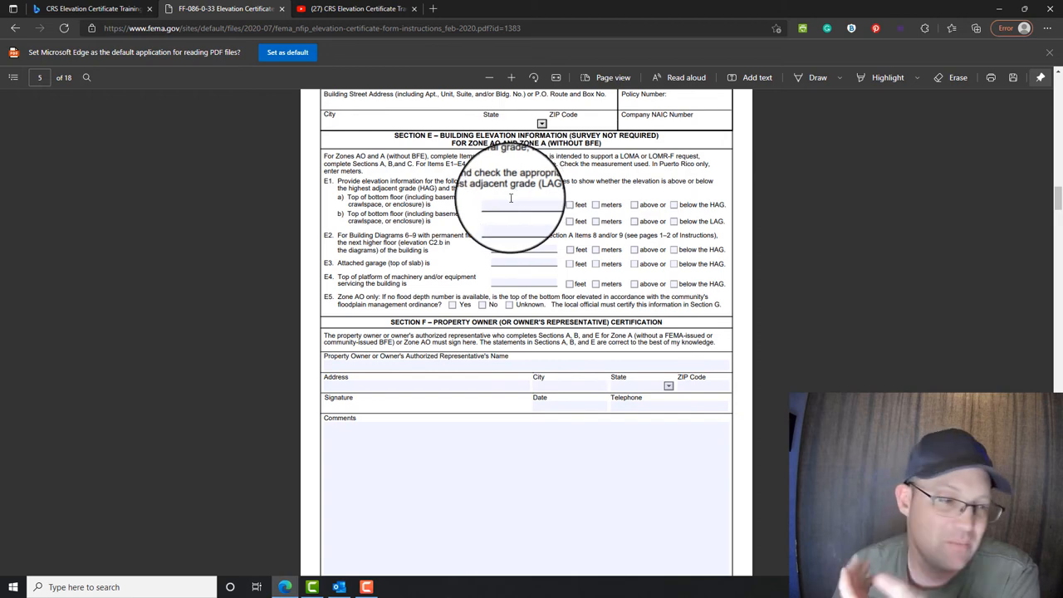
pyautogui.scroll(-3)
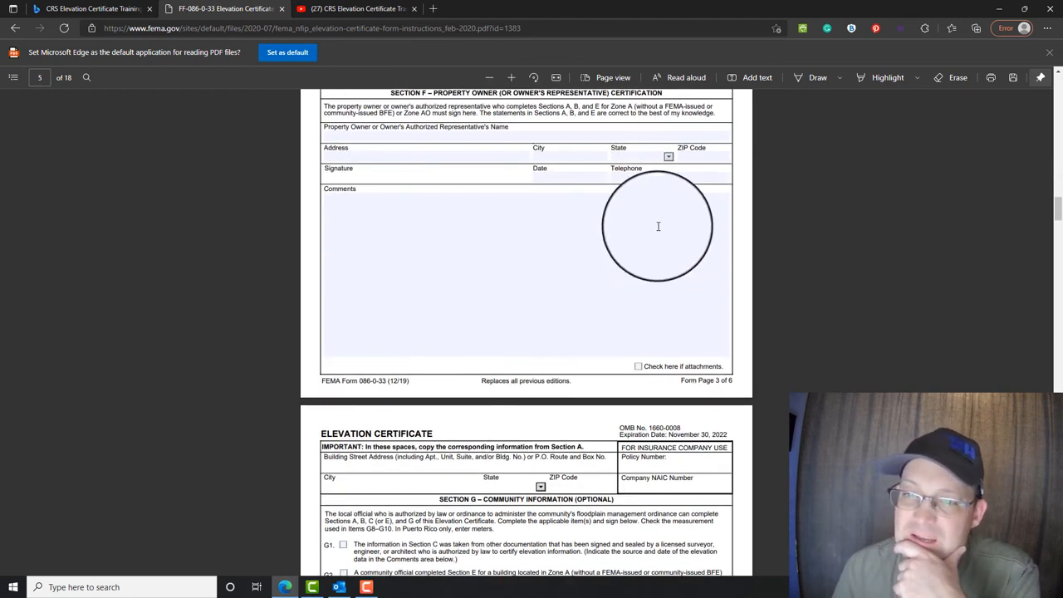
# Scroll to page 6 showing Section G community items G1–G10 and official's signature fields.
pyautogui.scroll(3)
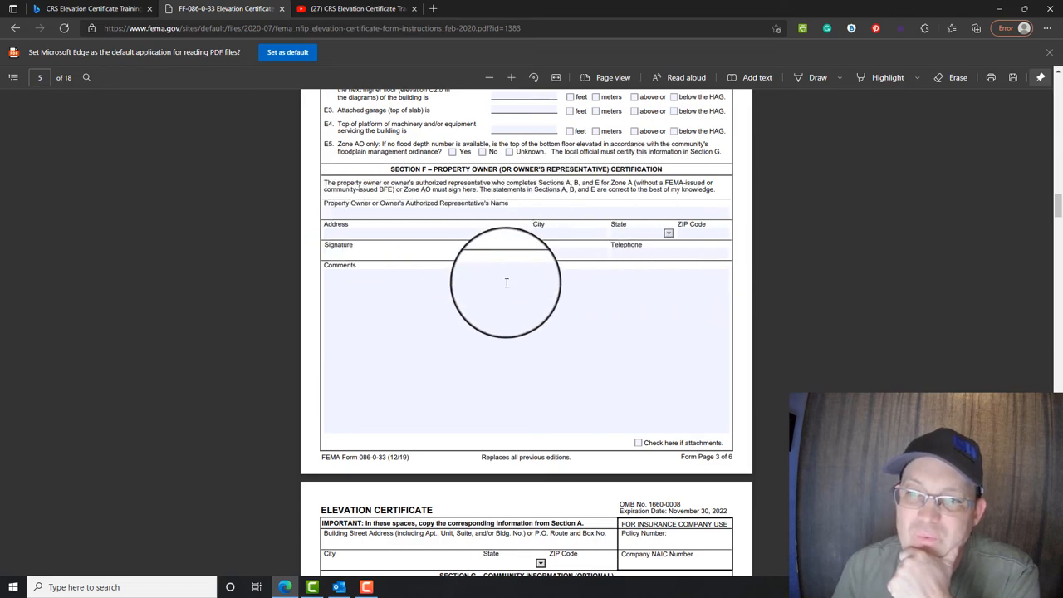
pyautogui.scroll(-3)
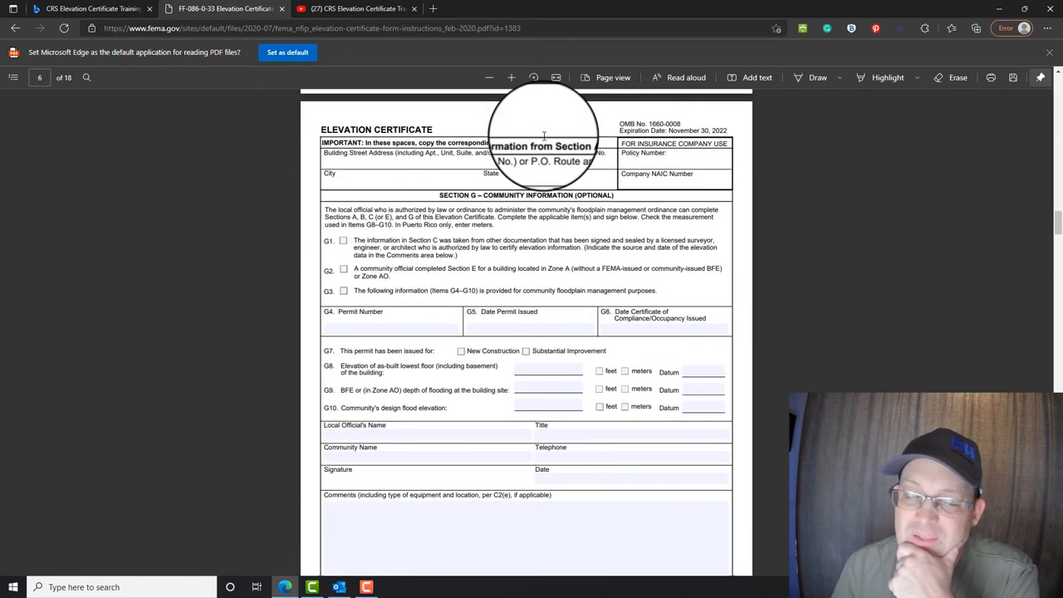
pyautogui.scroll(3)
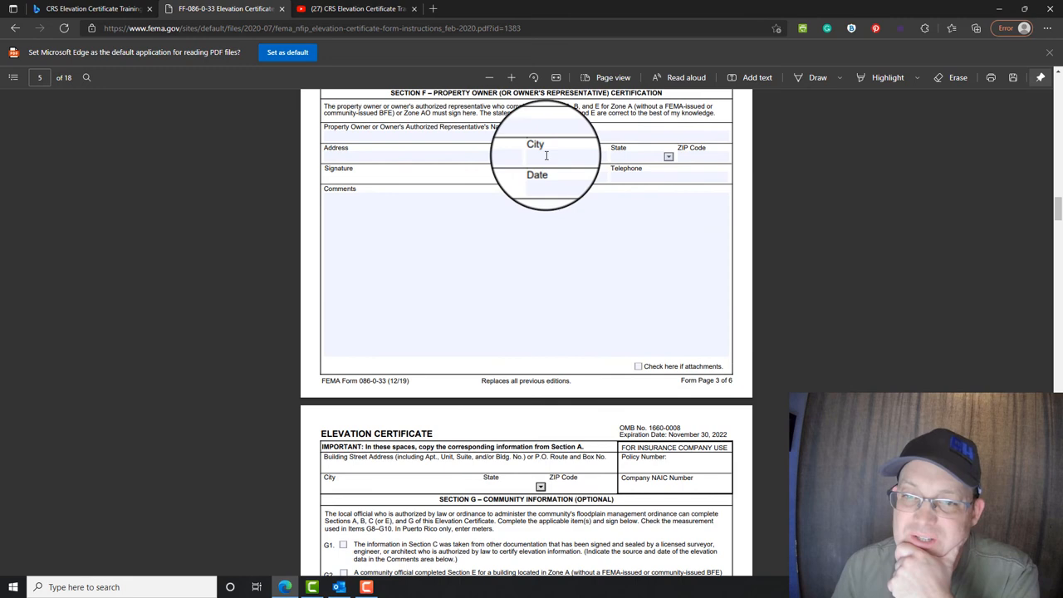
pyautogui.scroll(-3)
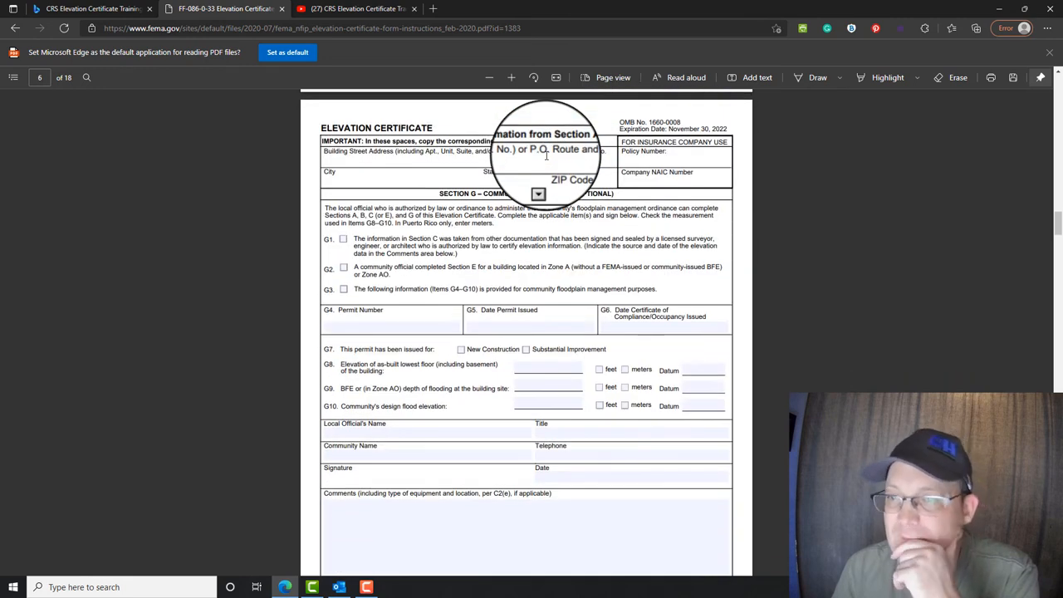
pyautogui.moveTo(668, 202)
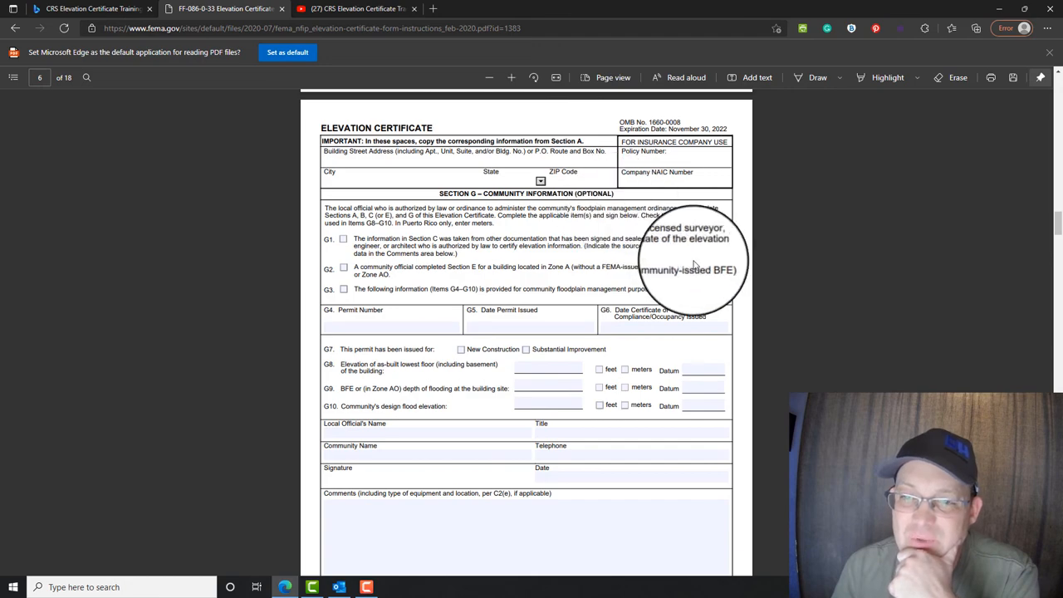
# Scroll past the Section G comments onto page 7, the Building Photographs Photo One area.
pyautogui.scroll(3)
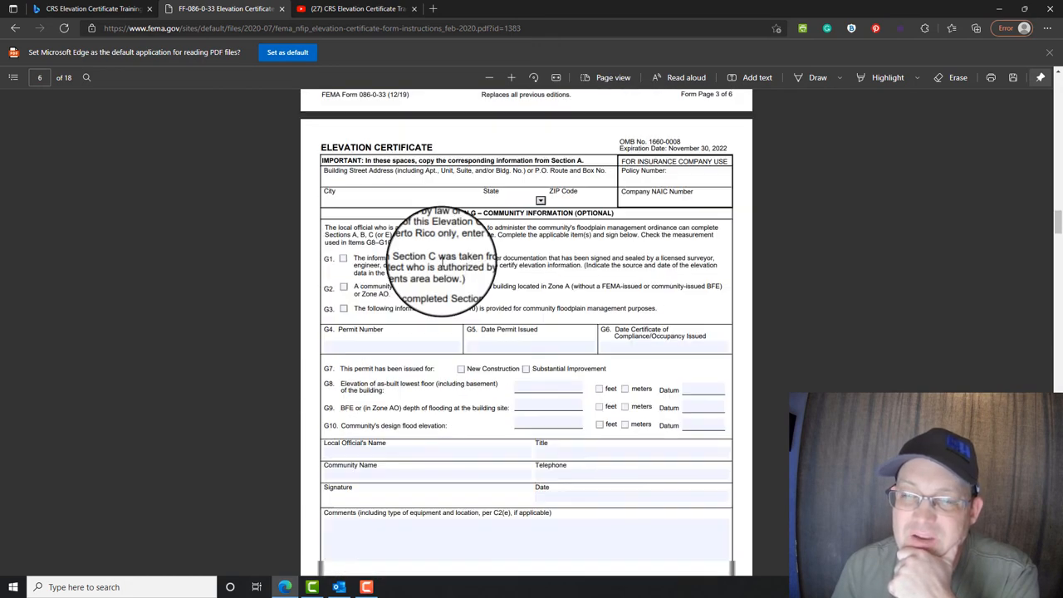
pyautogui.scroll(3)
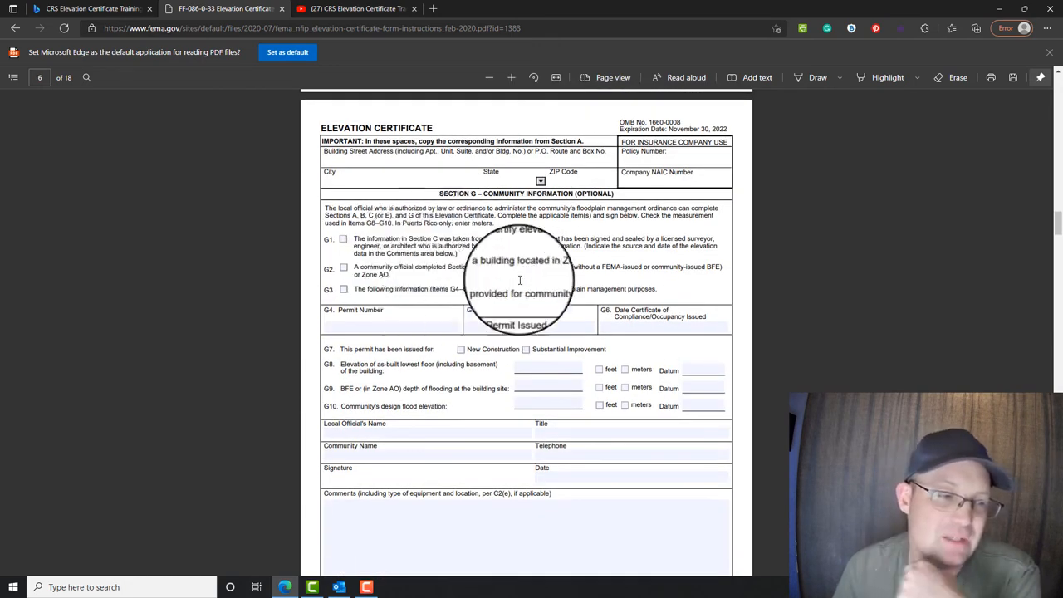
pyautogui.scroll(-3)
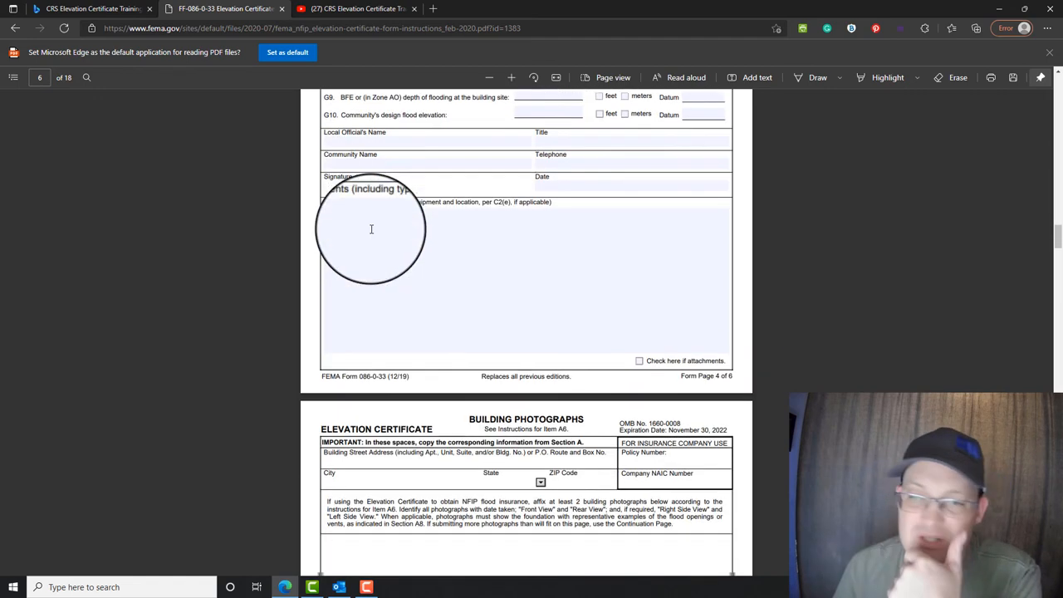
pyautogui.scroll(-3)
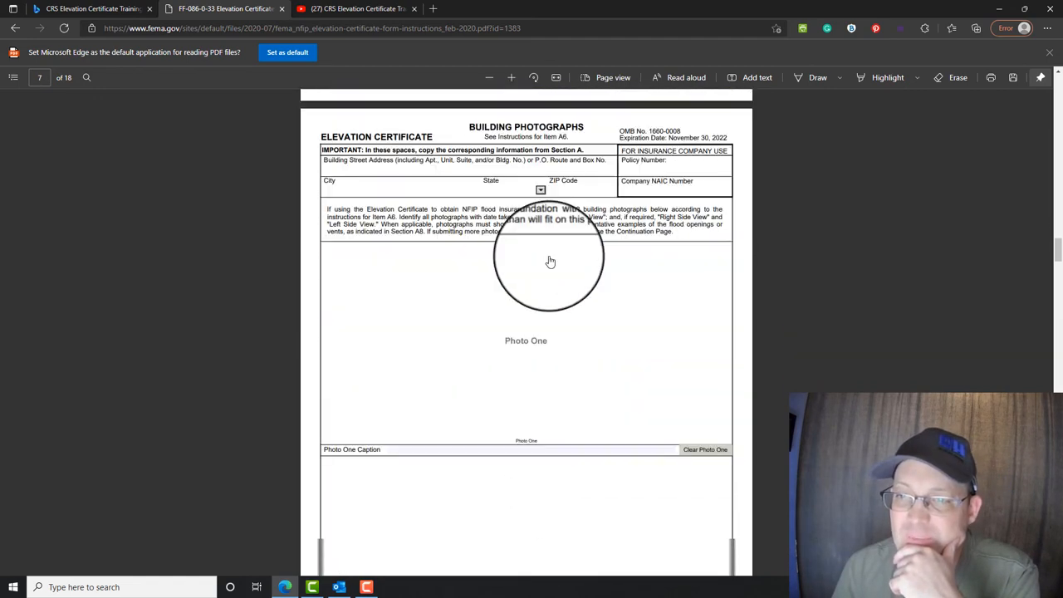
# Scroll through the Photo One, Two and Three boxes, ending back on the page 1 cover.
pyautogui.scroll(-3)
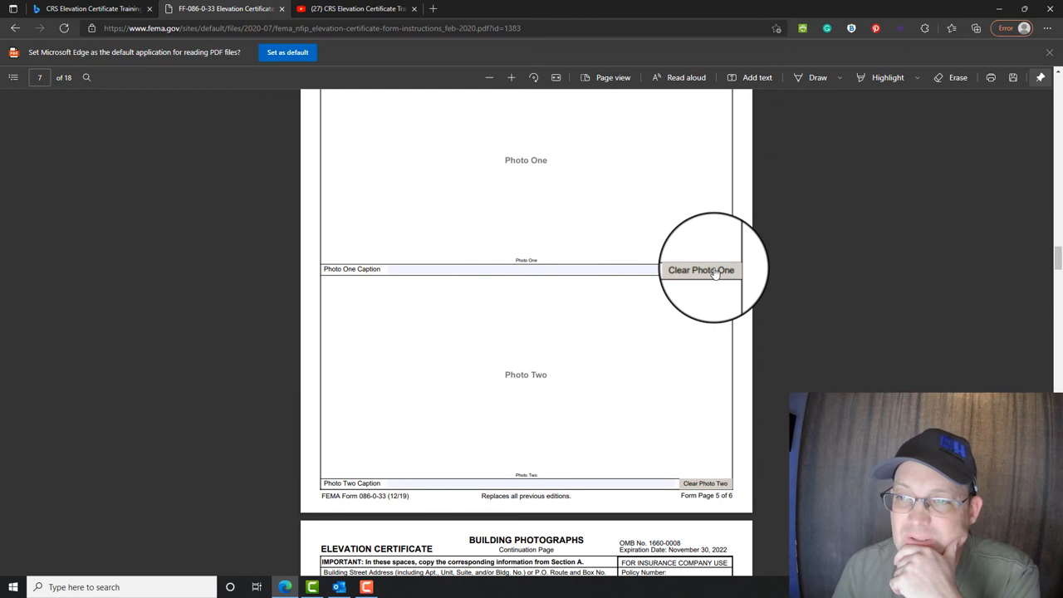
pyautogui.scroll(3)
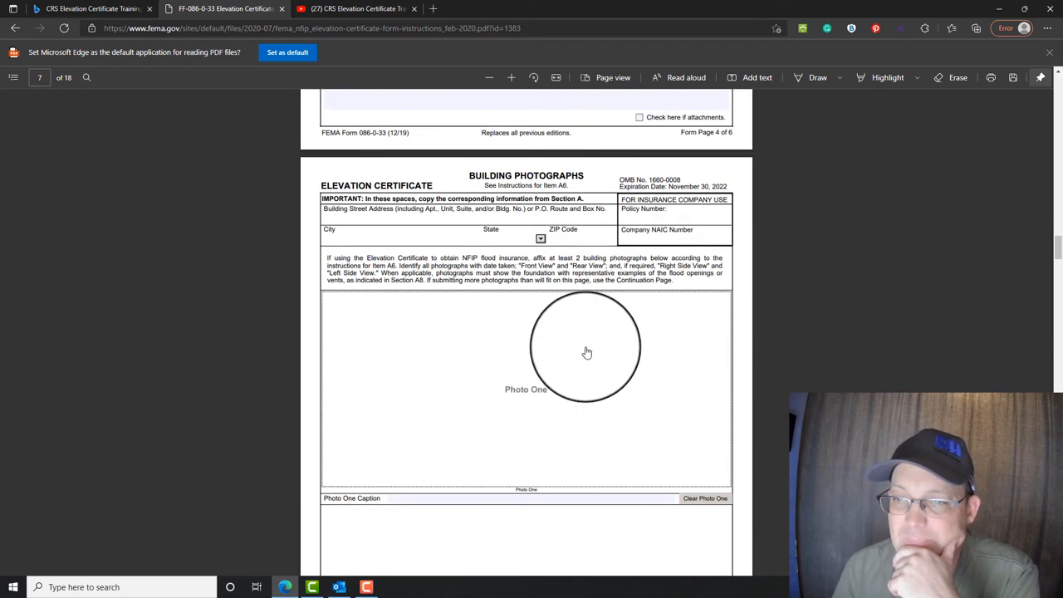
pyautogui.scroll(3)
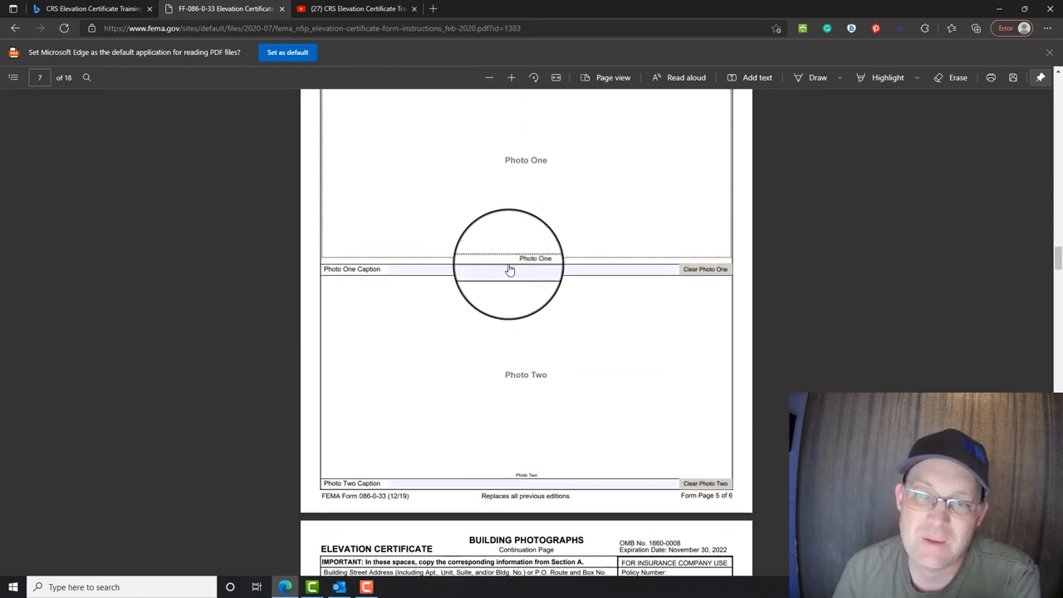
pyautogui.scroll(-3)
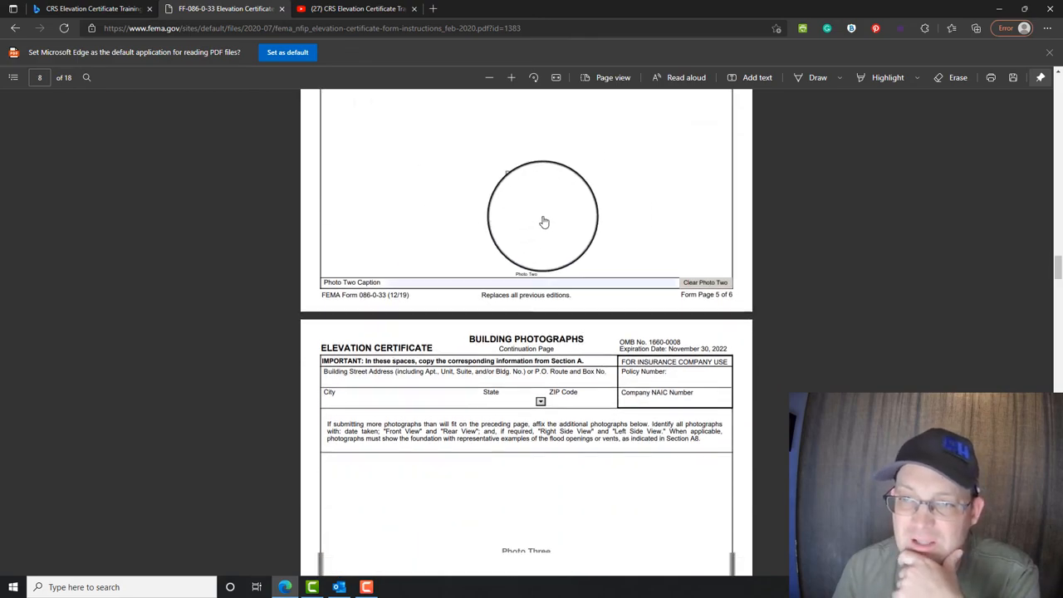
pyautogui.scroll(-3)
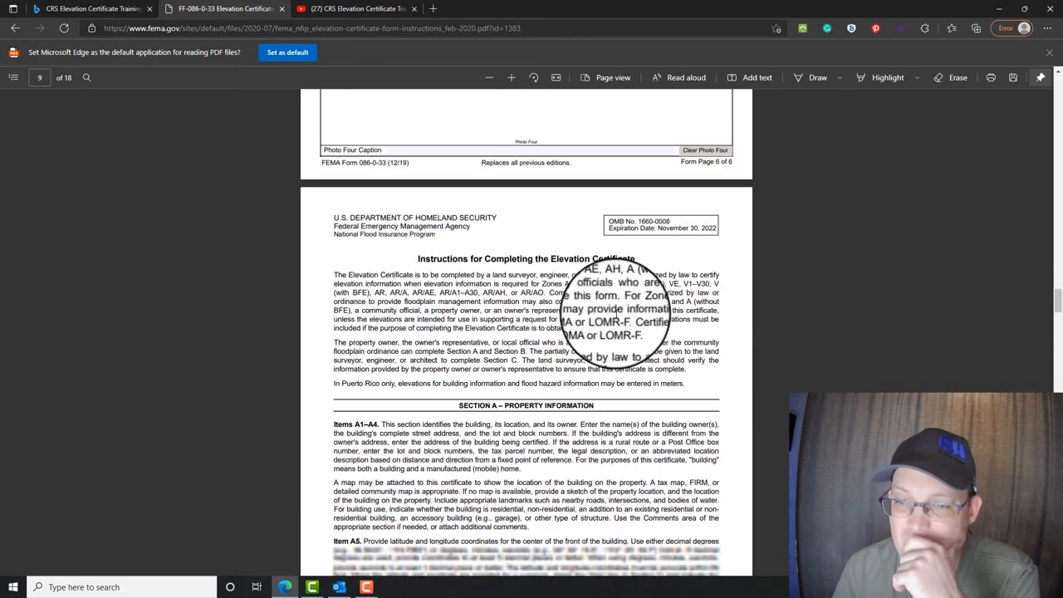
pyautogui.scroll(3)
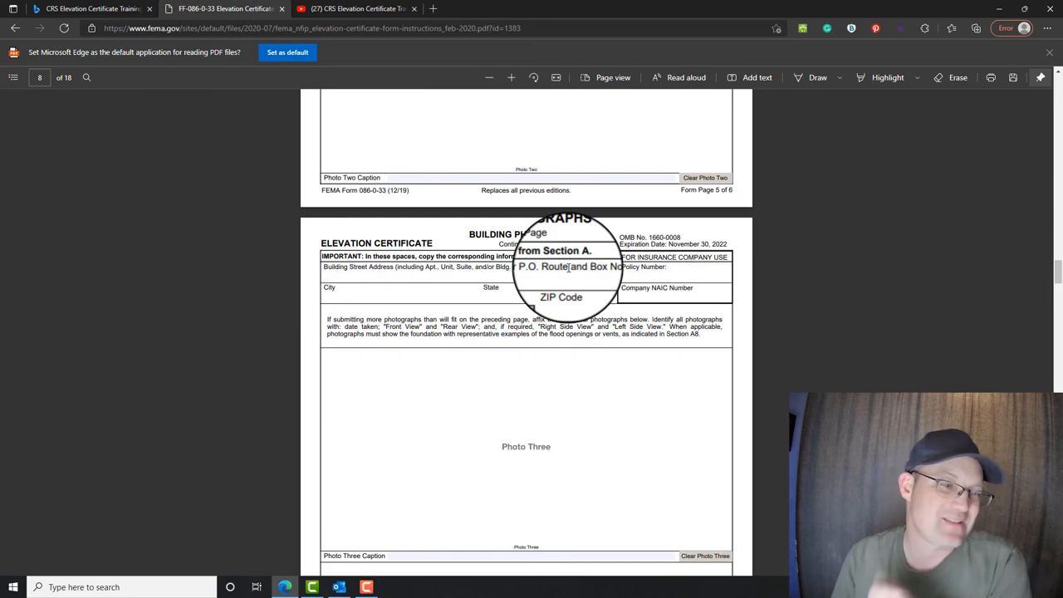
pyautogui.scroll(3)
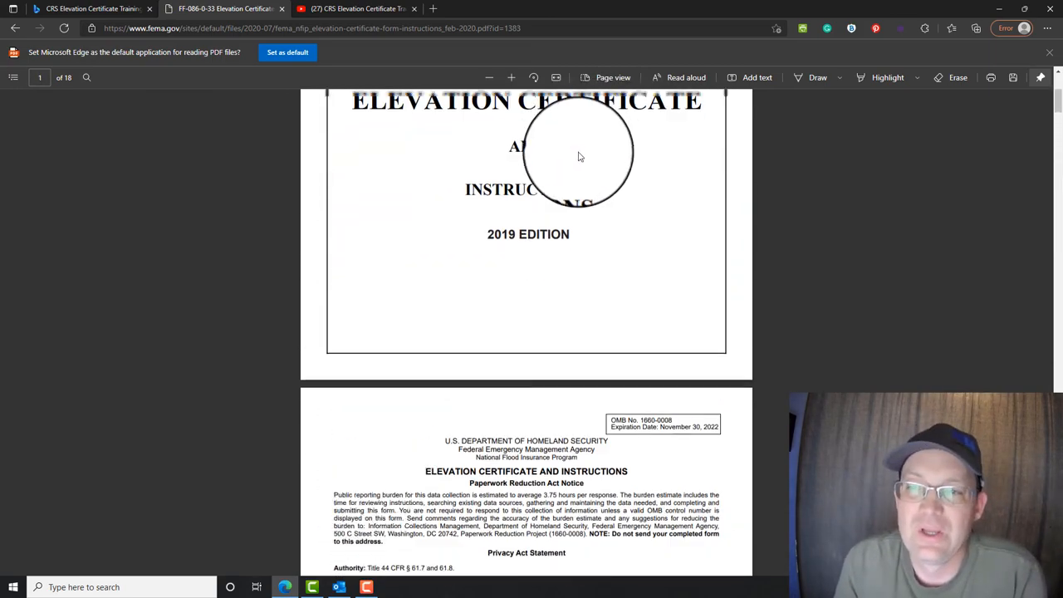
# Scroll up to page 1 showing the FEMA and National Flood Insurance Program cover headings.
pyautogui.scroll(3)
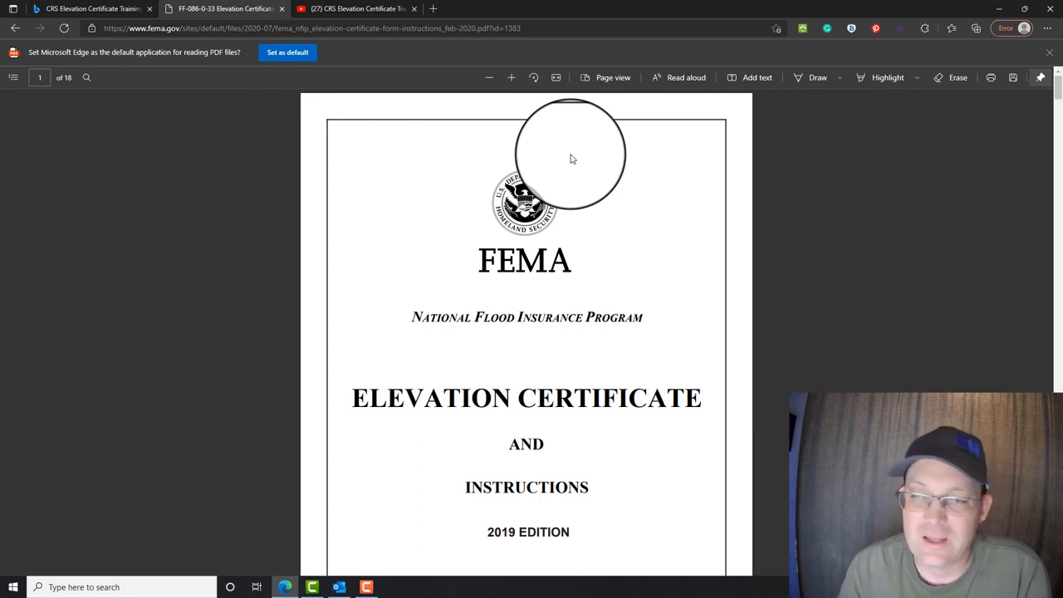
pyautogui.moveTo(568, 136)
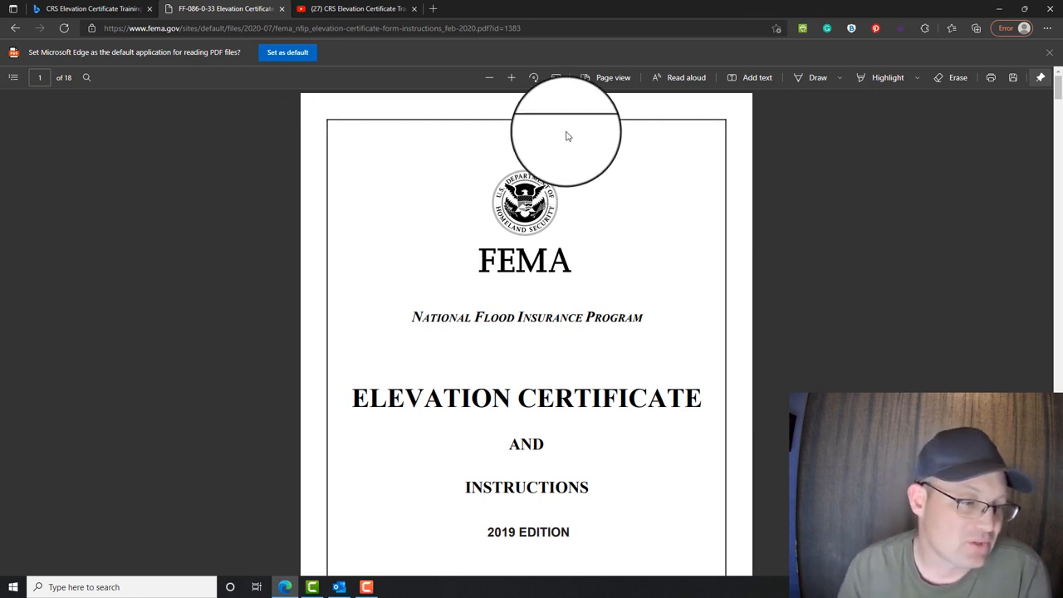